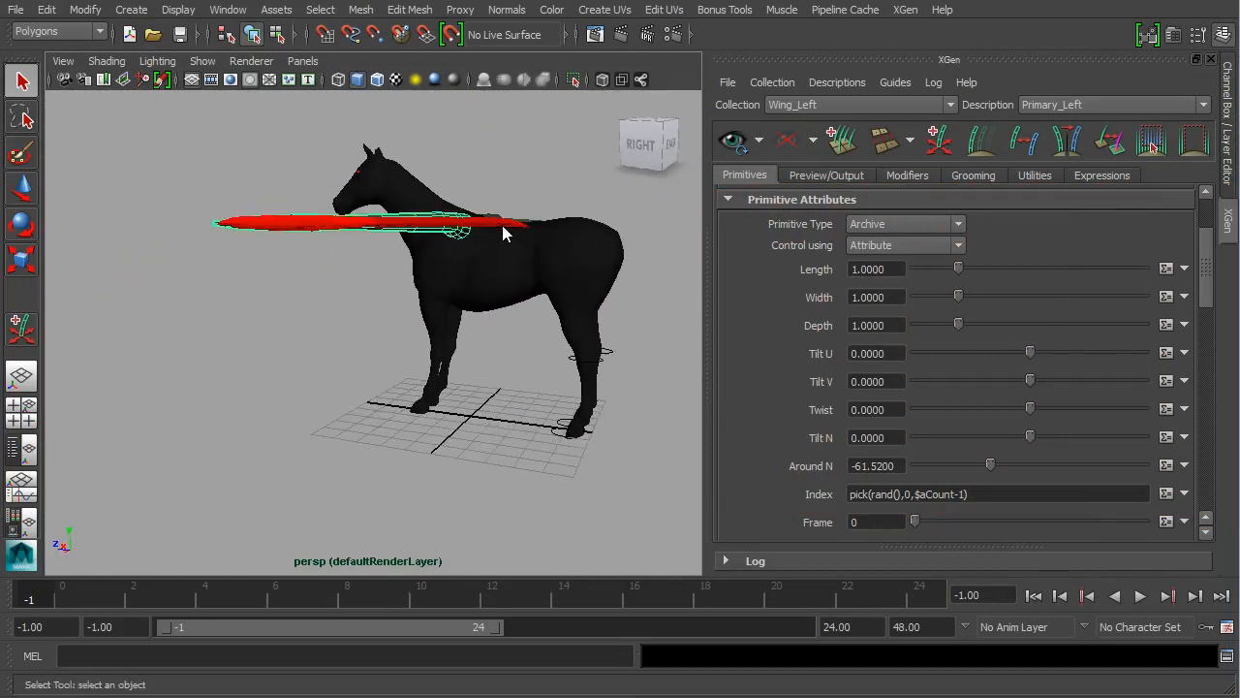
Look closer along the wing and set feather spacing to 10.0 after trying 20.0.
left_click_drag(485, 232, 368, 377)
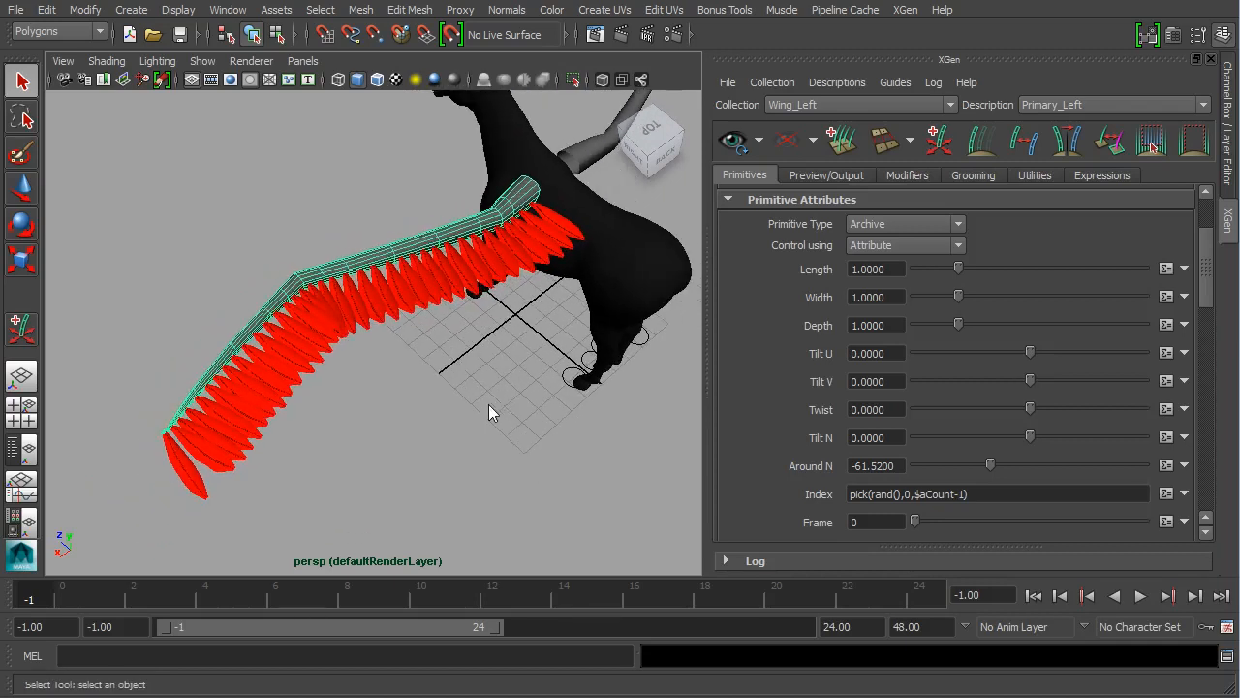
mouse_move(669, 283)
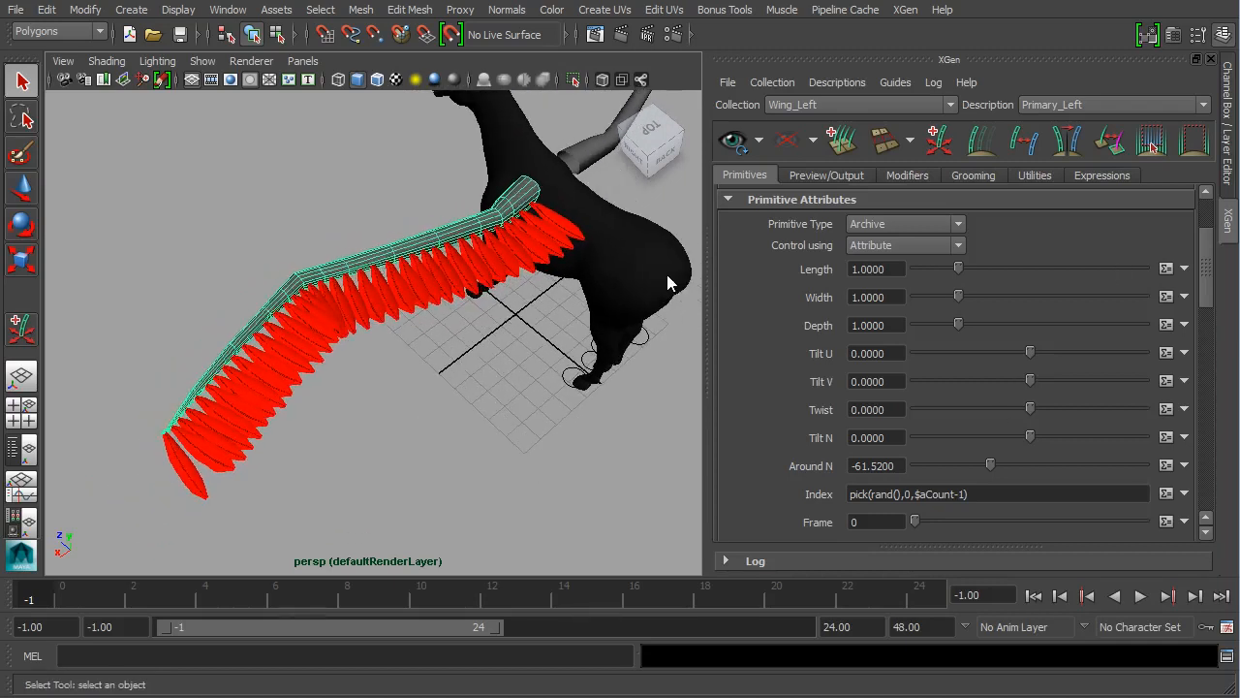
mouse_move(393, 342)
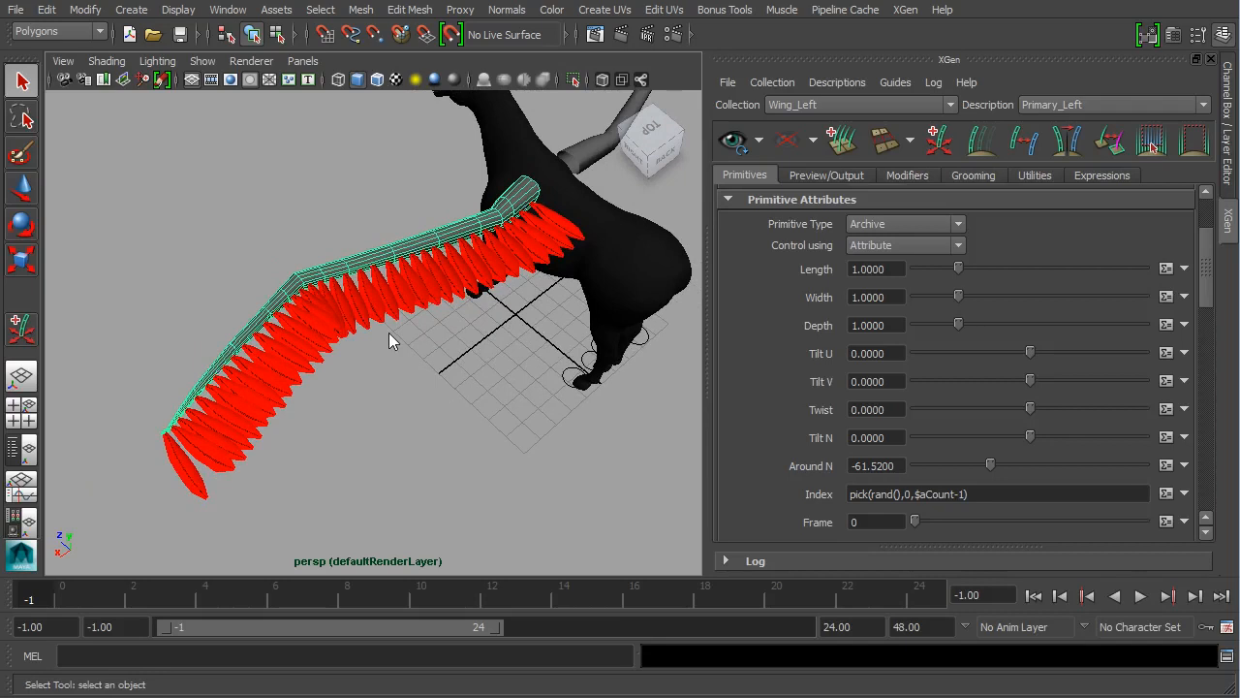
mouse_move(405, 369)
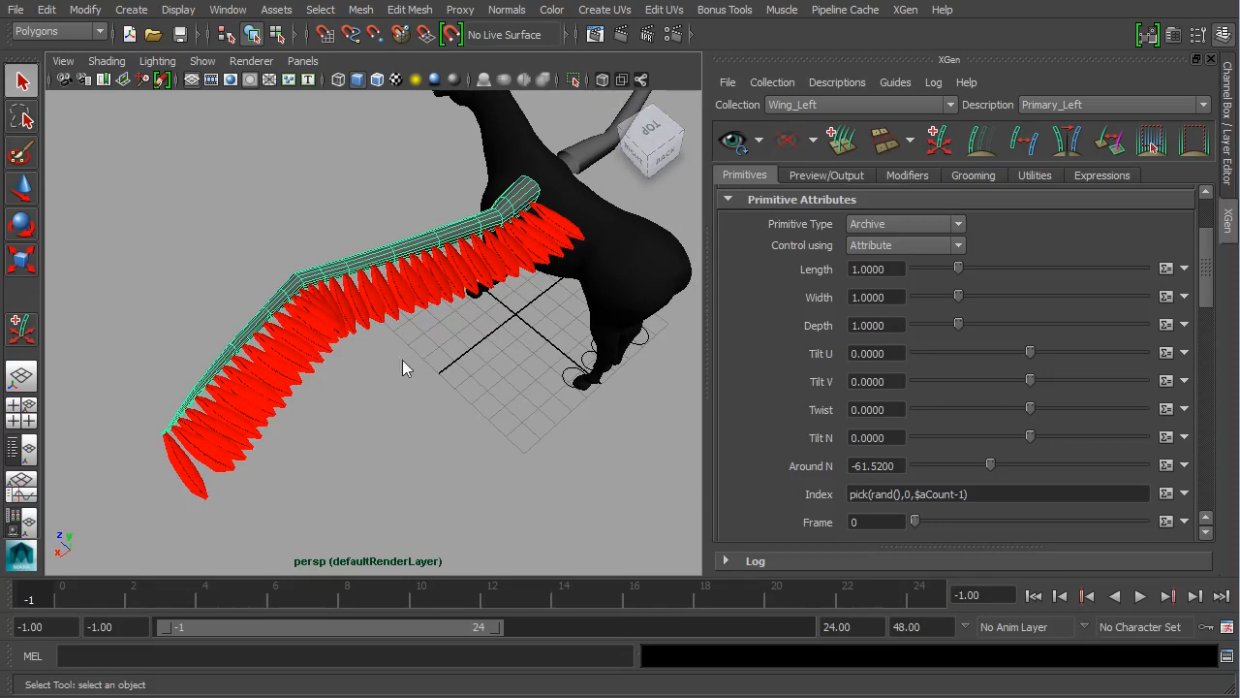
left_click_drag(405, 368, 367, 306)
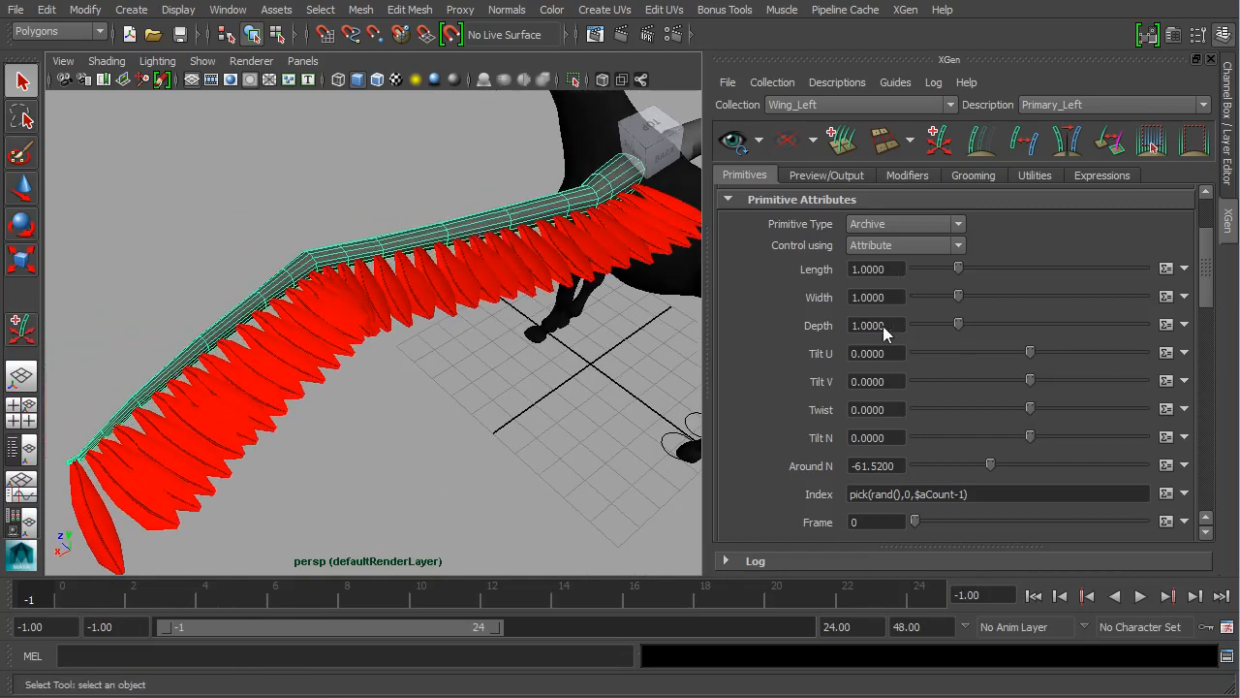
scroll("up", 3)
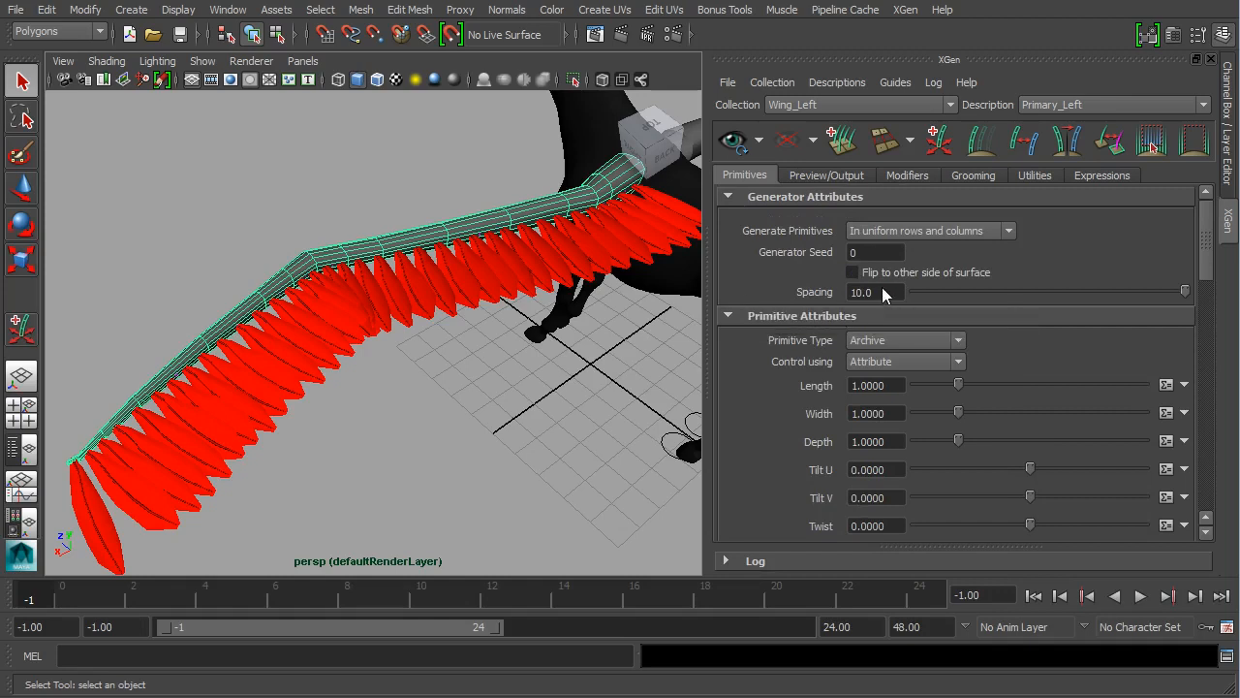
mouse_move(877, 292)
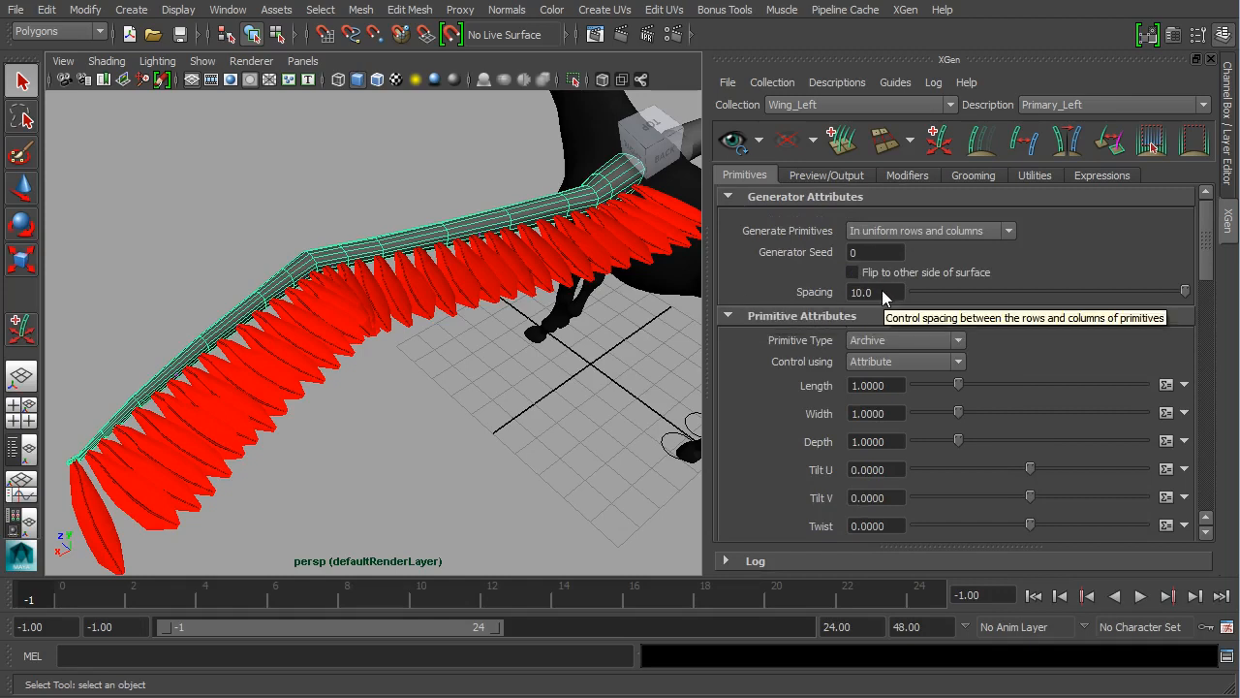
type("20.0")
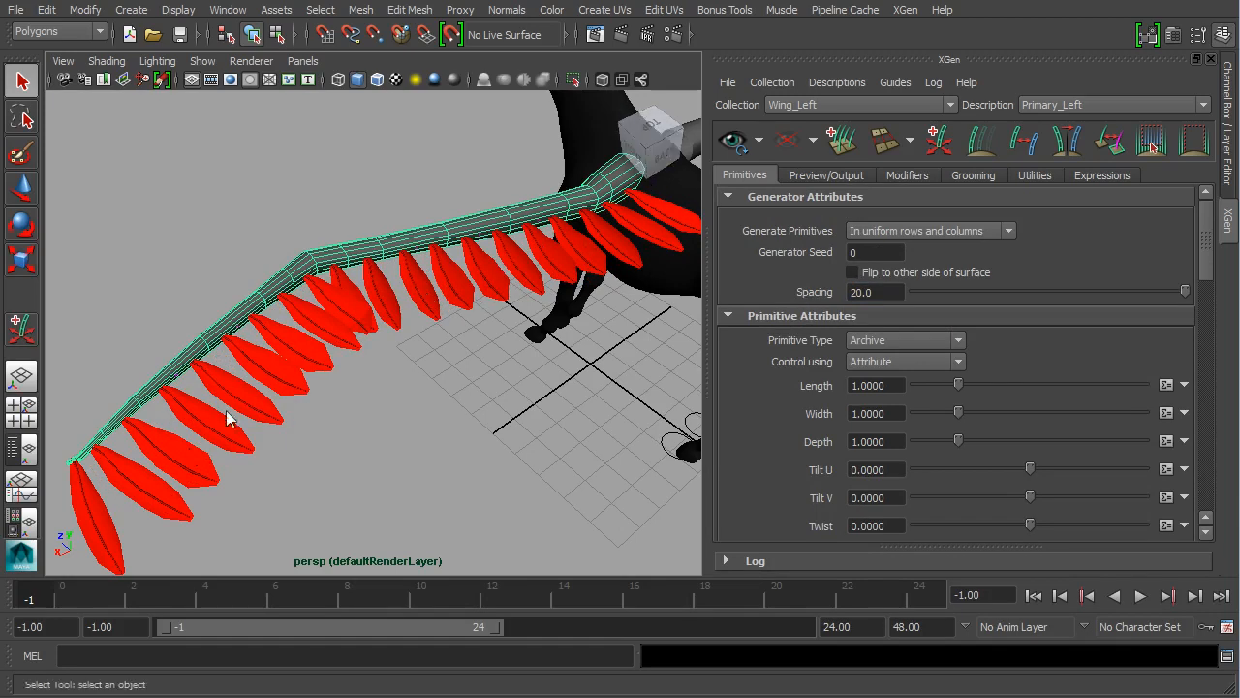
triple_click(875, 291)
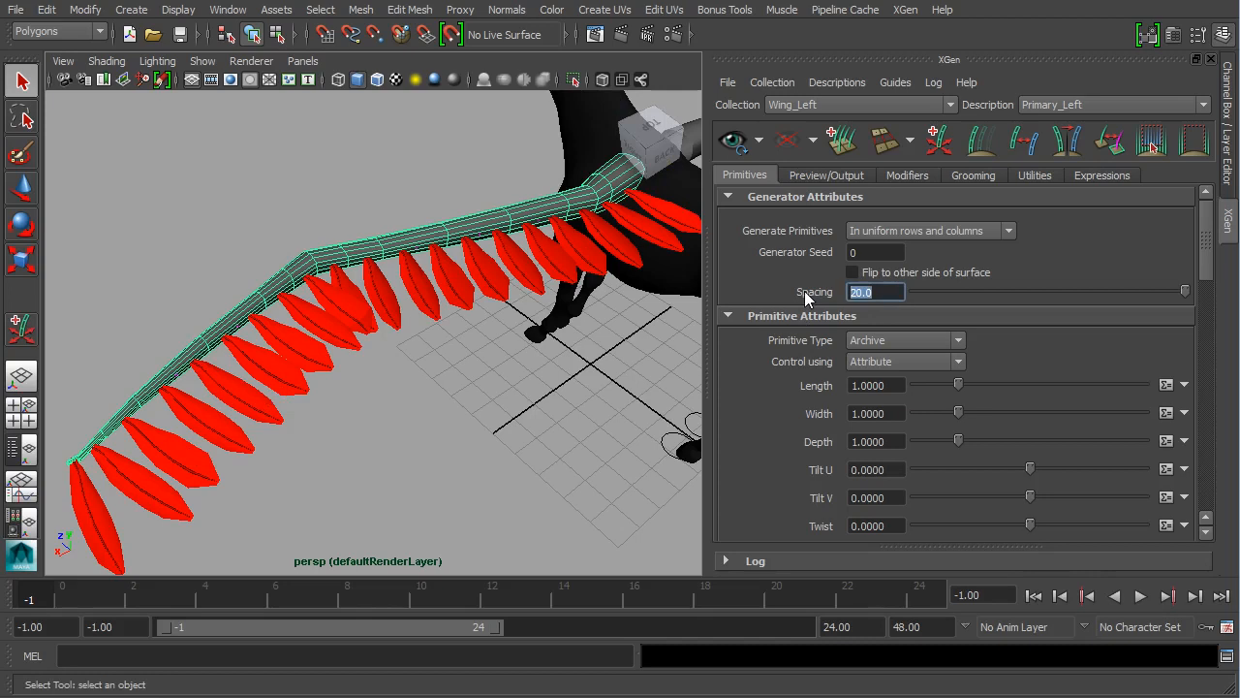
type("10.0")
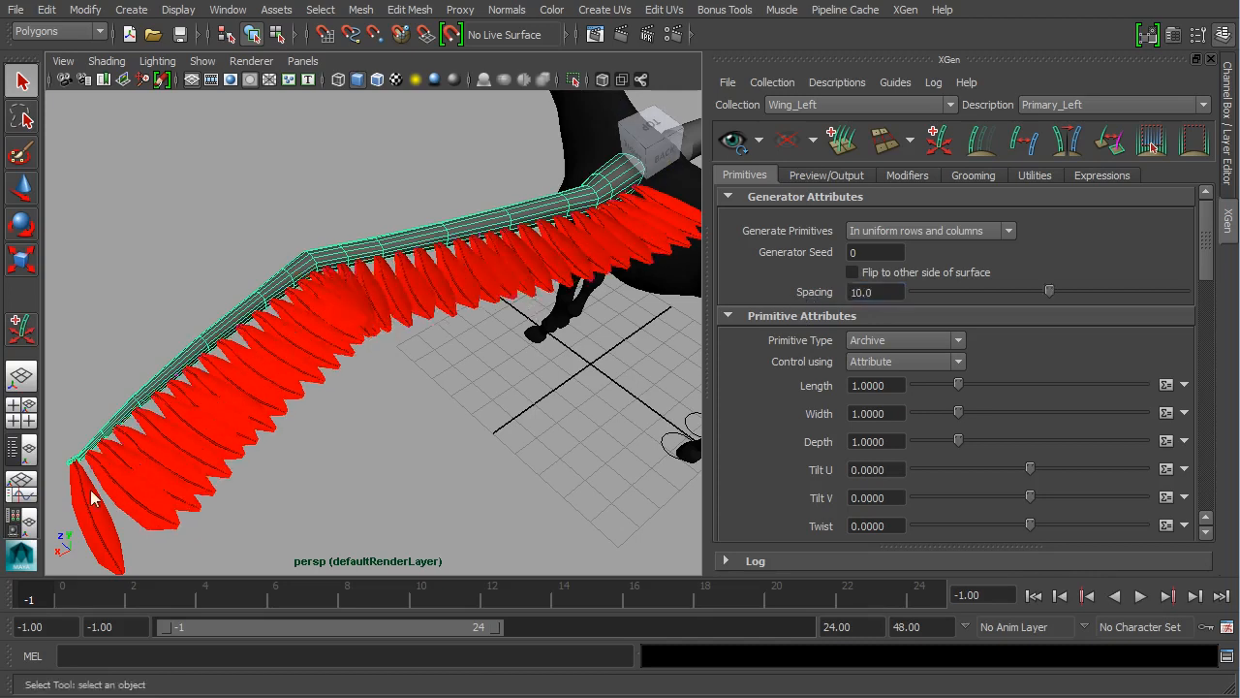
mouse_move(158, 473)
type("5")
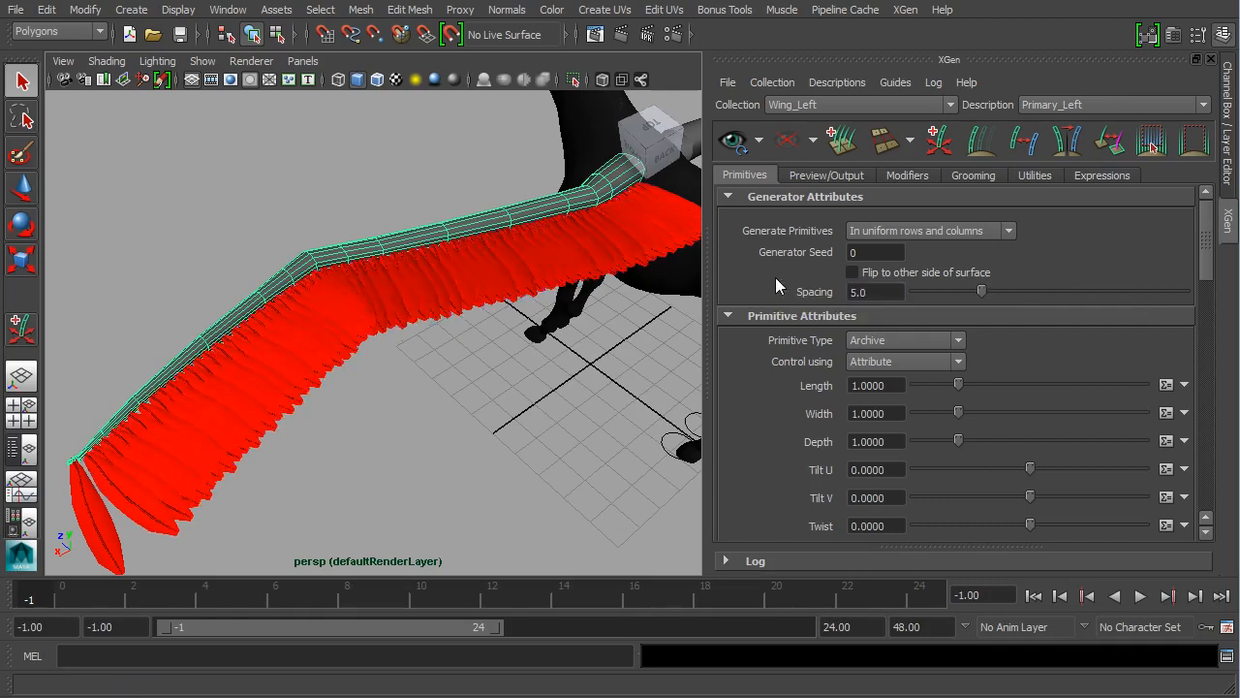
triple_click(875, 292)
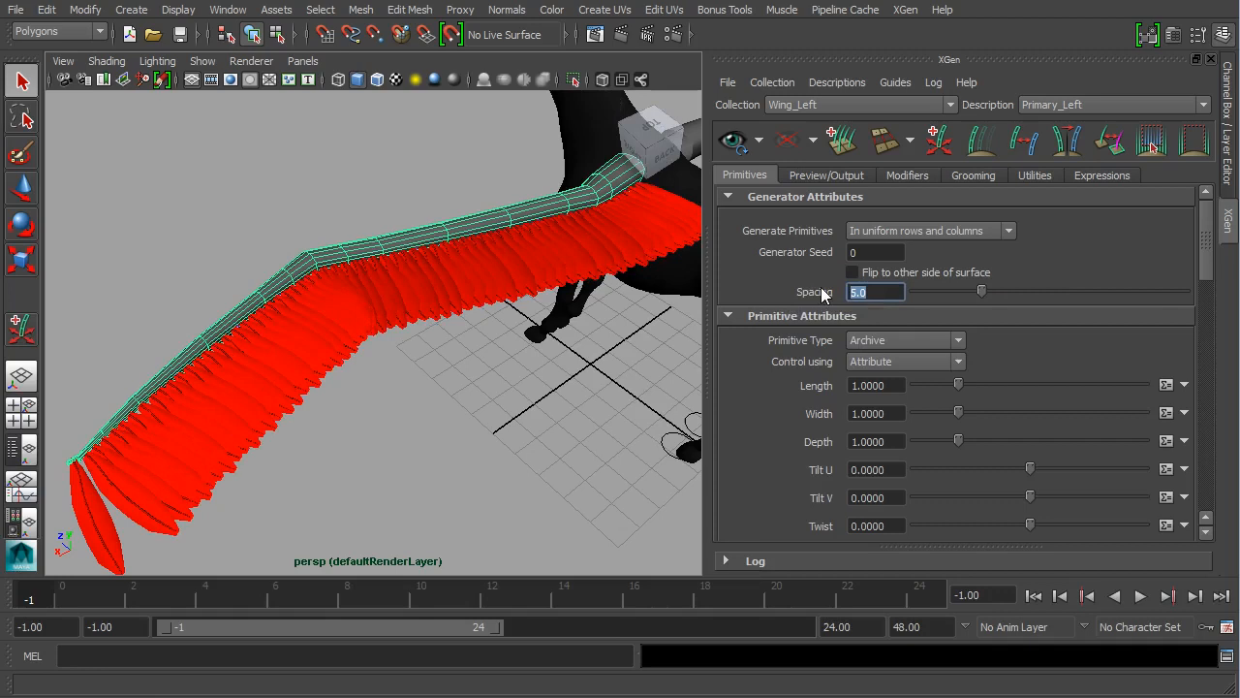
type("10.0")
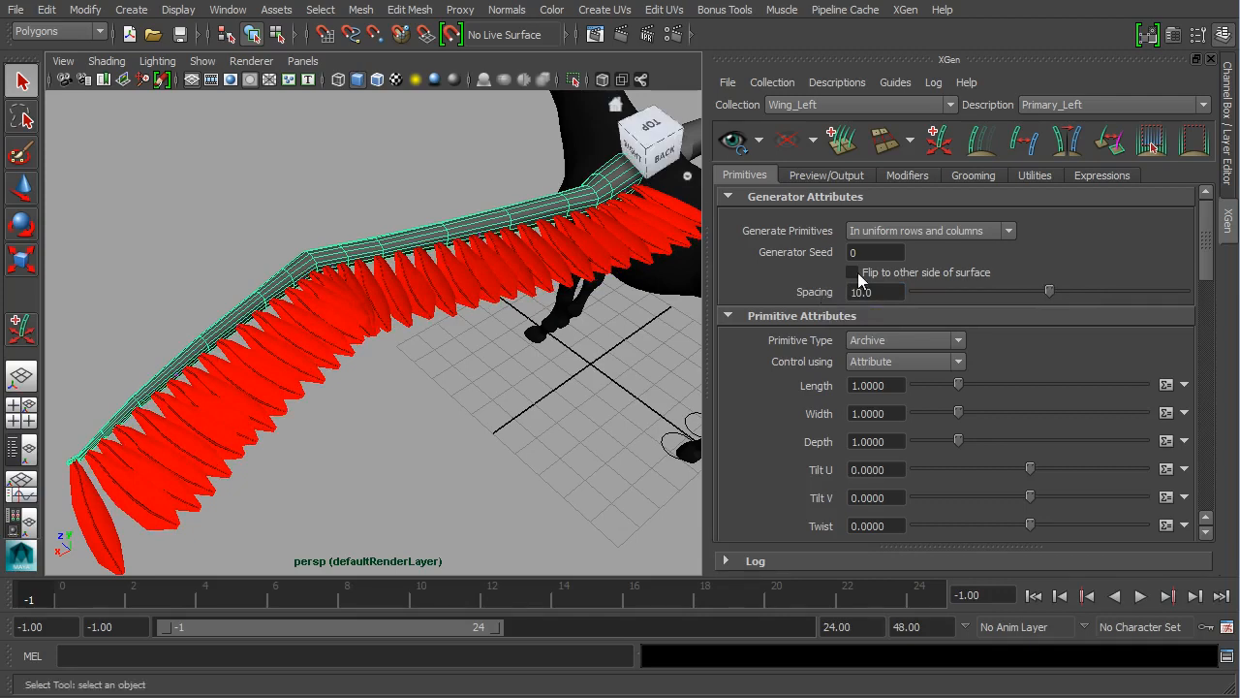
Scroll down to the feather length attribute and reset its value.
scroll("down", 3)
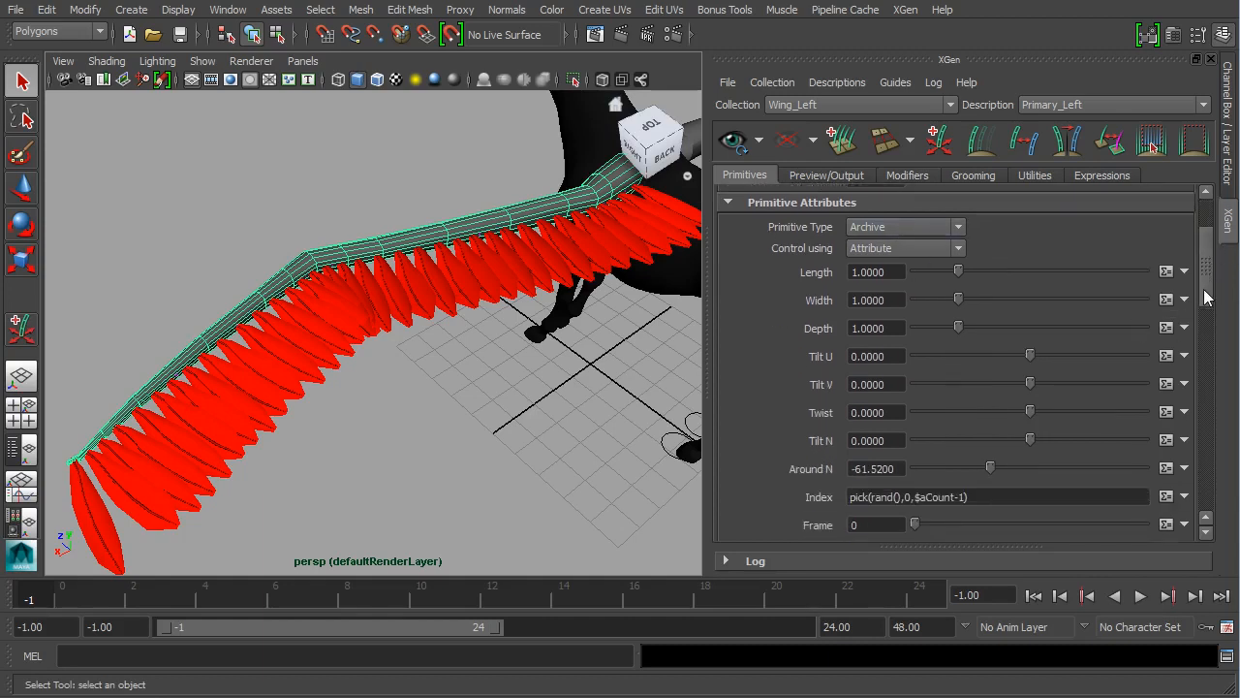
scroll("down", 3)
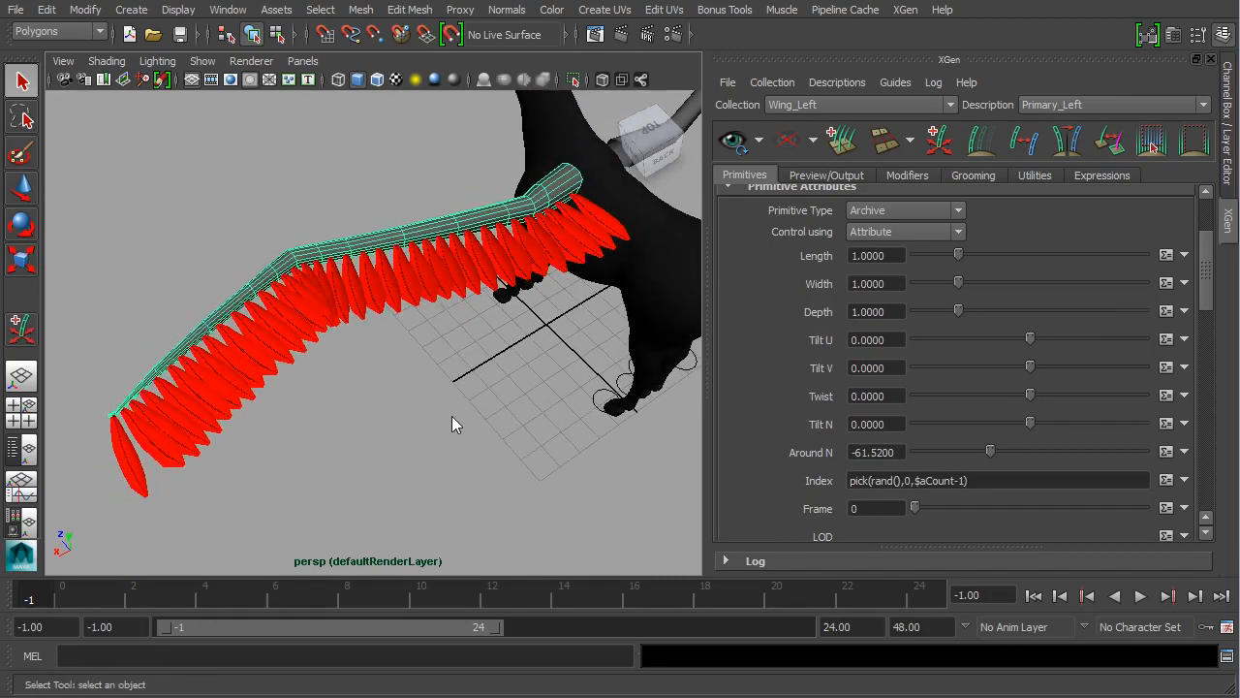
left_click_drag(959, 254, 964, 255)
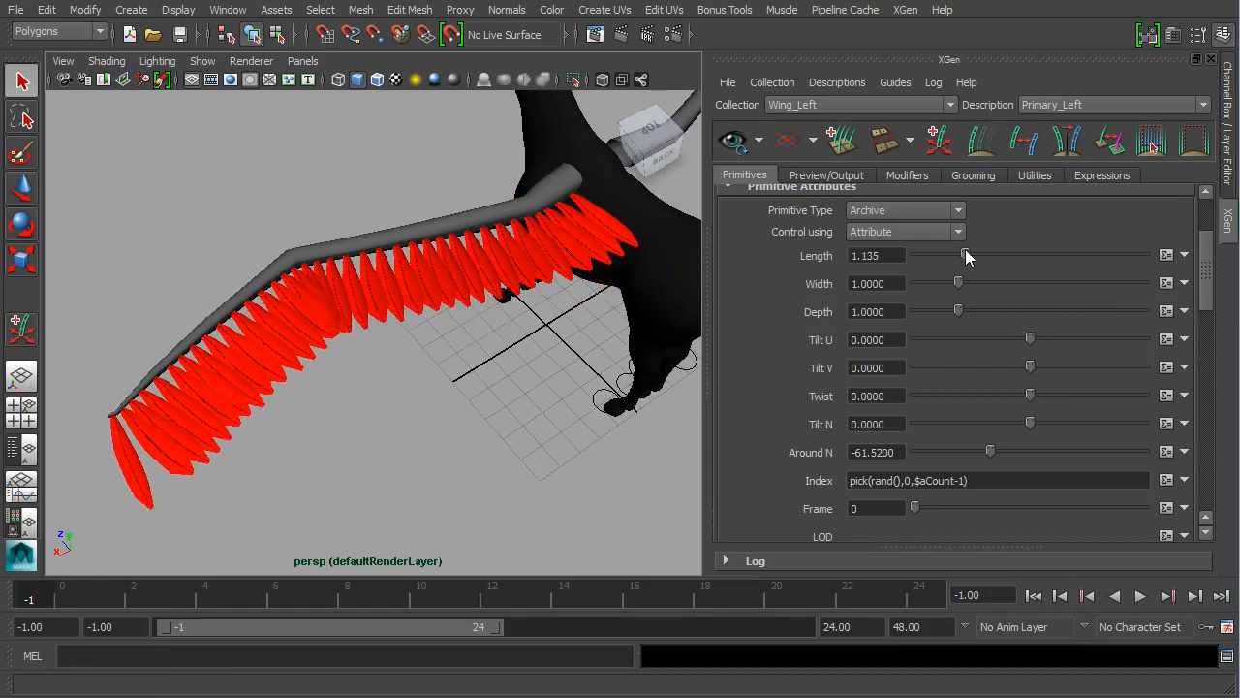
triple_click(875, 255)
type("1")
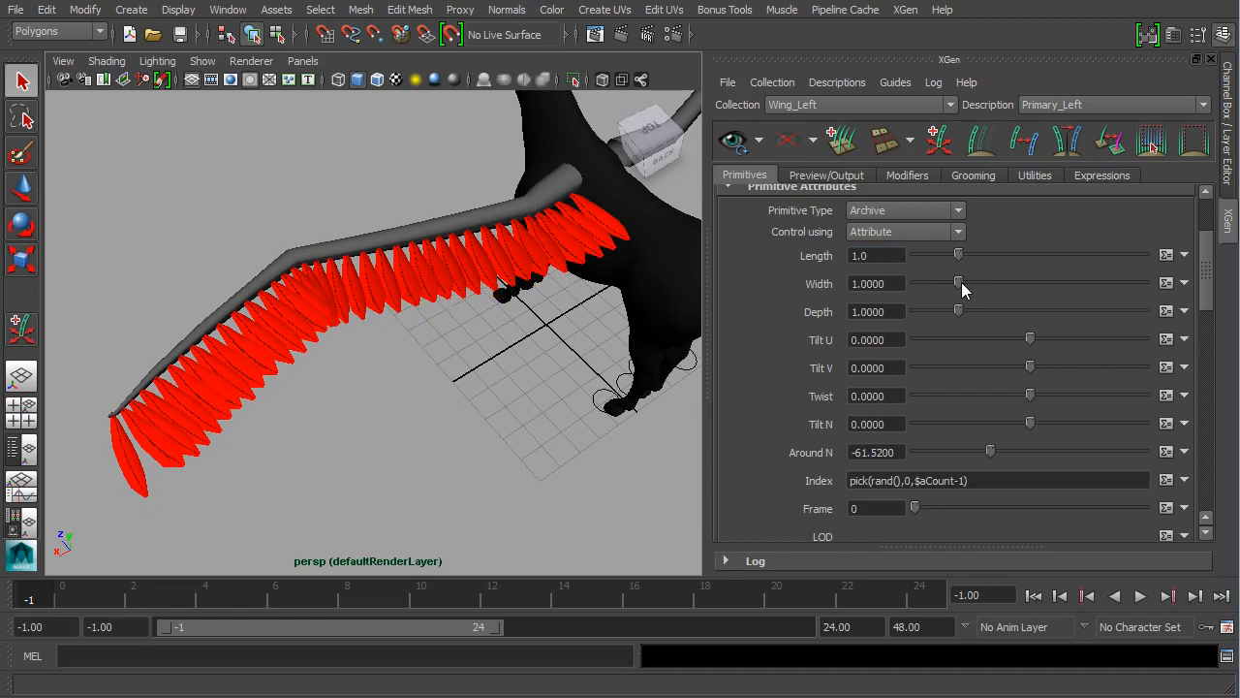
left_click_drag(962, 283, 957, 283)
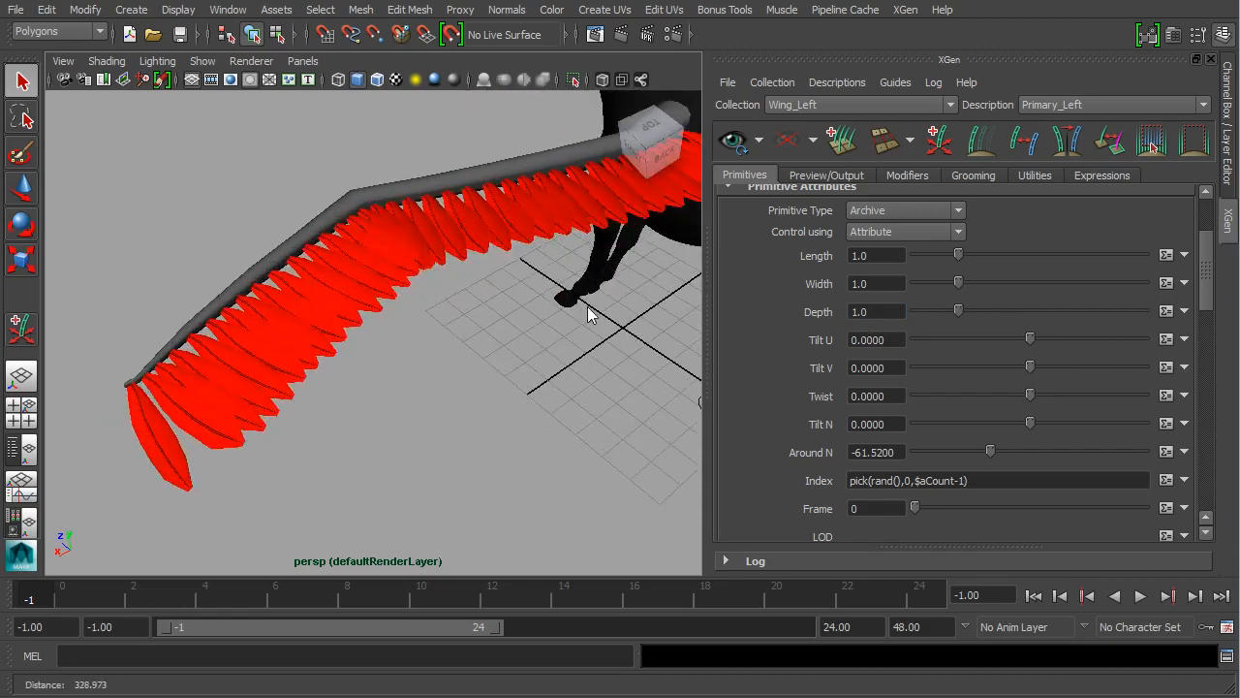
Test the tilt U, tilt V, twist and normal tilt sliders, then reset twist.
left_click_drag(1030, 339, 1040, 339)
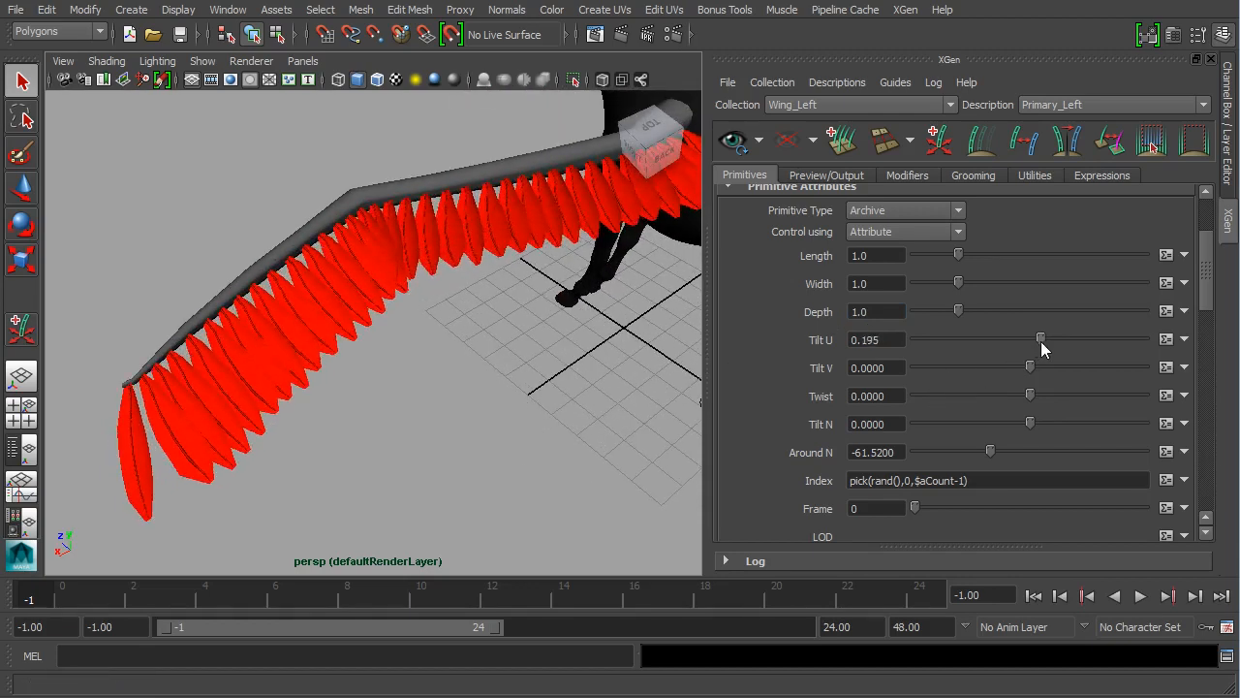
left_click_drag(1042, 339, 1037, 340)
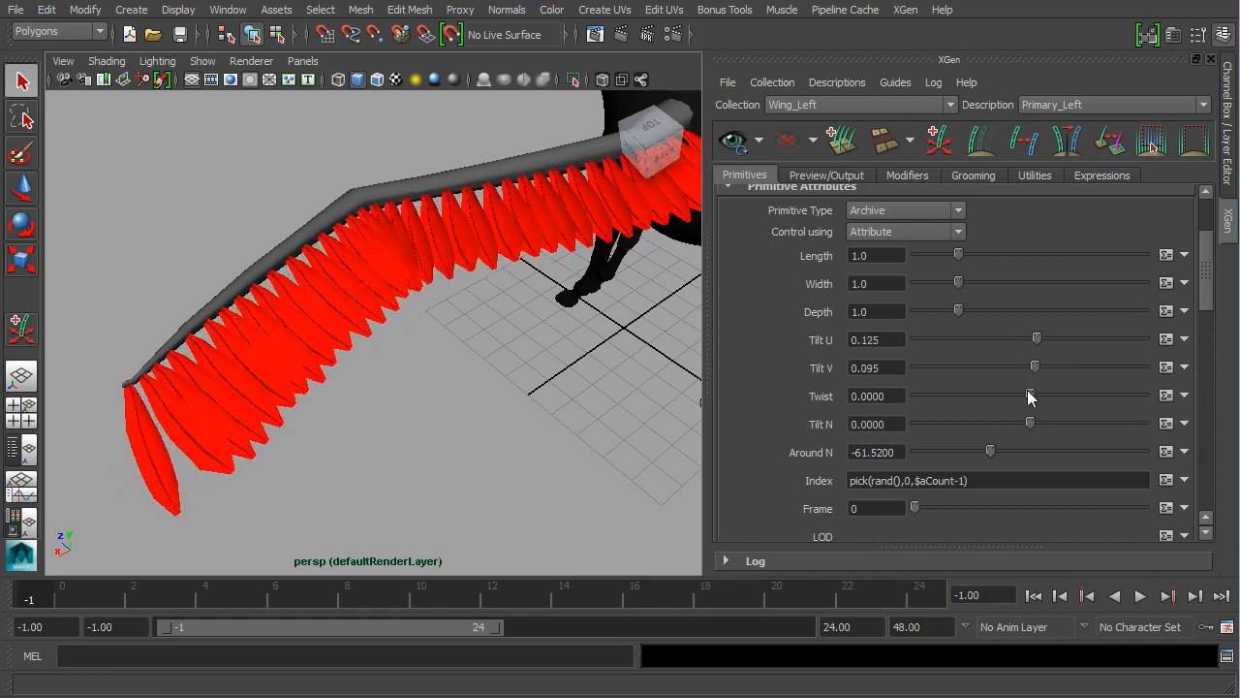
left_click_drag(1030, 395, 1032, 395)
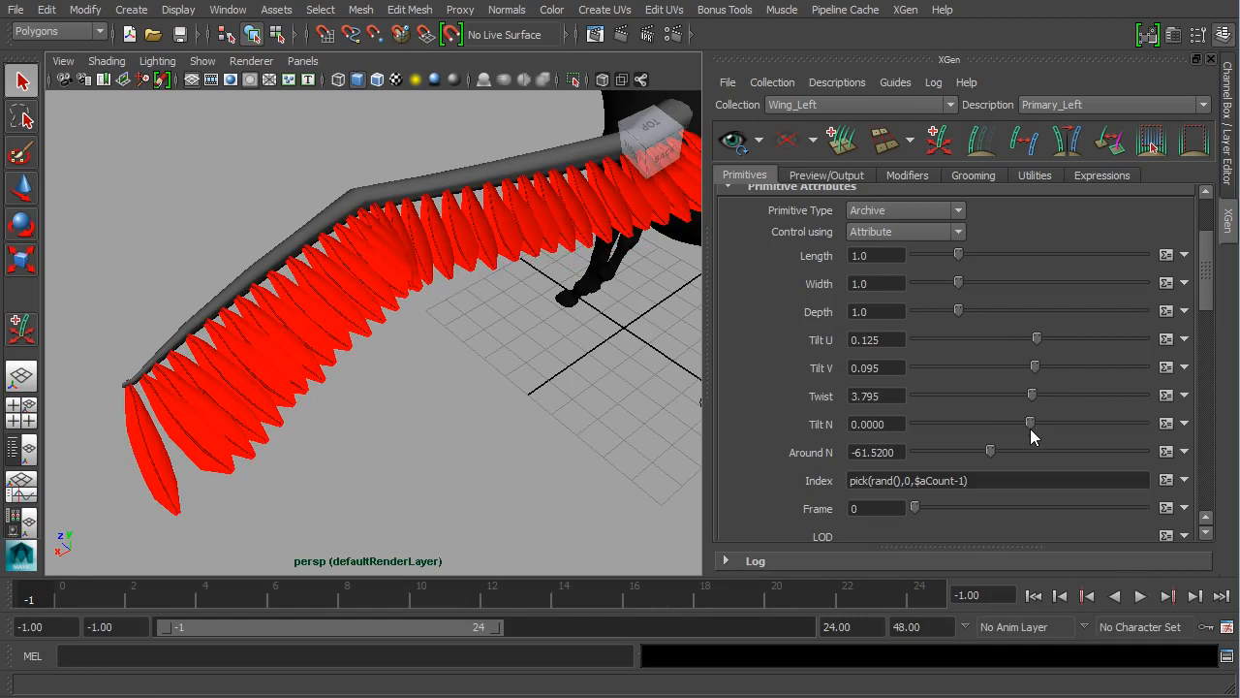
left_click_drag(1029, 423, 1020, 423)
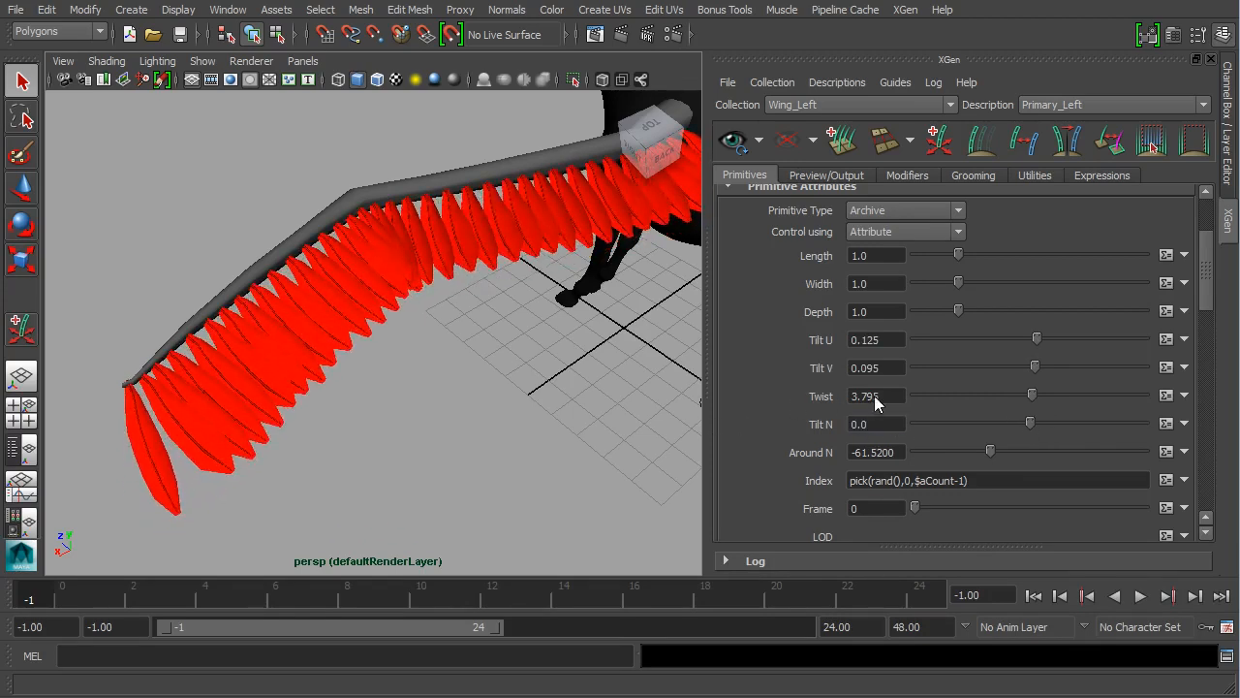
triple_click(875, 339)
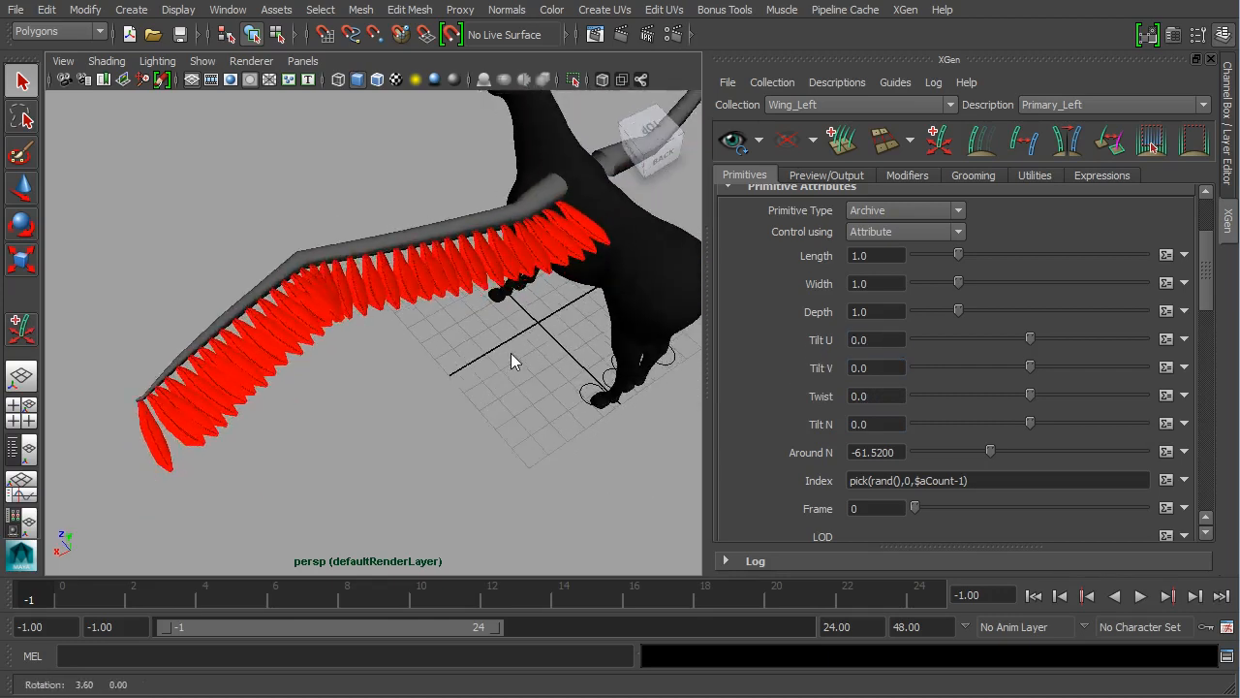
View the horse from behind, try longer and shorter feathers, then set length 1.0.
left_click_drag(513, 358, 572, 300)
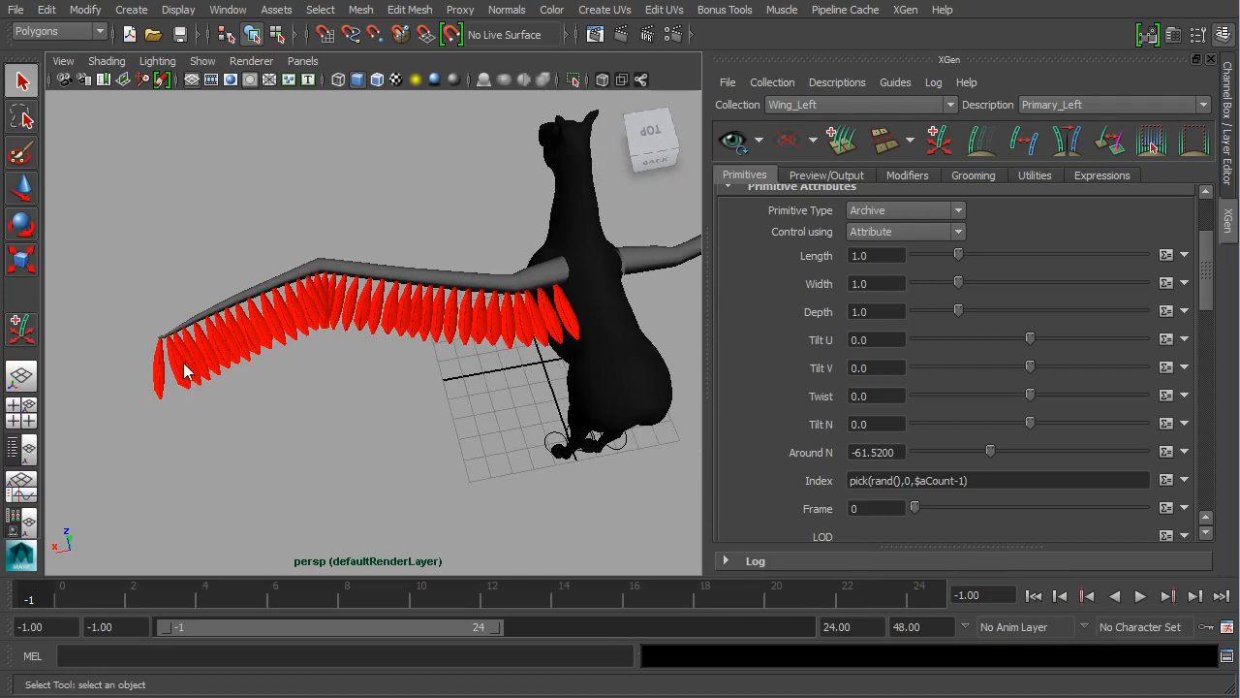
mouse_move(163, 394)
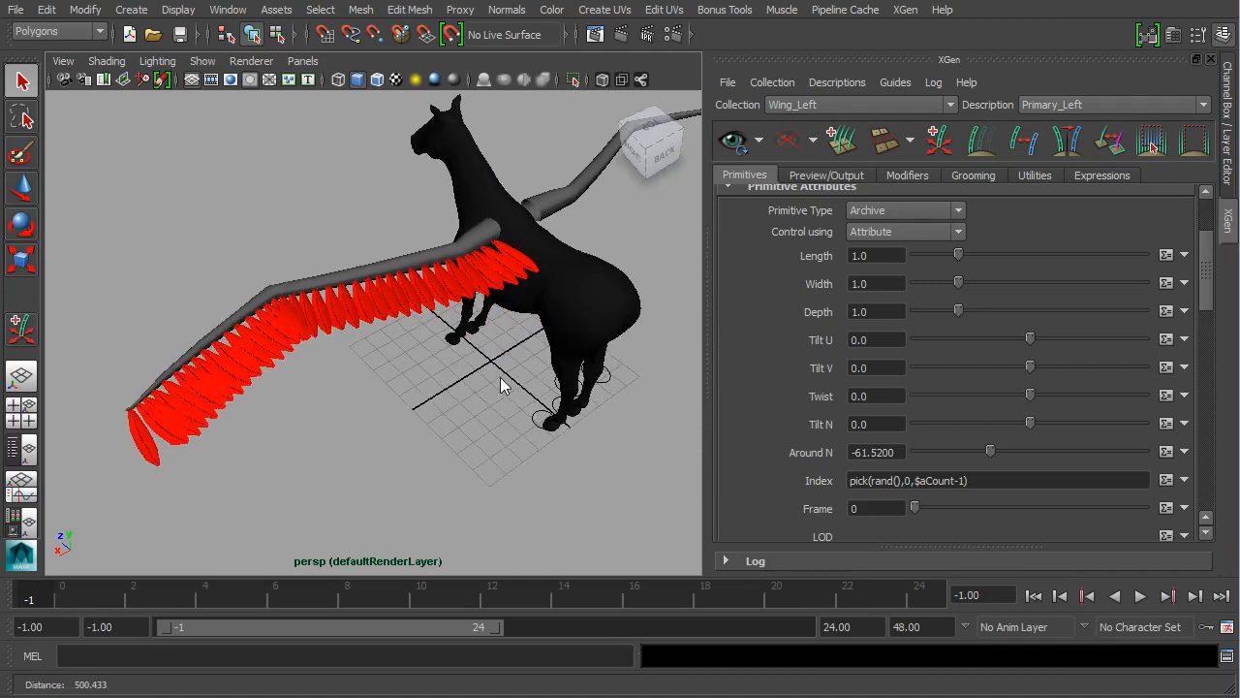
left_click_drag(959, 254, 986, 254)
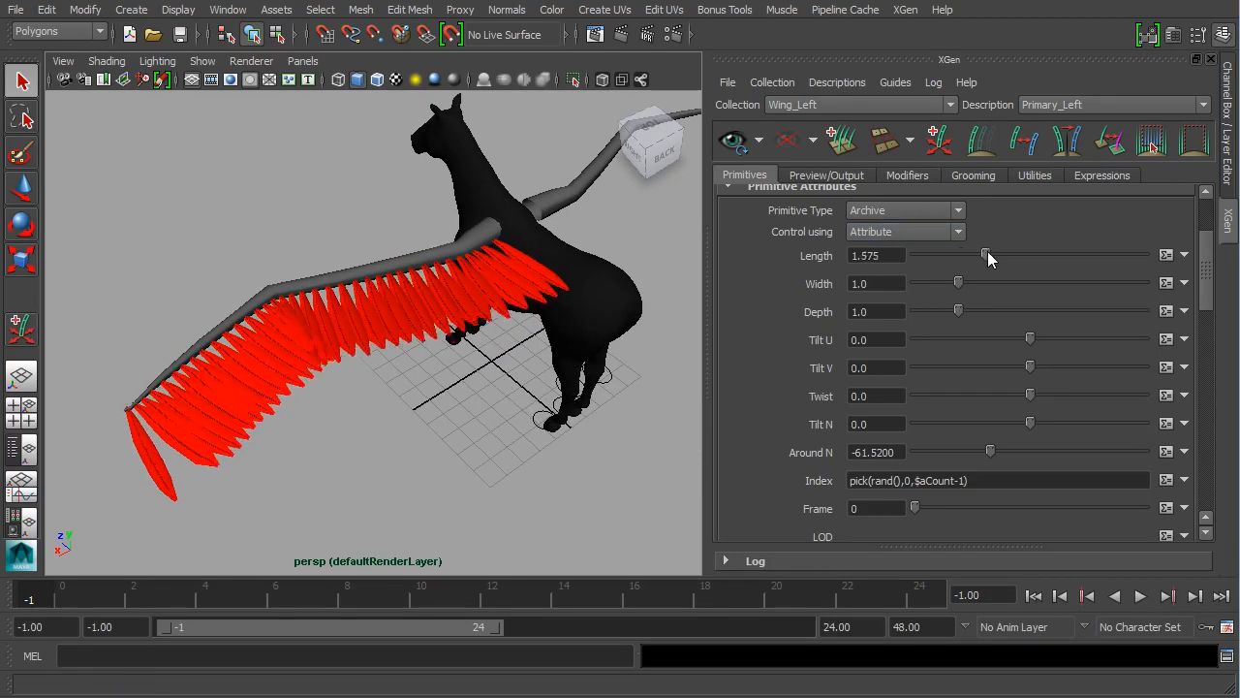
left_click_drag(986, 254, 953, 254)
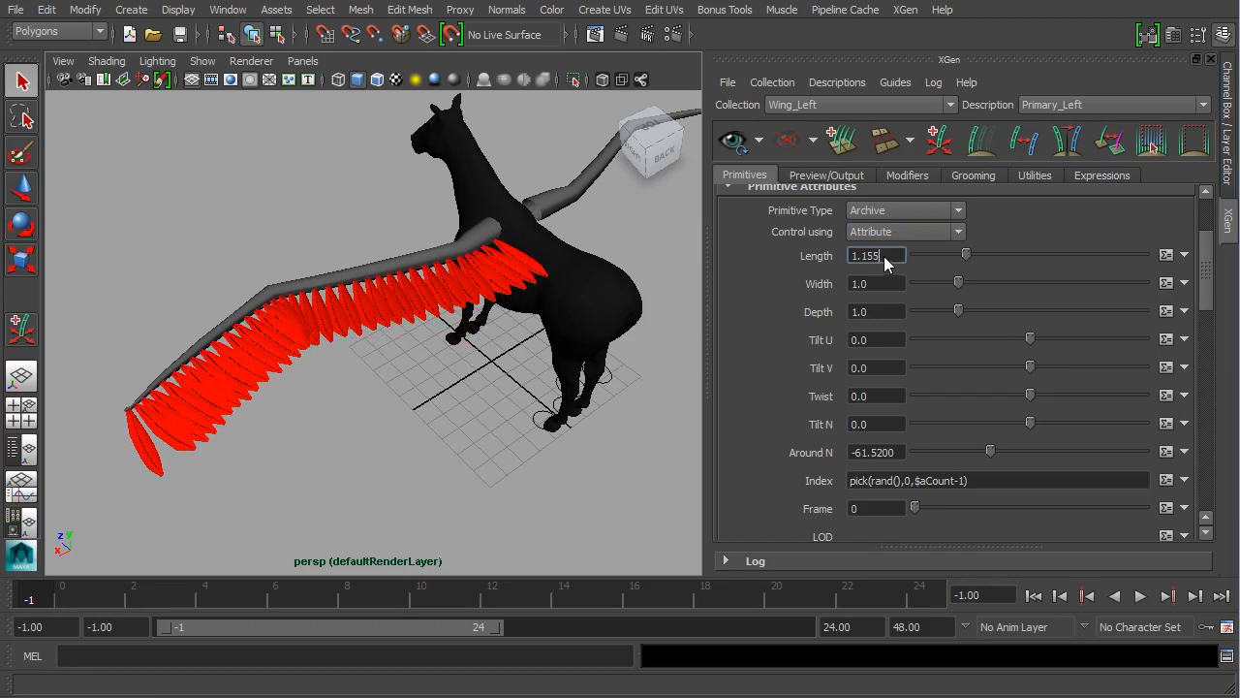
type("1.0")
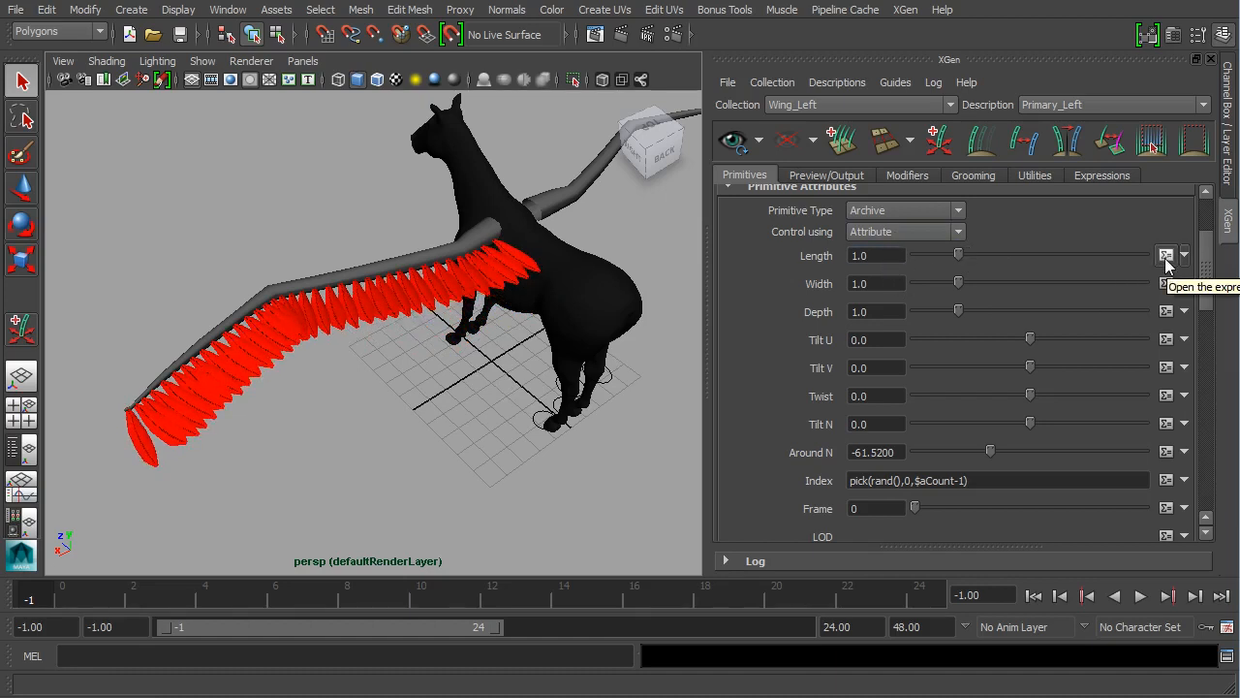
In the length expression editor, try a higher 'a' value, then settle at 1.000.
left_click(1168, 255)
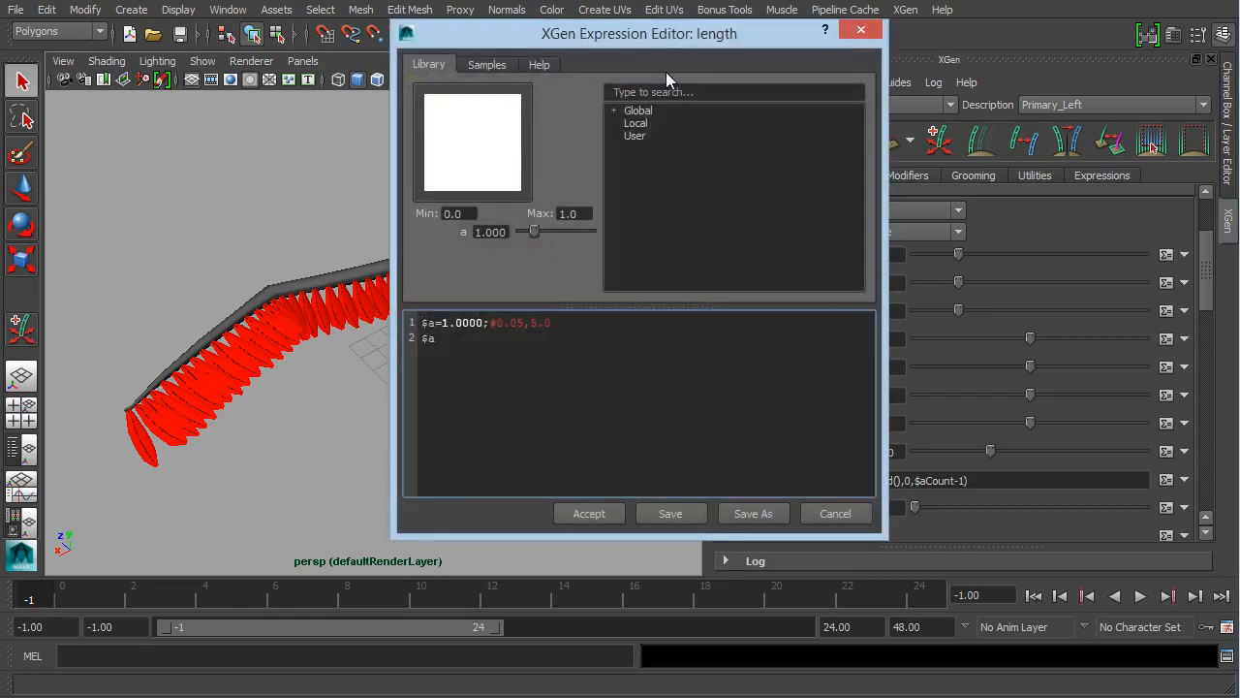
left_click_drag(640, 33, 943, 53)
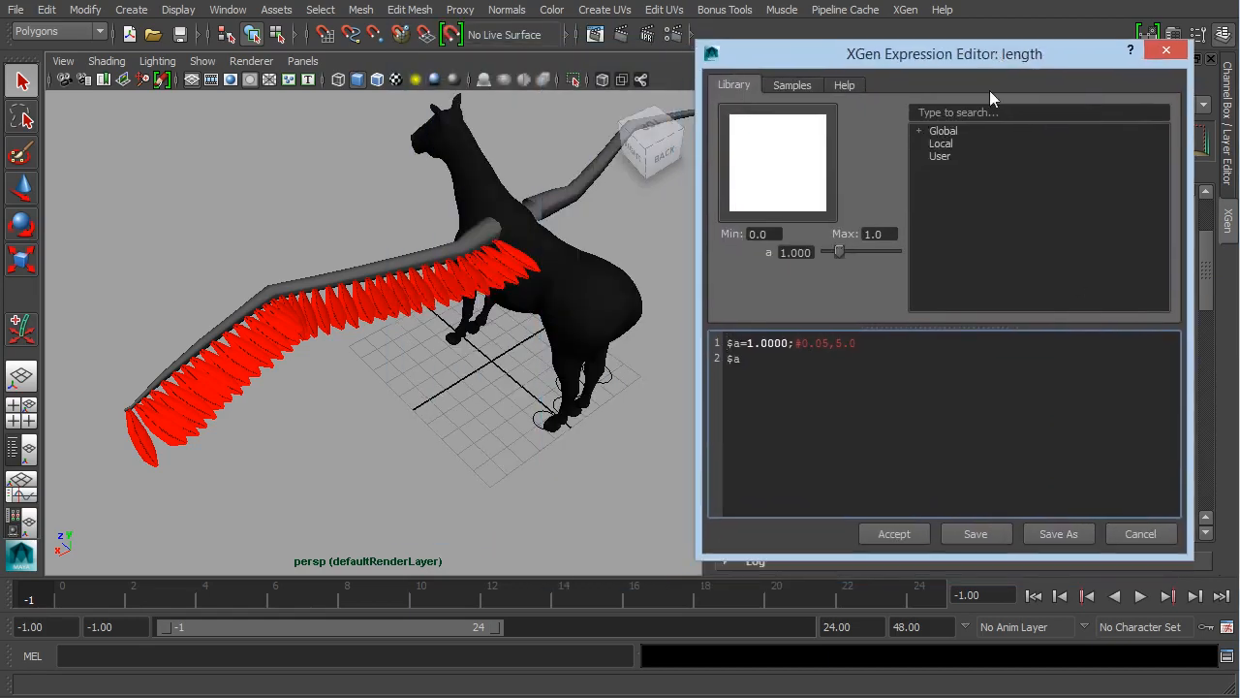
mouse_move(768, 281)
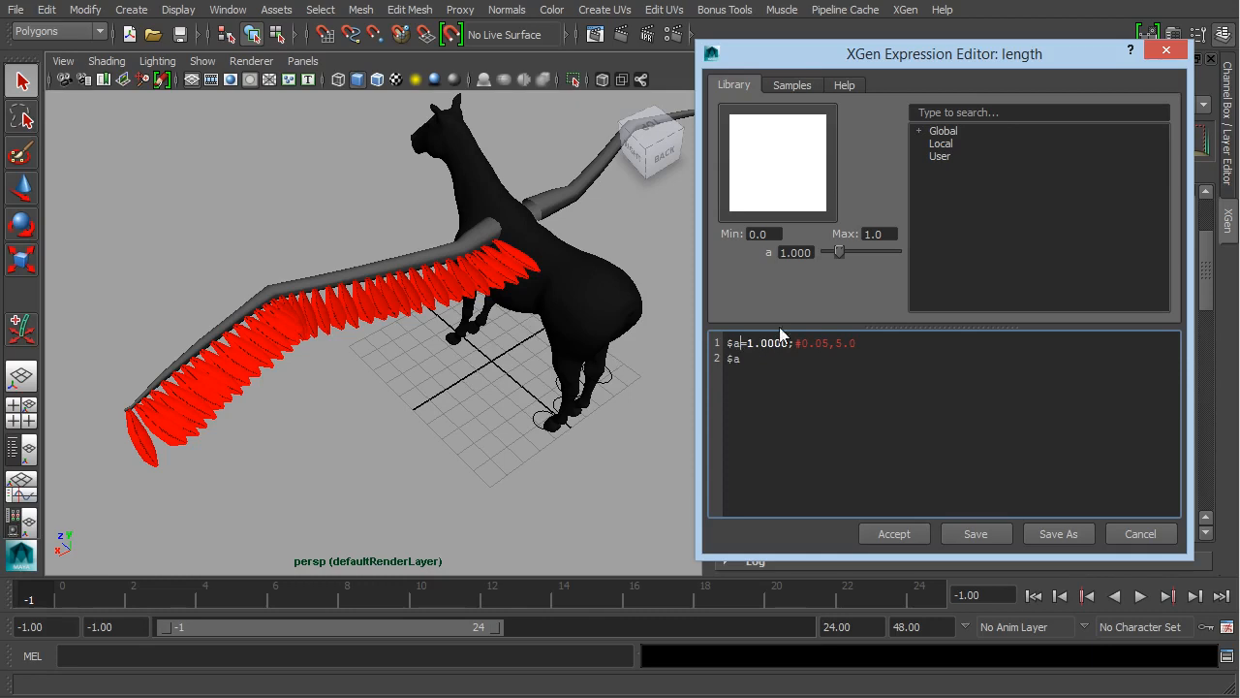
left_click_drag(839, 252, 868, 252)
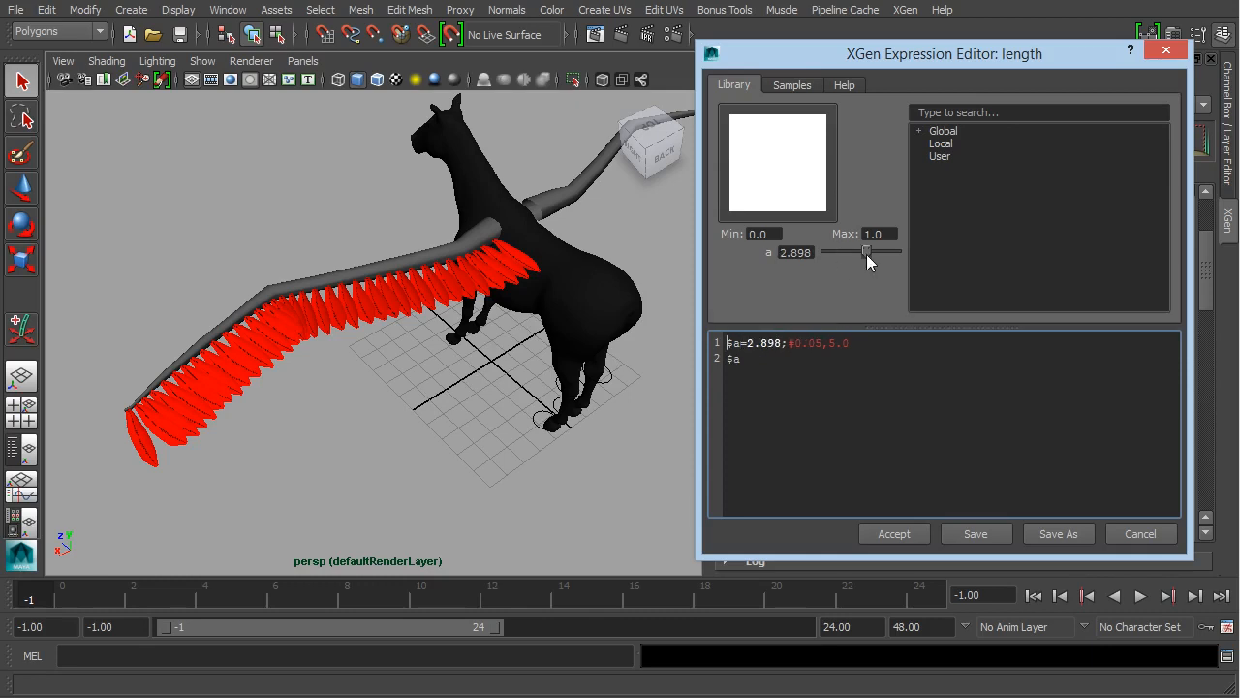
left_click_drag(868, 252, 841, 252)
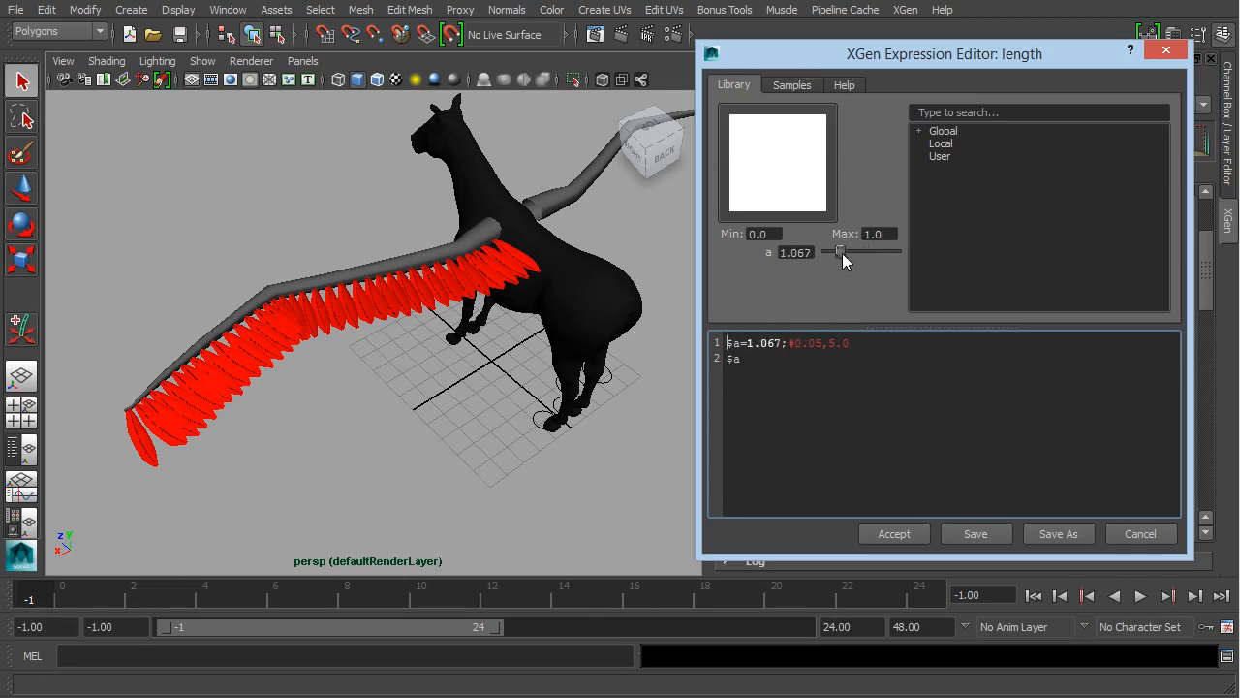
left_click_drag(841, 252, 841, 251)
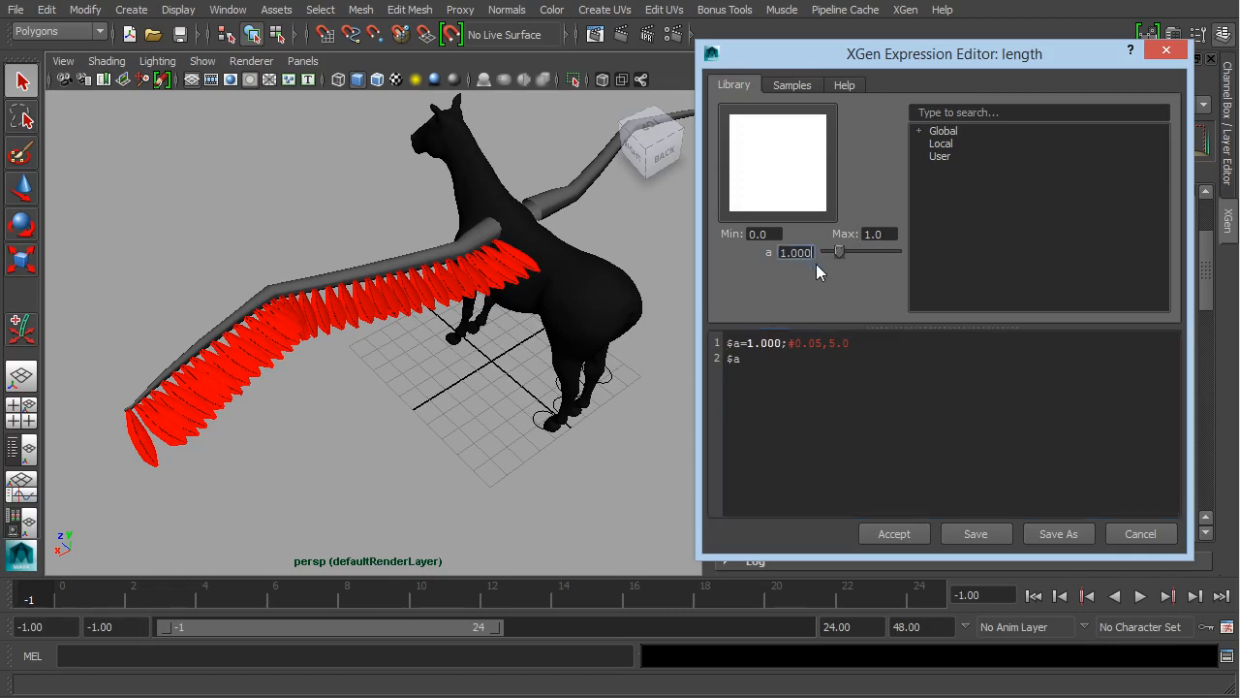
left_click_drag(945, 54, 545, 78)
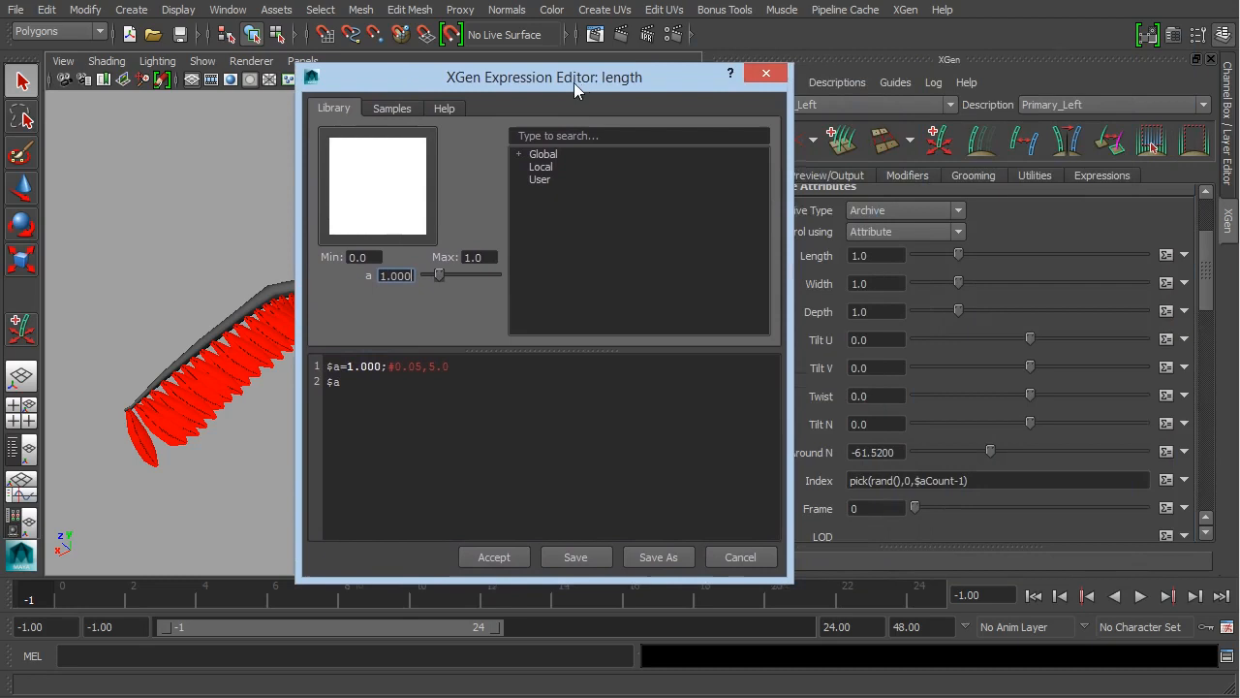
left_click_drag(544, 77, 838, 88)
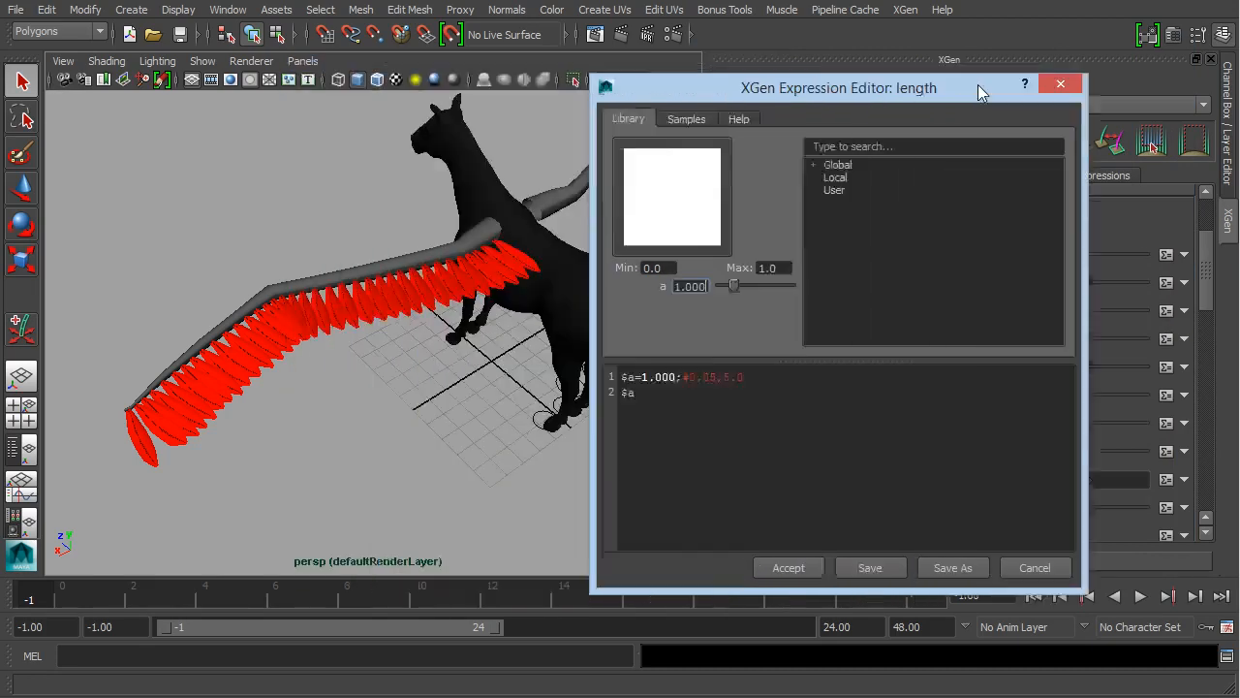
left_click_drag(839, 87, 931, 53)
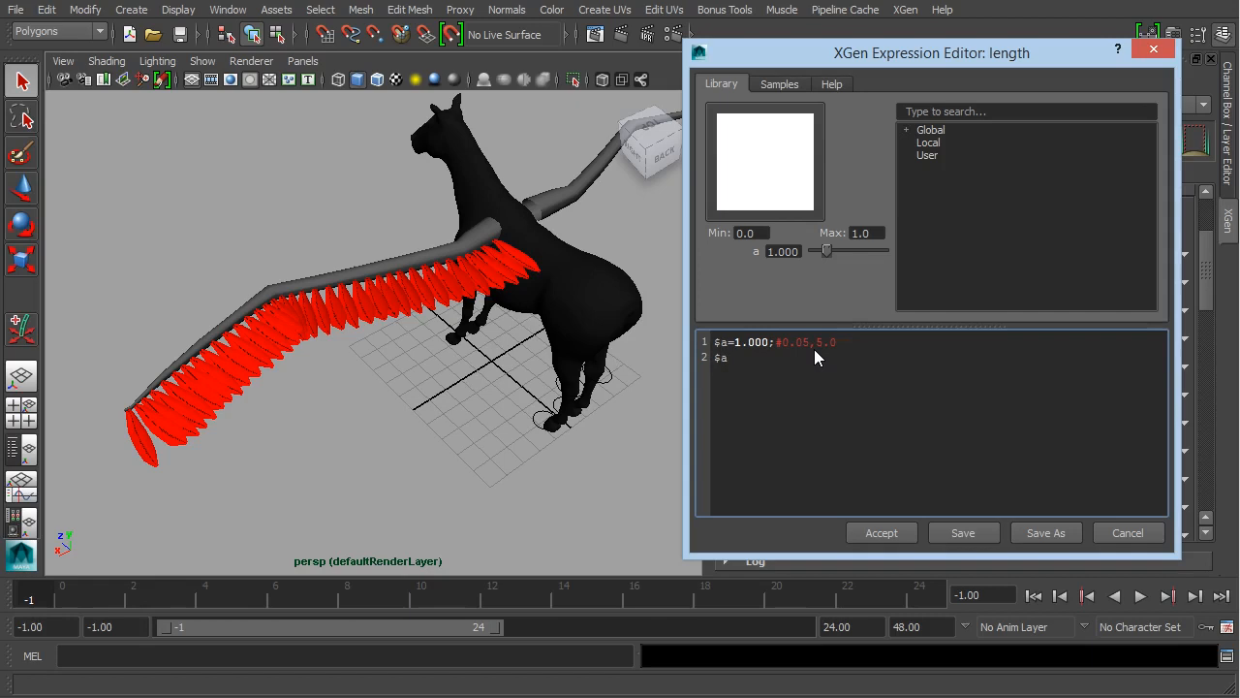
Edit line 2 to '$a * $P', picking $P from the autocomplete list.
left_click(725, 358)
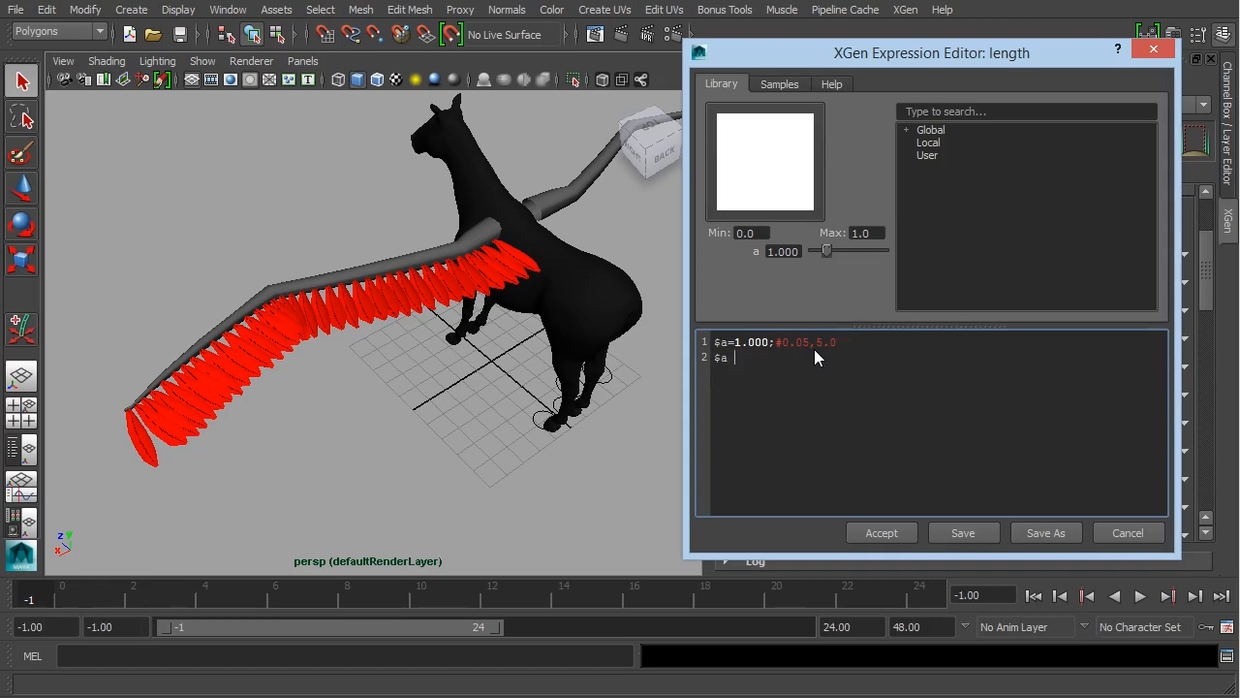
type("*")
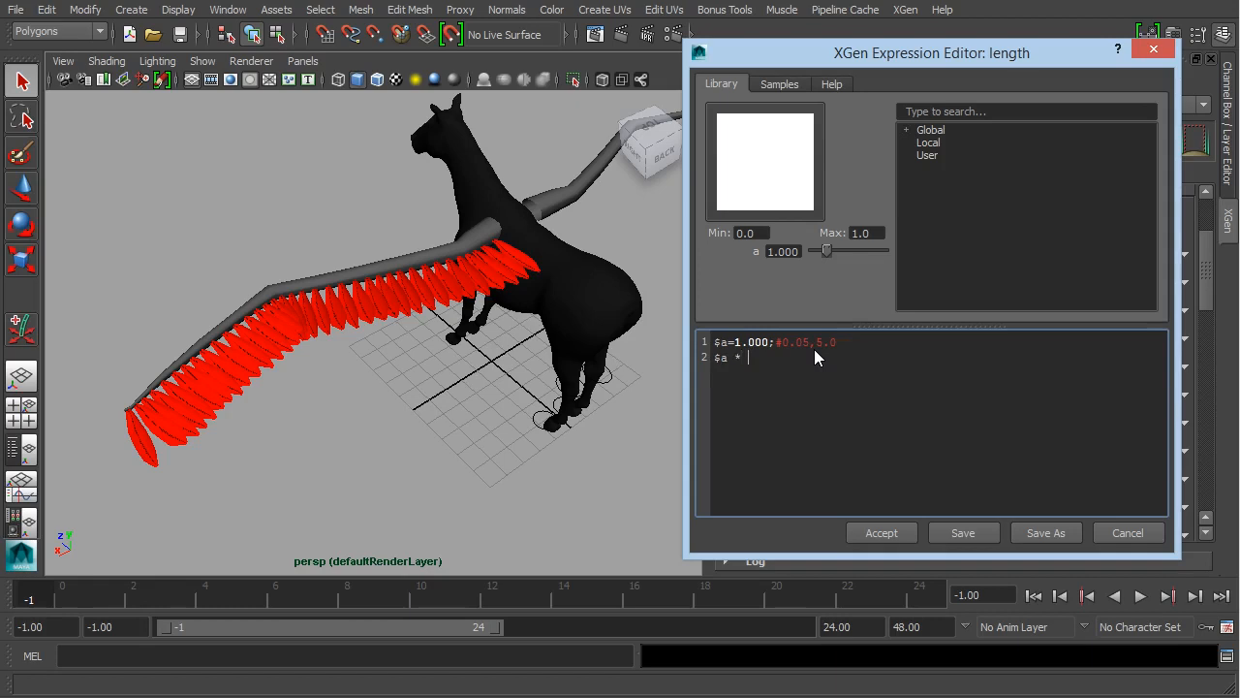
type("$")
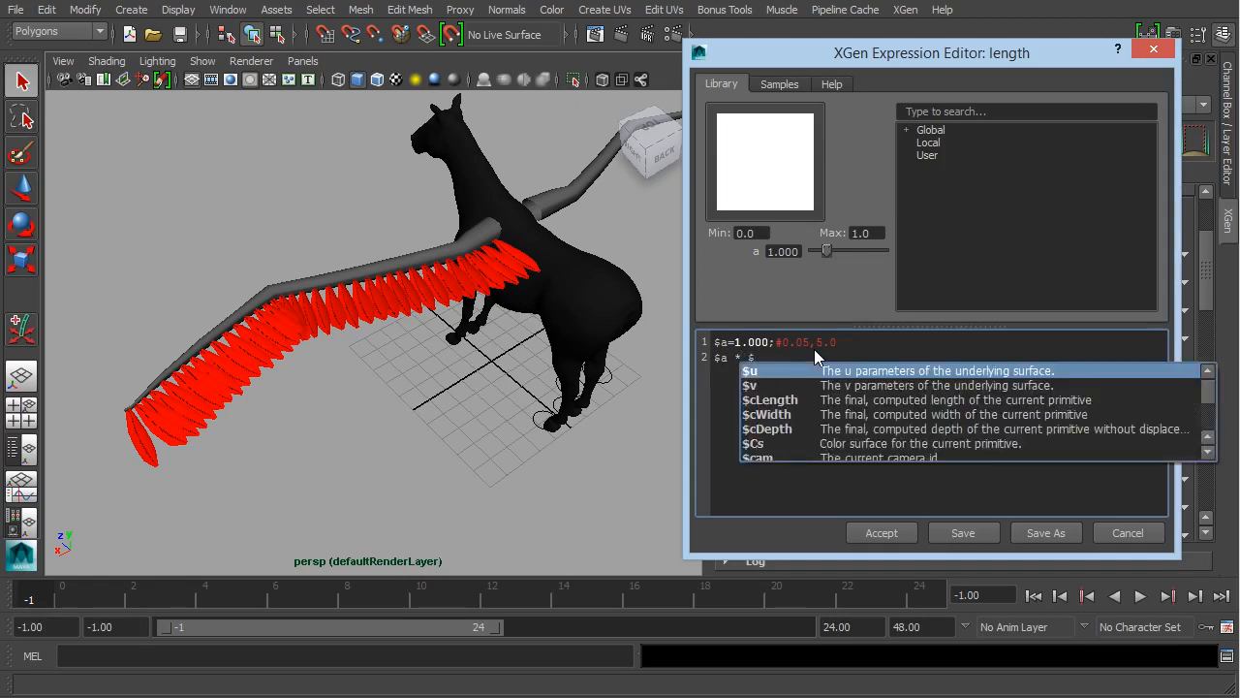
mouse_move(860, 397)
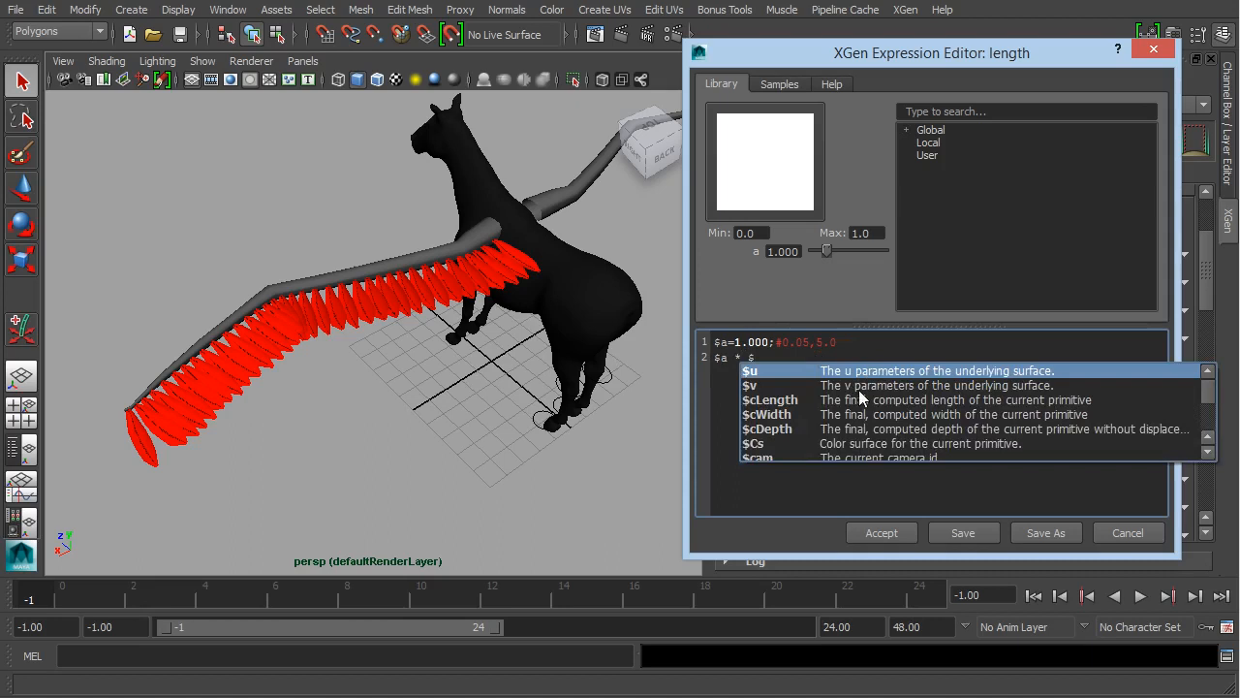
mouse_move(927, 407)
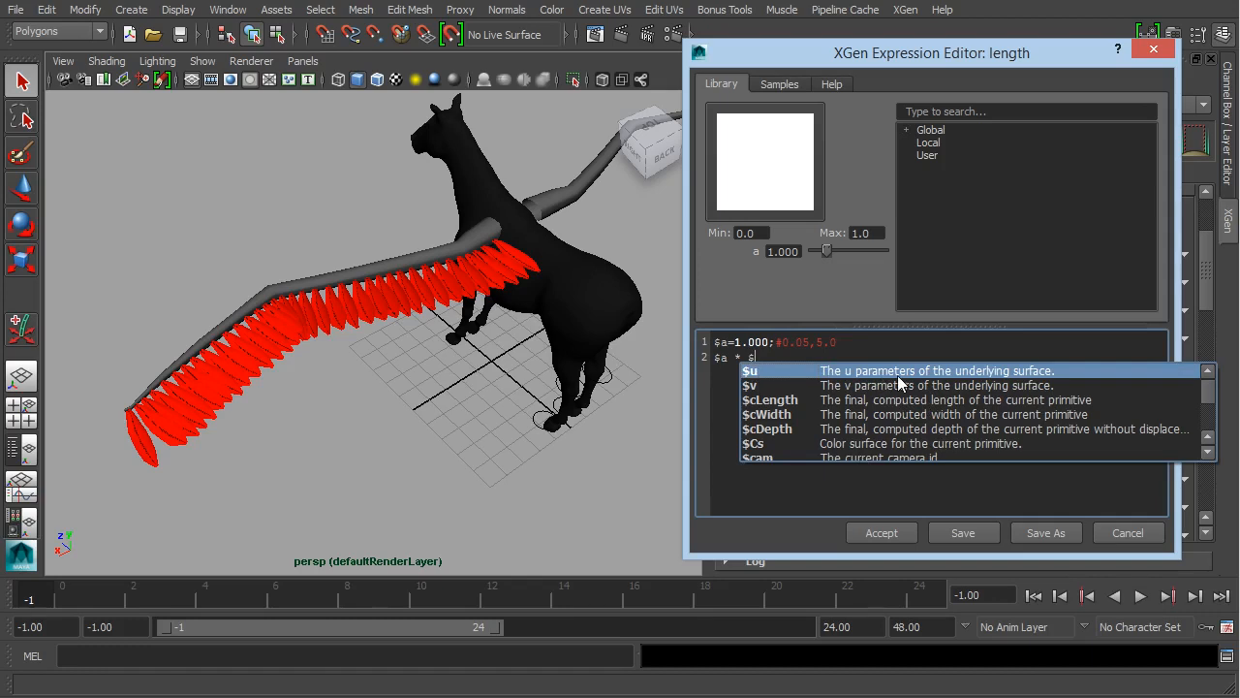
mouse_move(1066, 383)
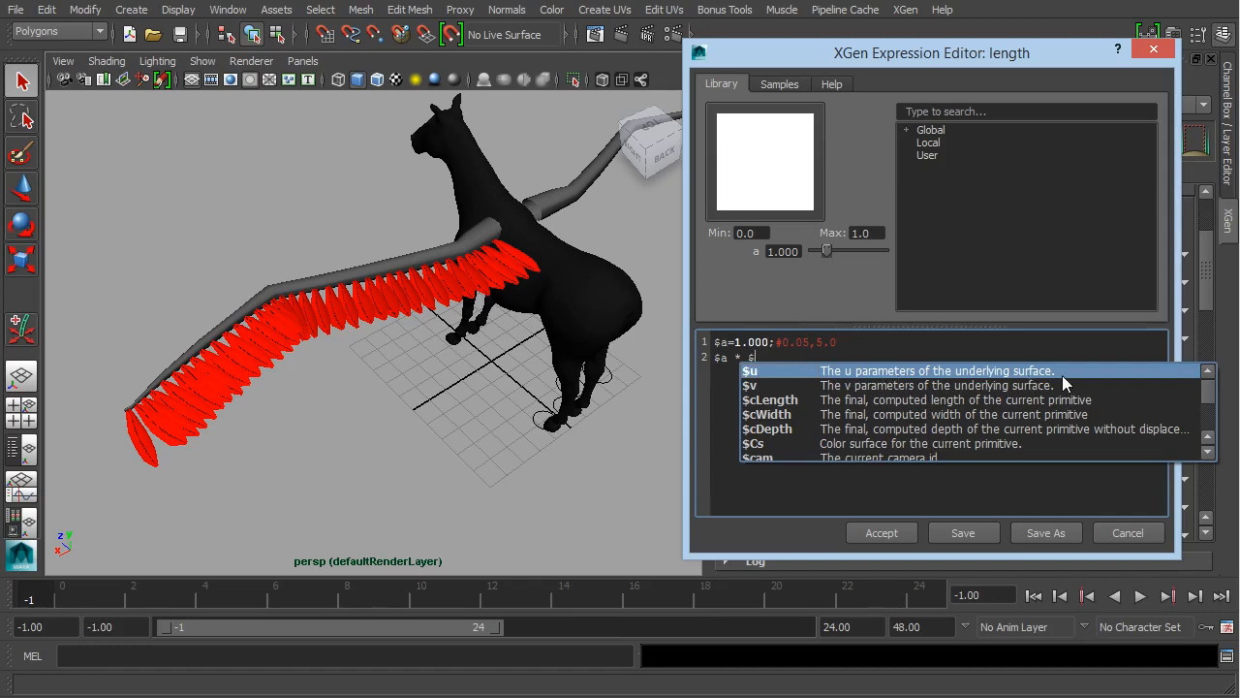
mouse_move(1008, 387)
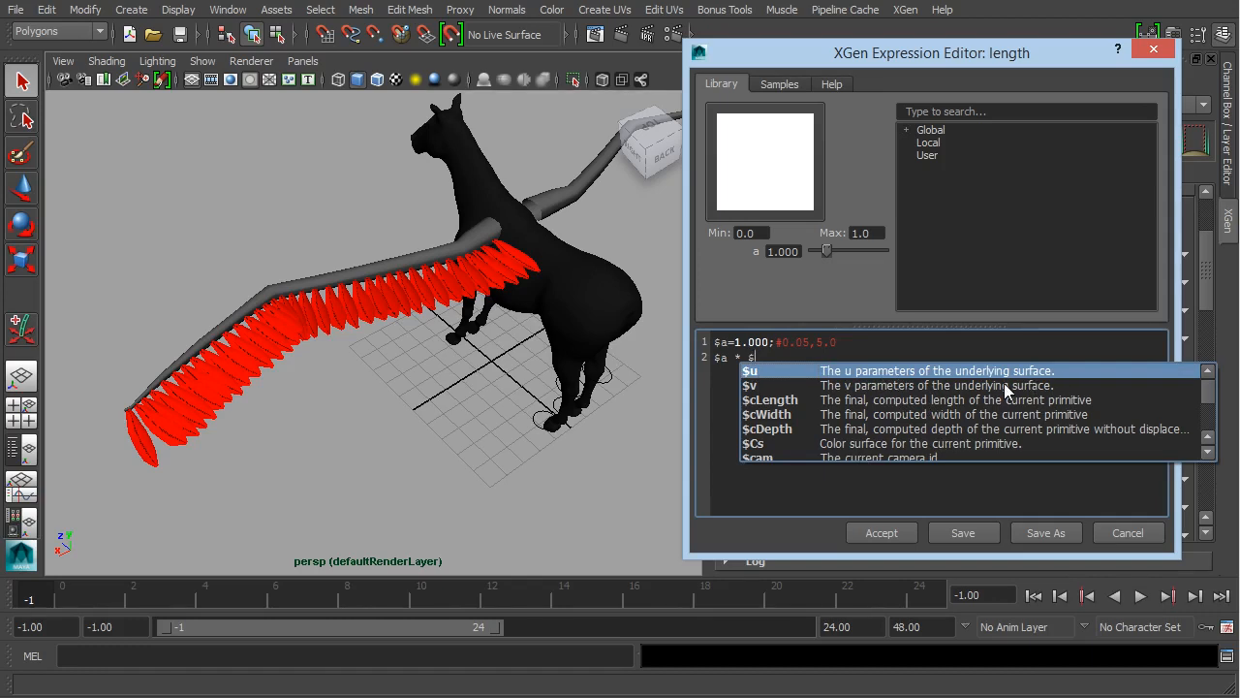
mouse_move(1053, 410)
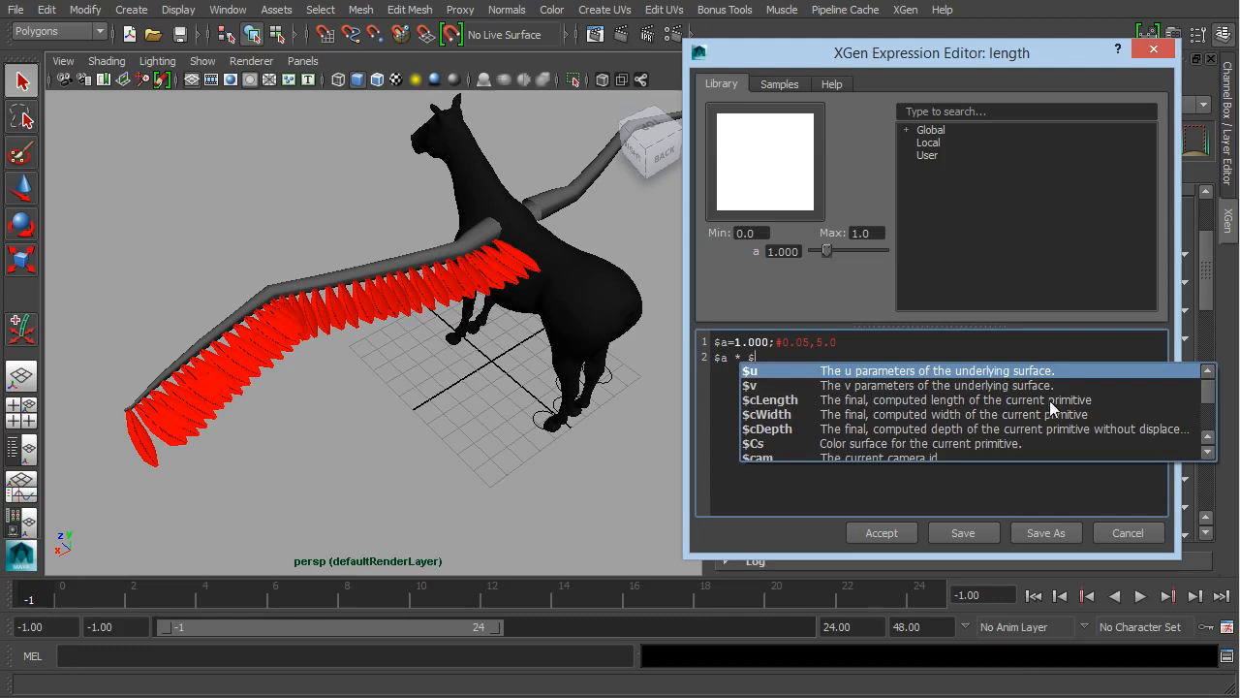
scroll("down", 3)
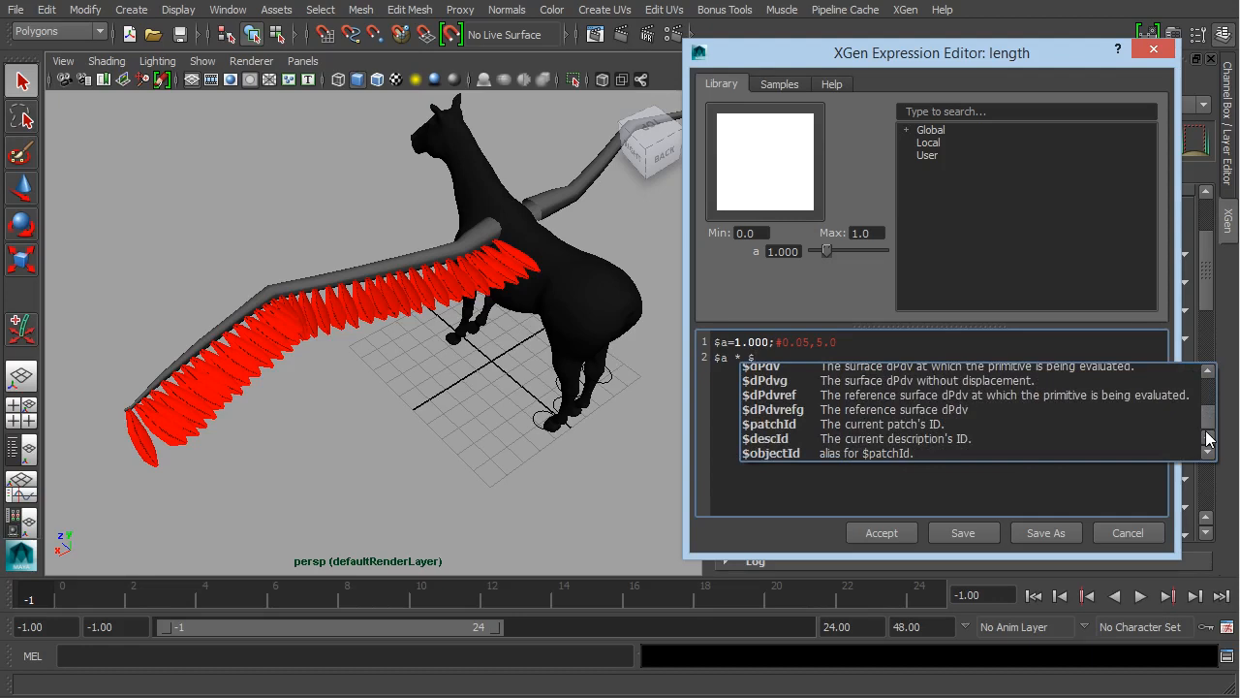
scroll("up", 3)
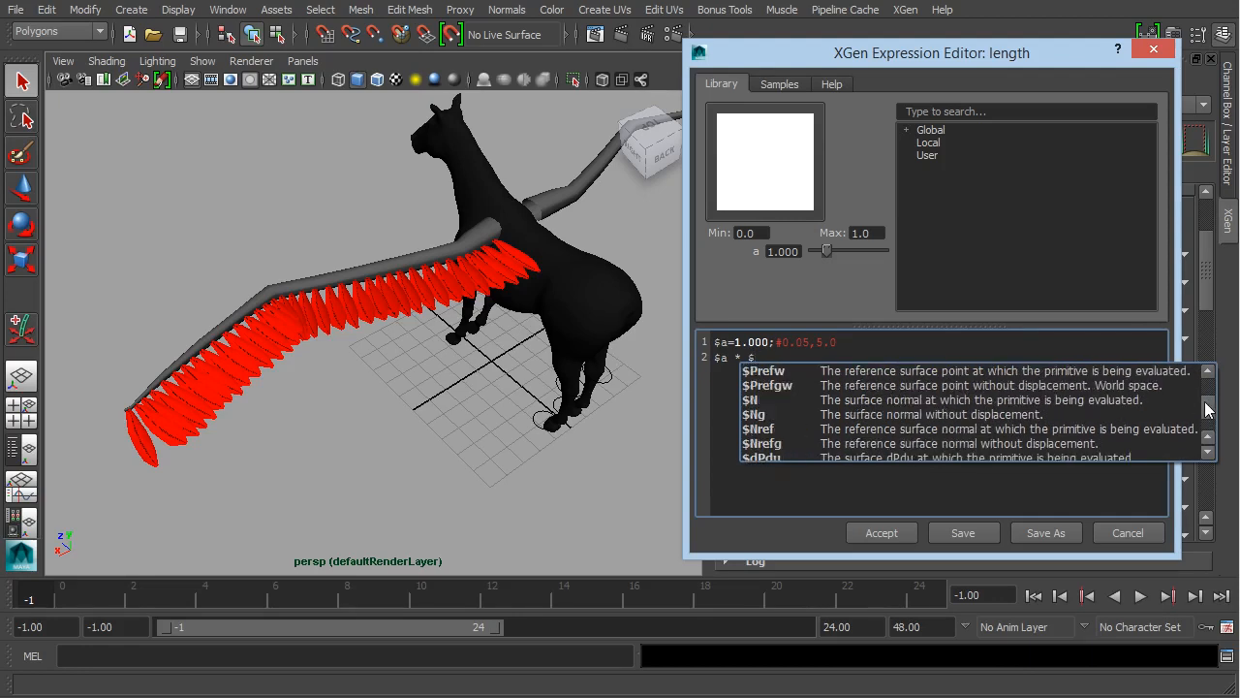
scroll("up", 3)
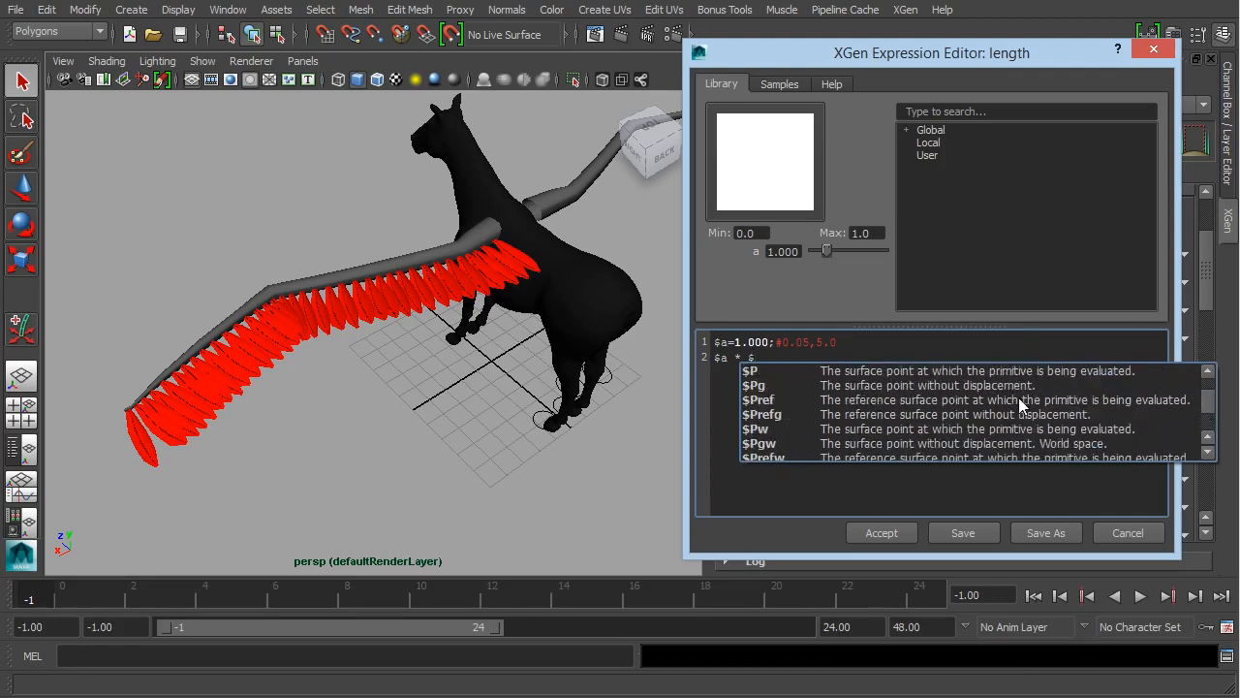
mouse_move(850, 380)
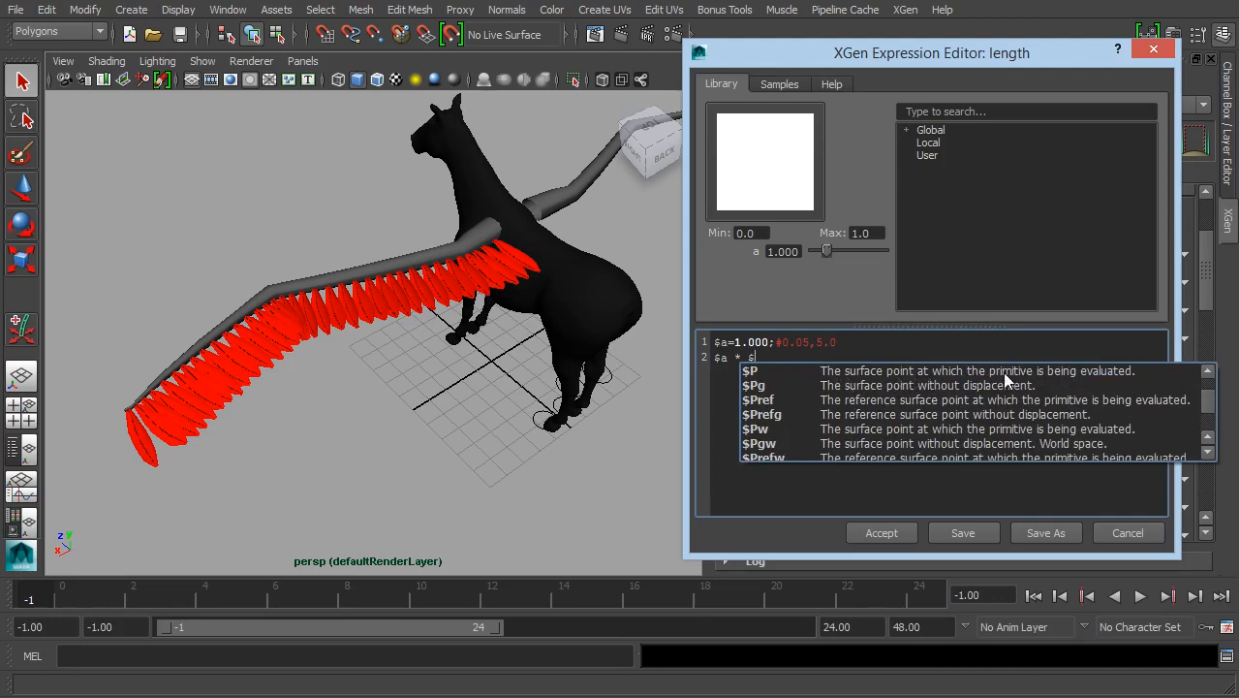
mouse_move(1111, 376)
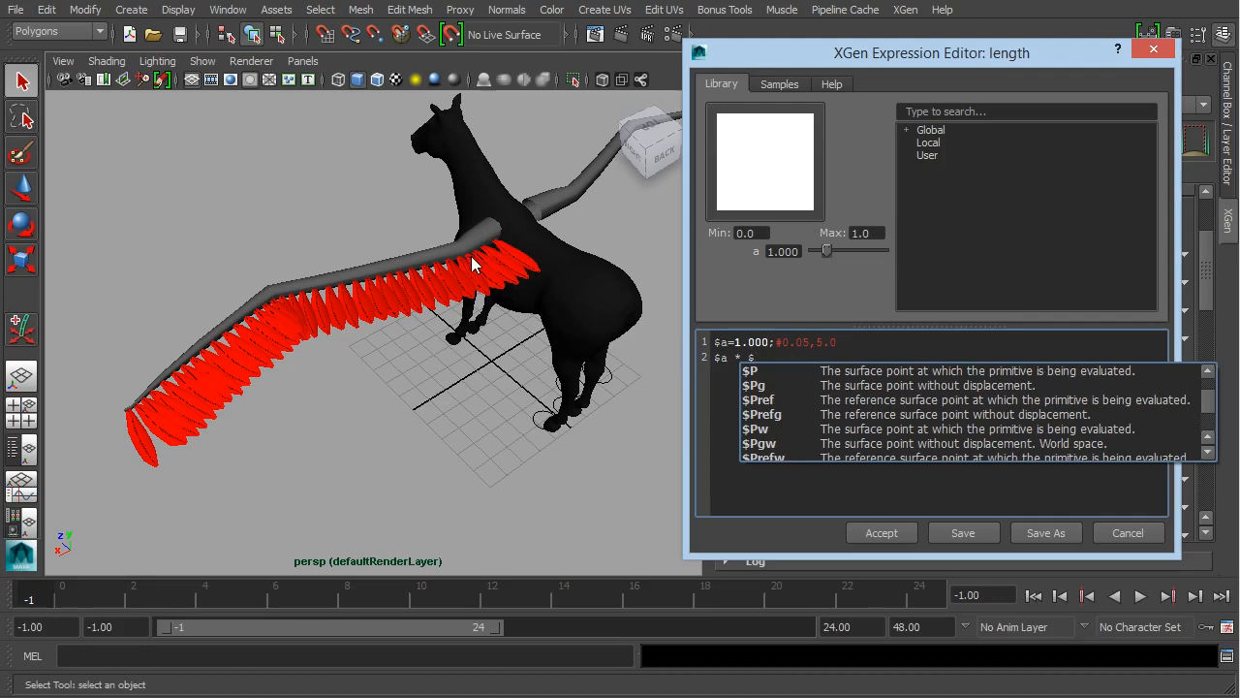
mouse_move(324, 293)
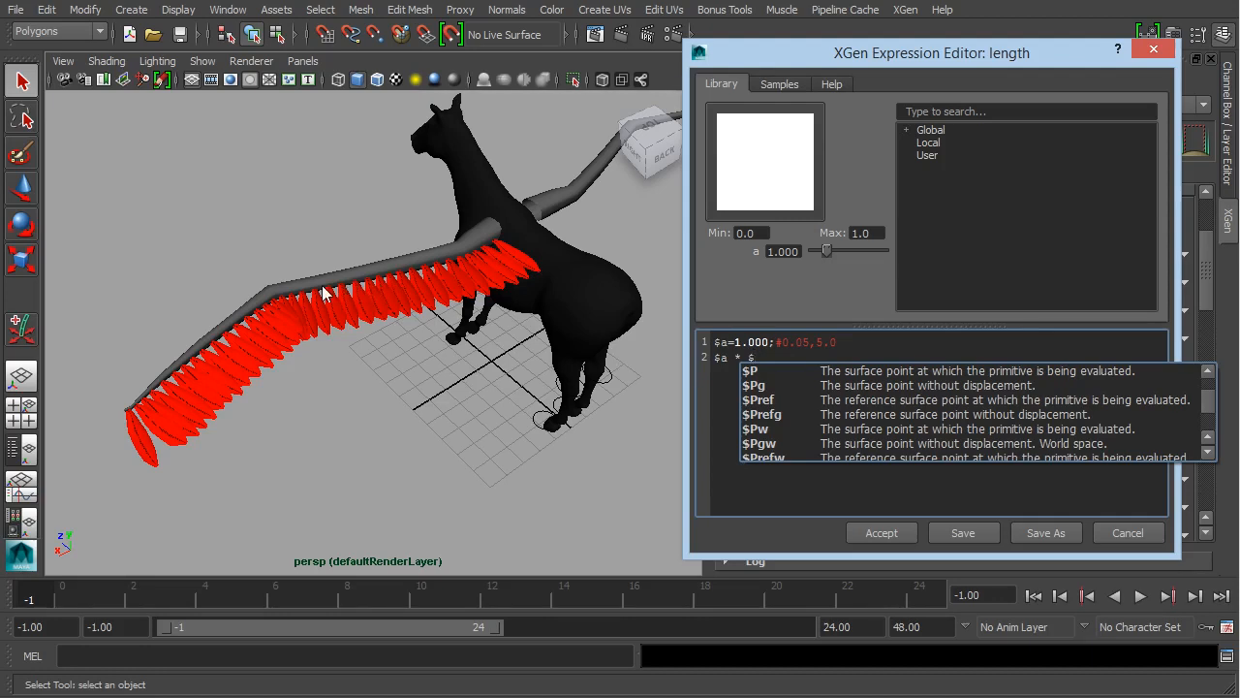
mouse_move(474, 241)
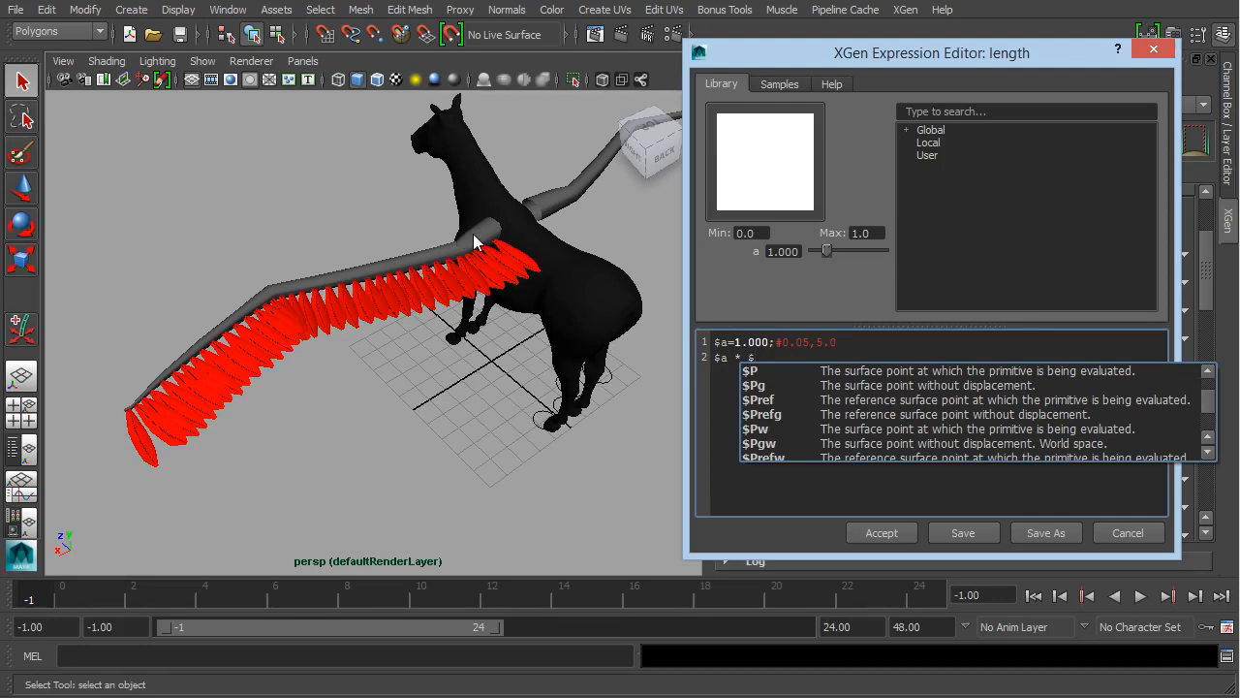
mouse_move(493, 250)
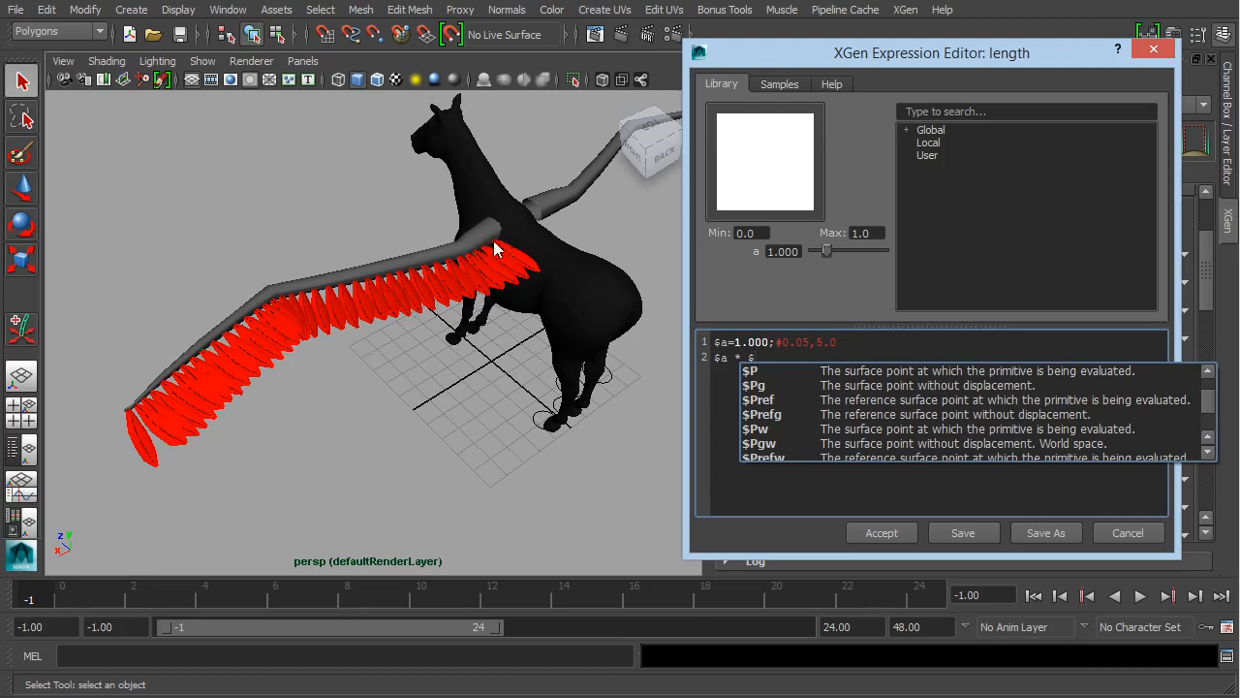
mouse_move(118, 423)
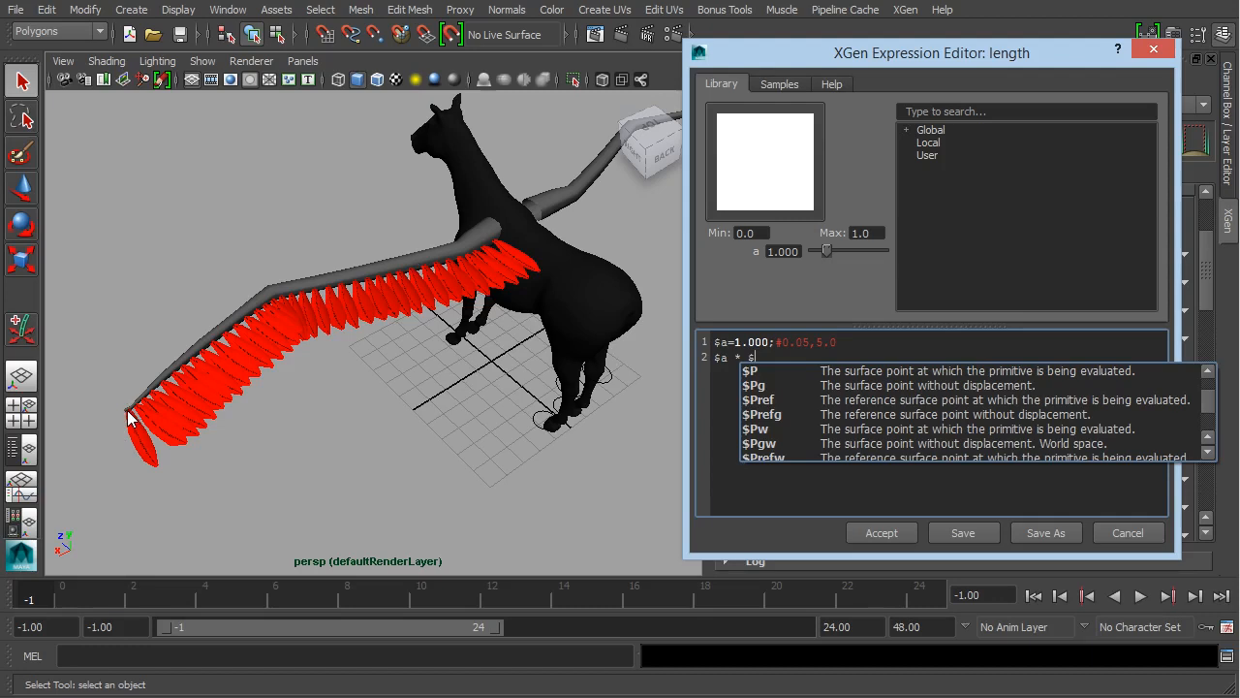
mouse_move(528, 440)
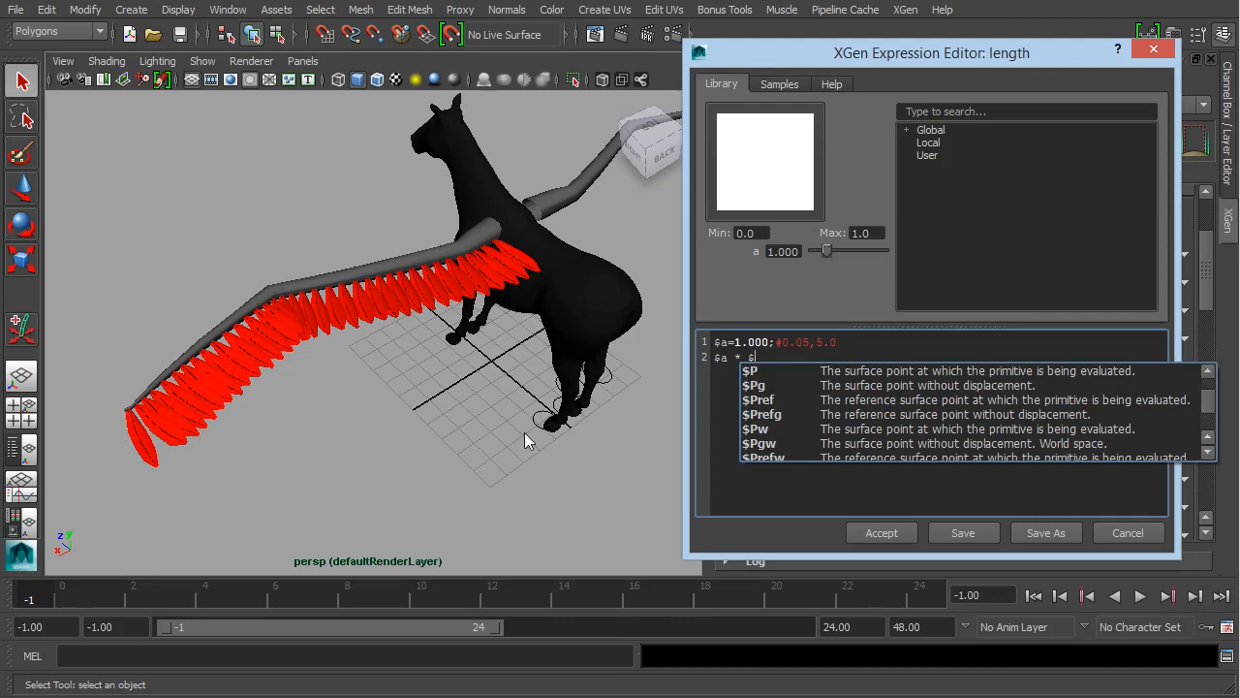
left_click(750, 370)
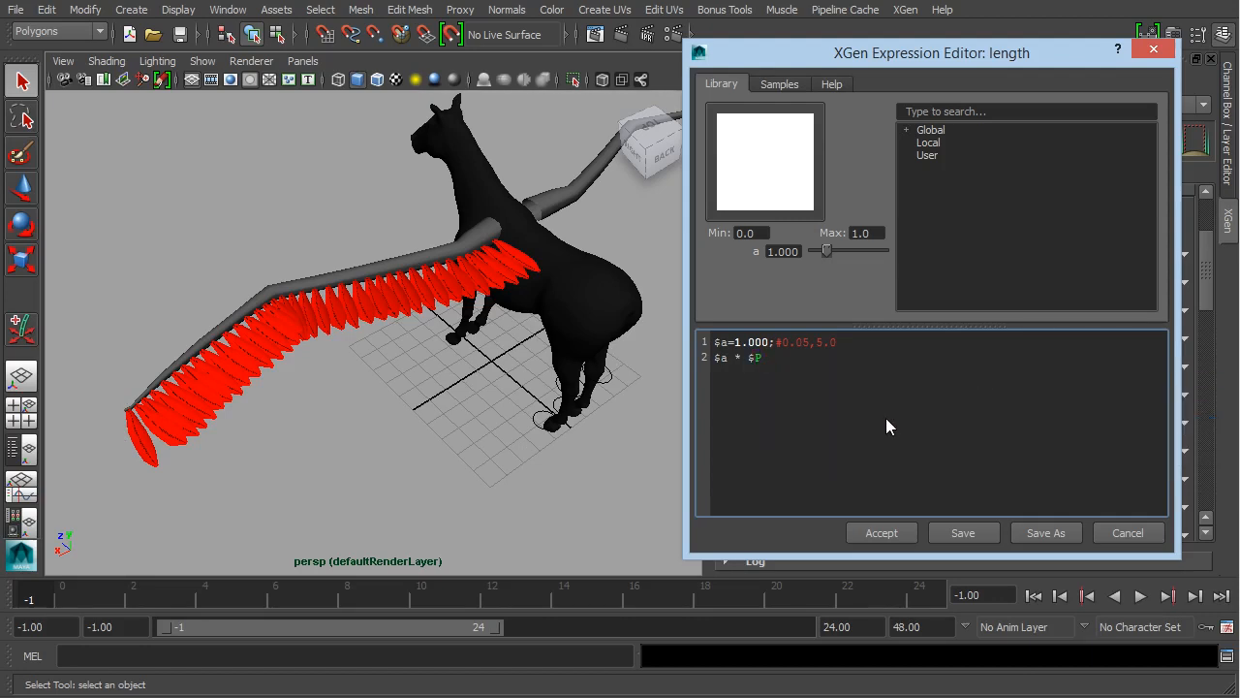
mouse_move(920, 401)
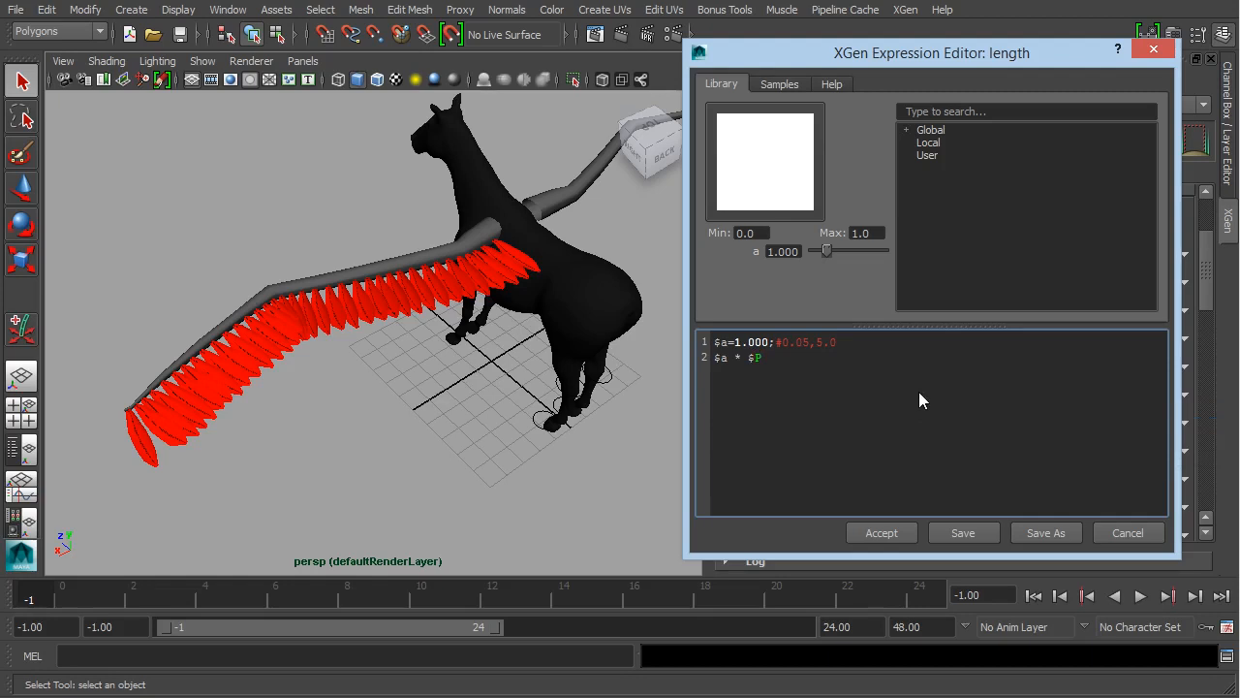
Accept the '$a * $P' expression and lower the feather length to 0.05.
left_click(881, 532)
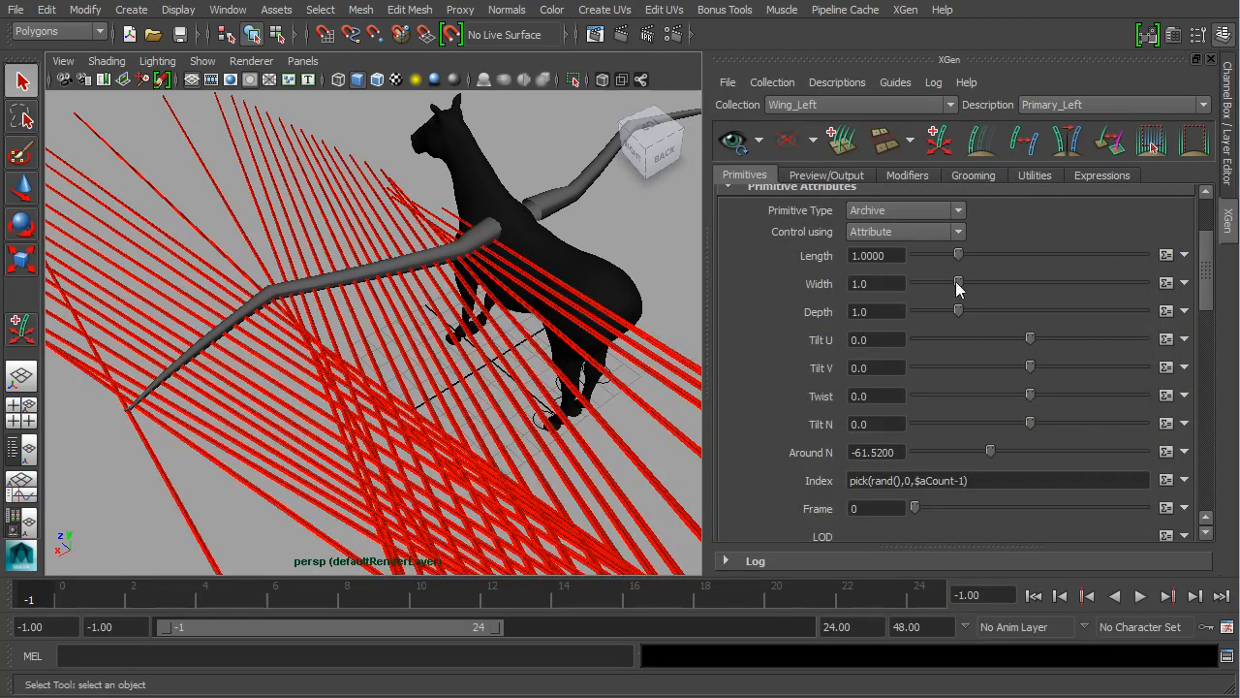
left_click_drag(959, 255, 916, 255)
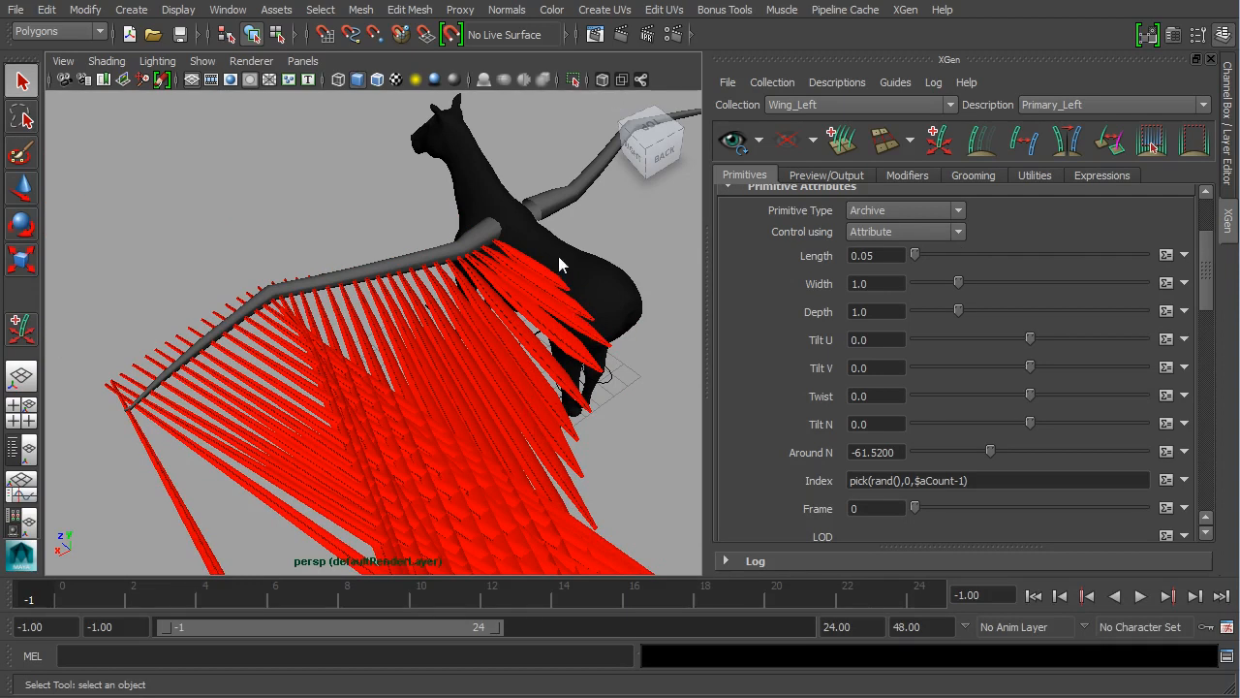
left_click_drag(562, 267, 455, 522)
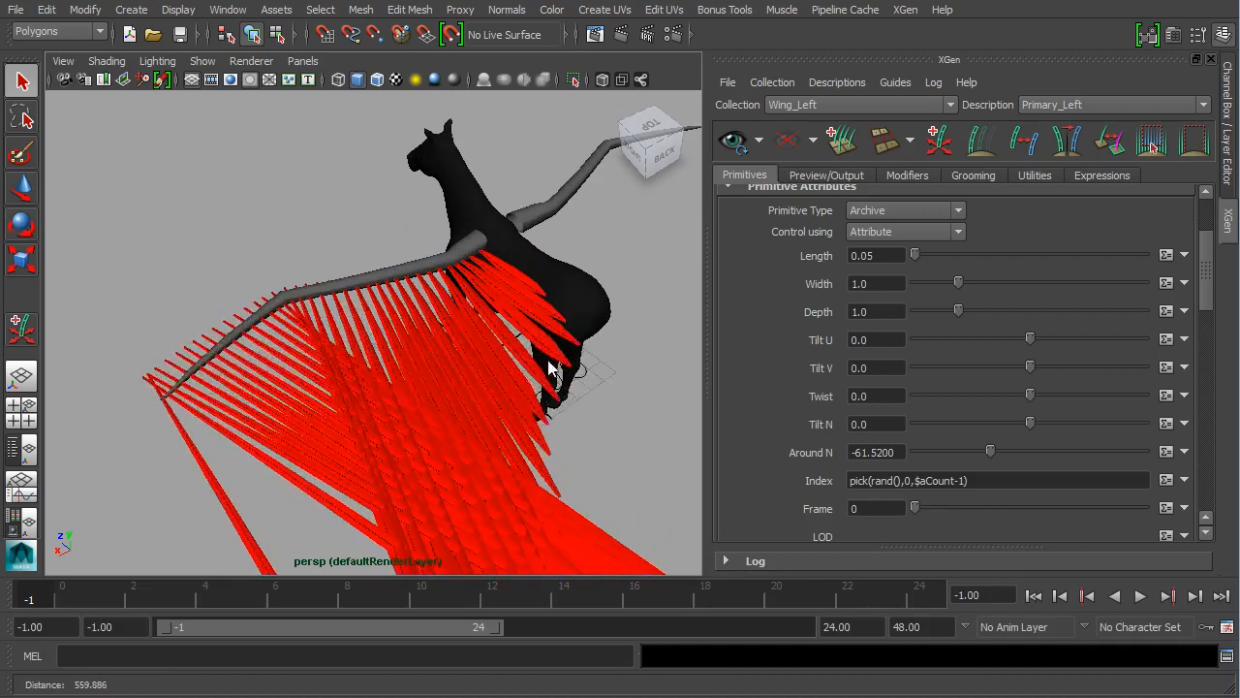
left_click(1174, 255)
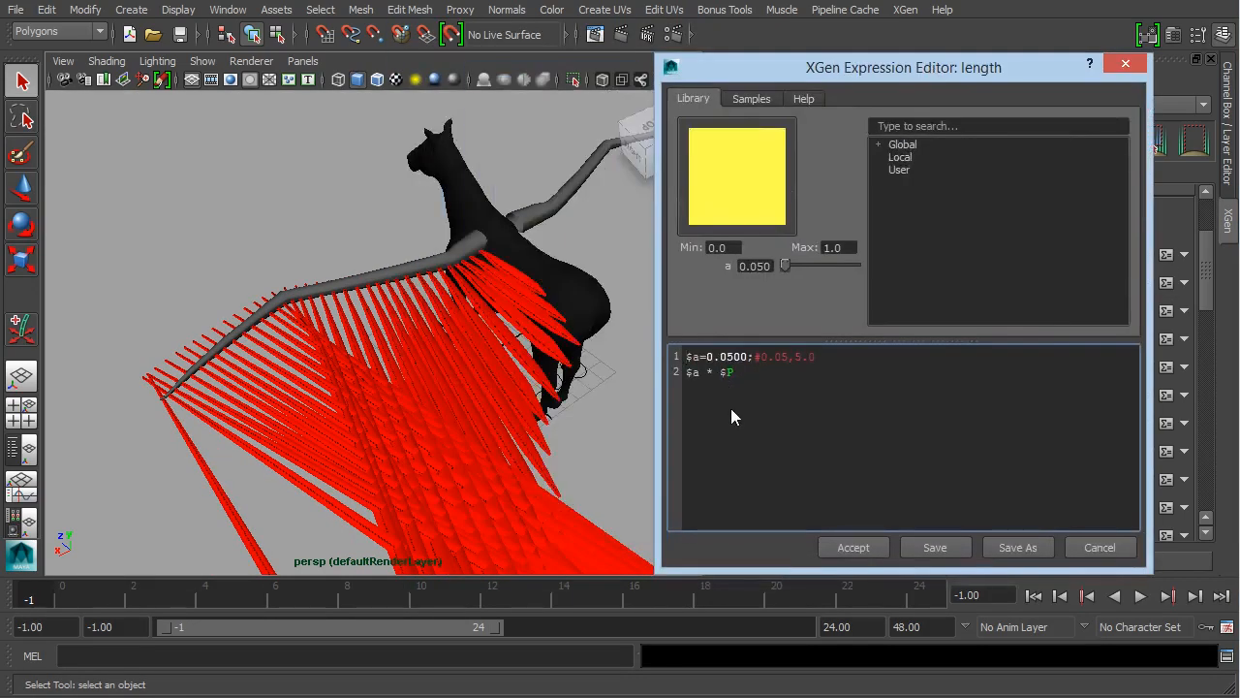
Change the expression to '$a * ($P / 50)' and accept it.
type("(")
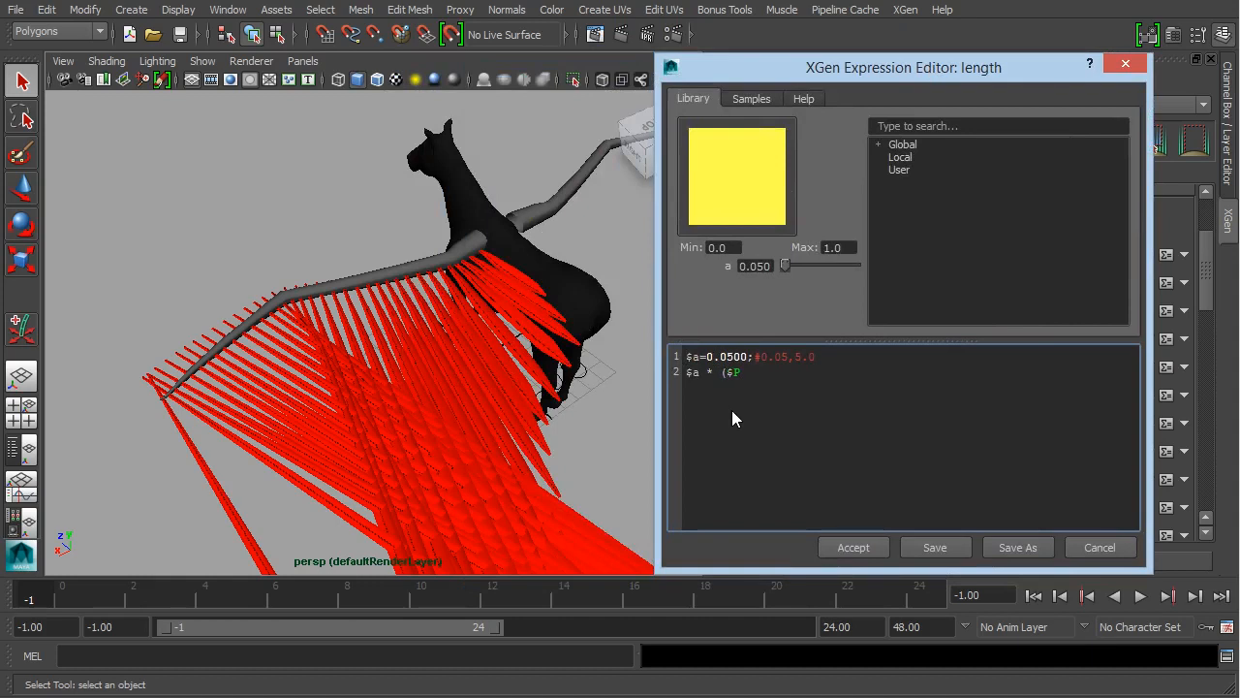
type(")")
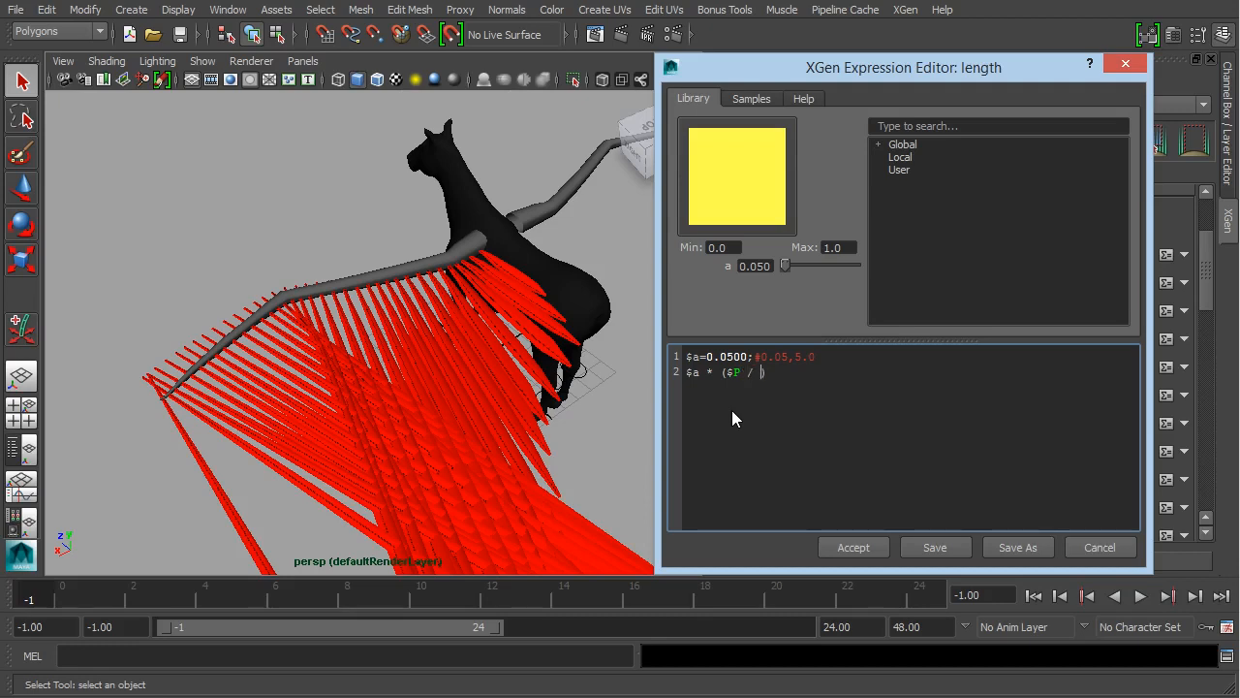
type("50")
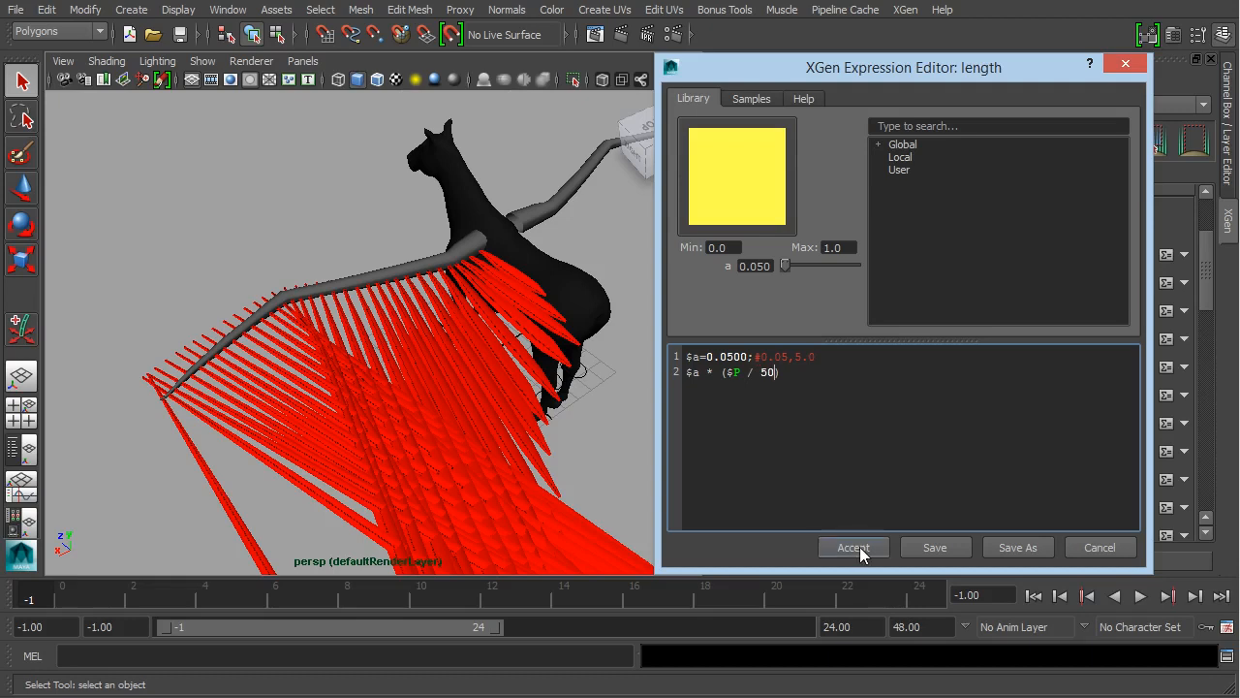
left_click(853, 546)
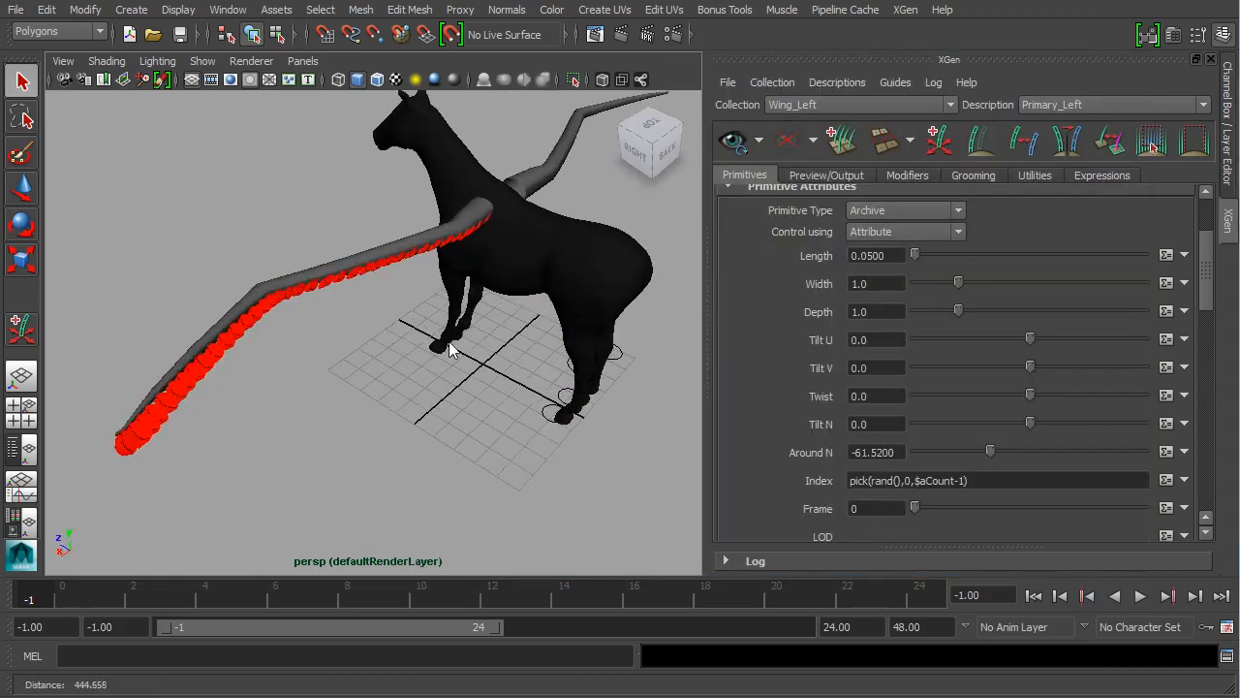
Drag the Length multiplier up to 0.3 to lengthen the feathers.
left_click_drag(915, 254, 918, 255)
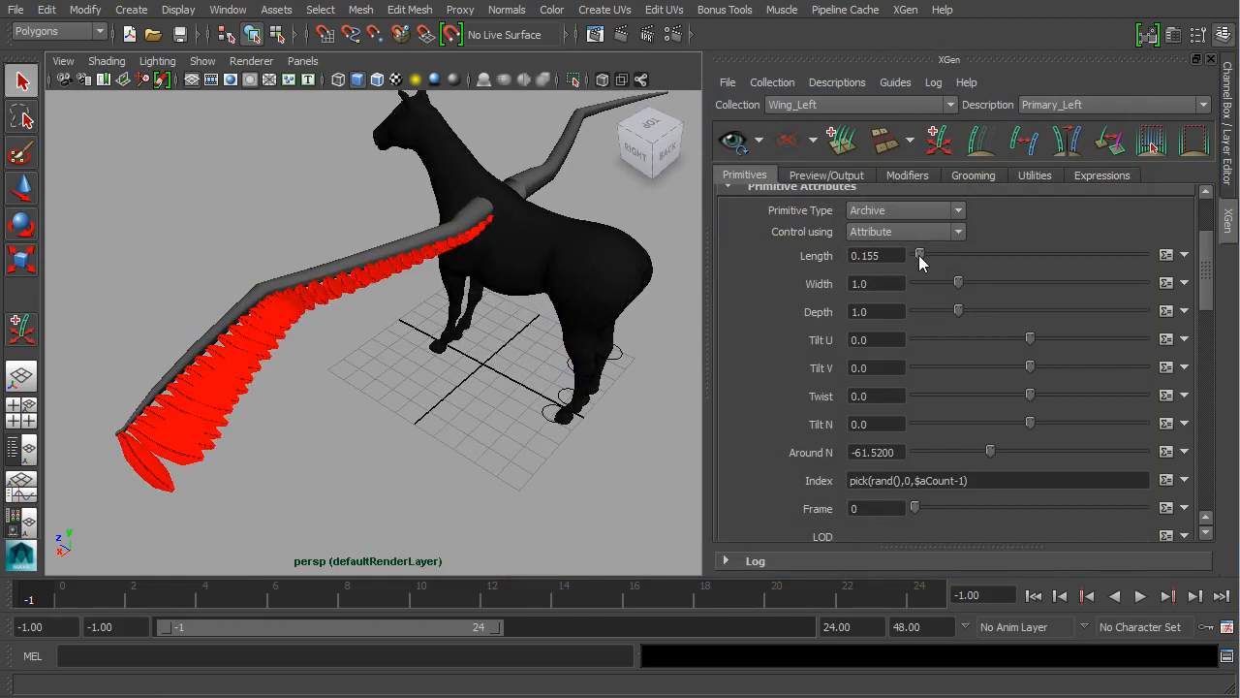
left_click_drag(920, 255, 916, 255)
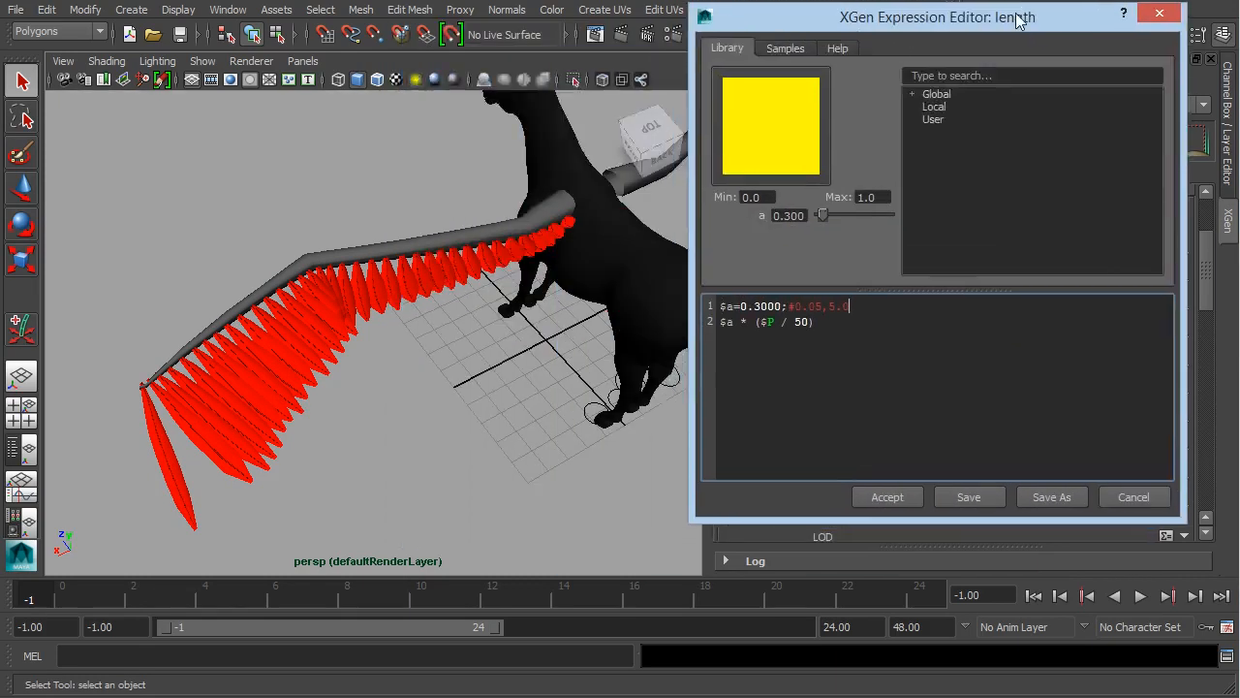
mouse_move(286, 393)
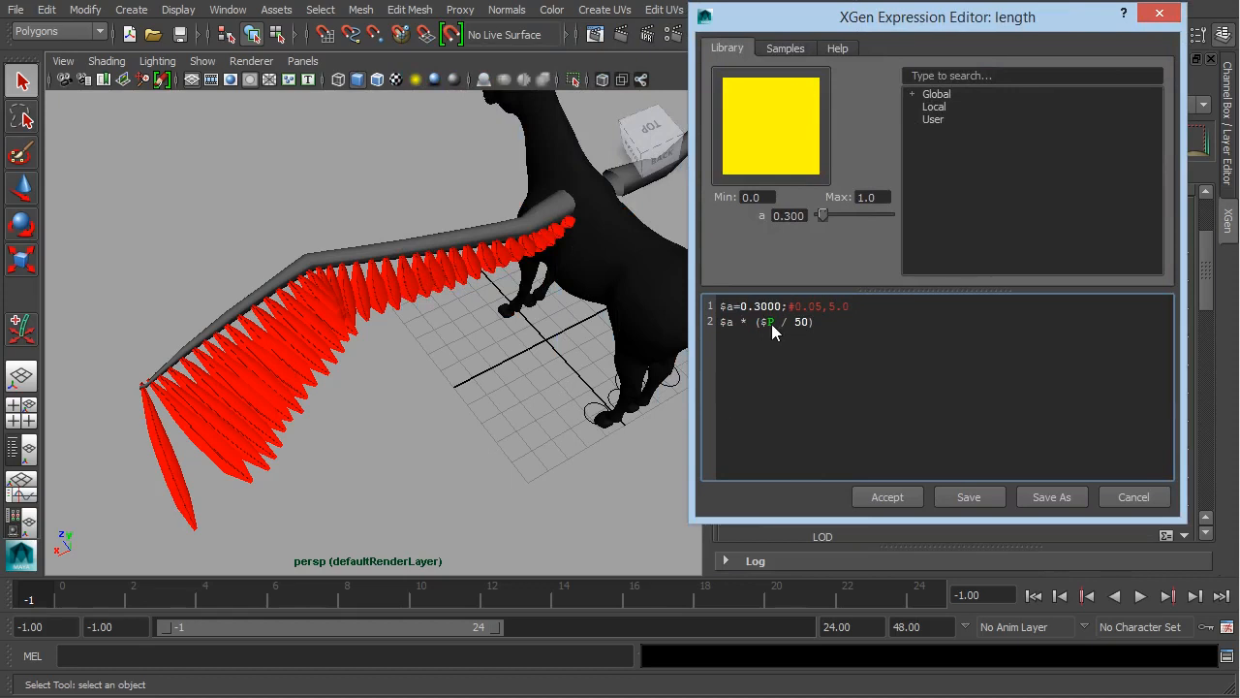
mouse_move(803, 388)
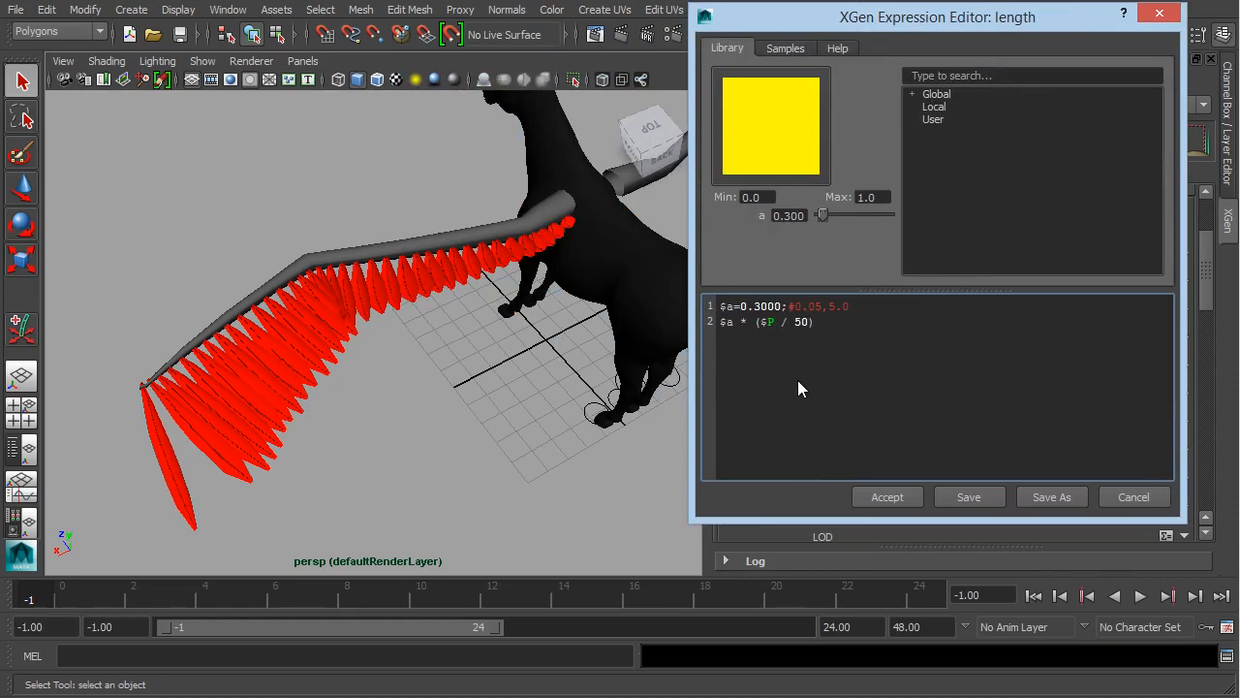
Swap $P for $u, making '$a * ($u / 50)', and apply it.
type("$u")
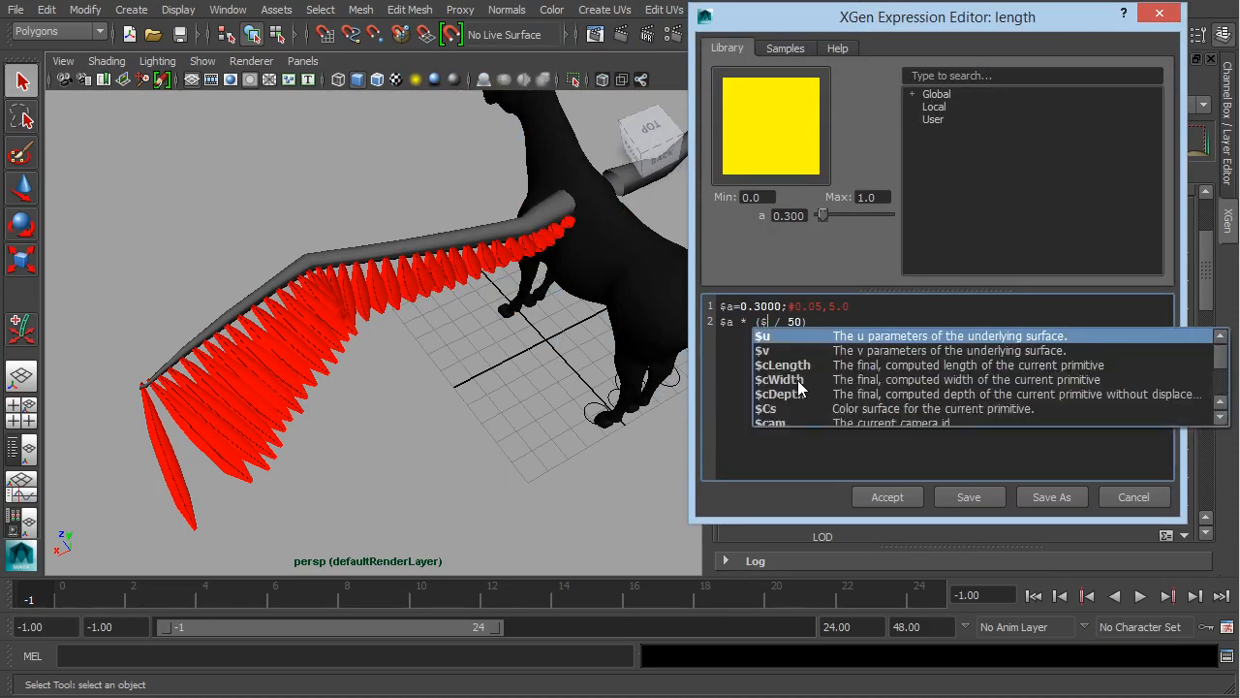
mouse_move(998, 354)
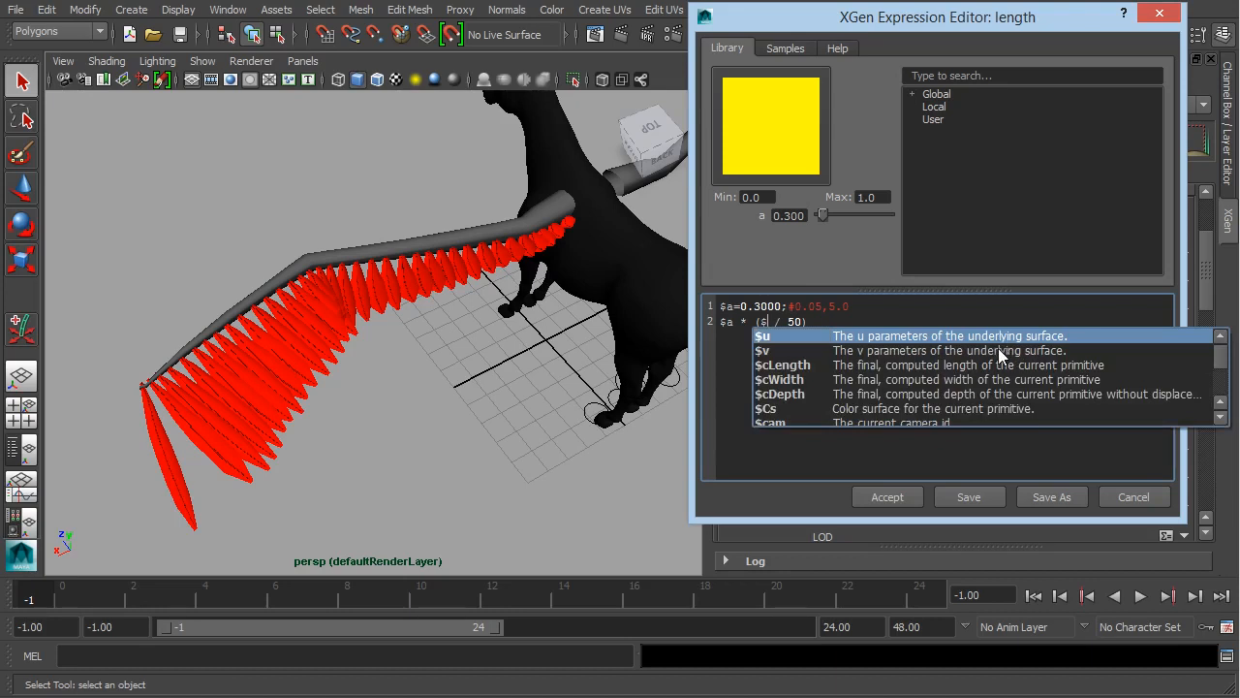
left_click(762, 336)
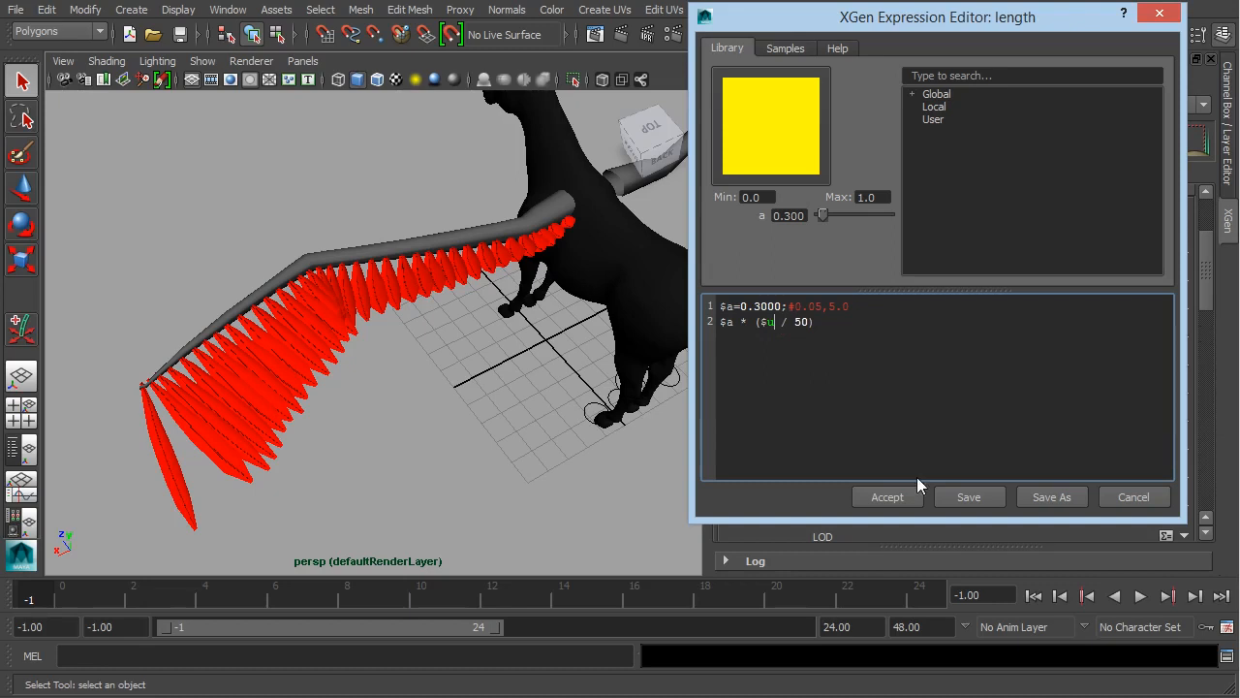
left_click(886, 496)
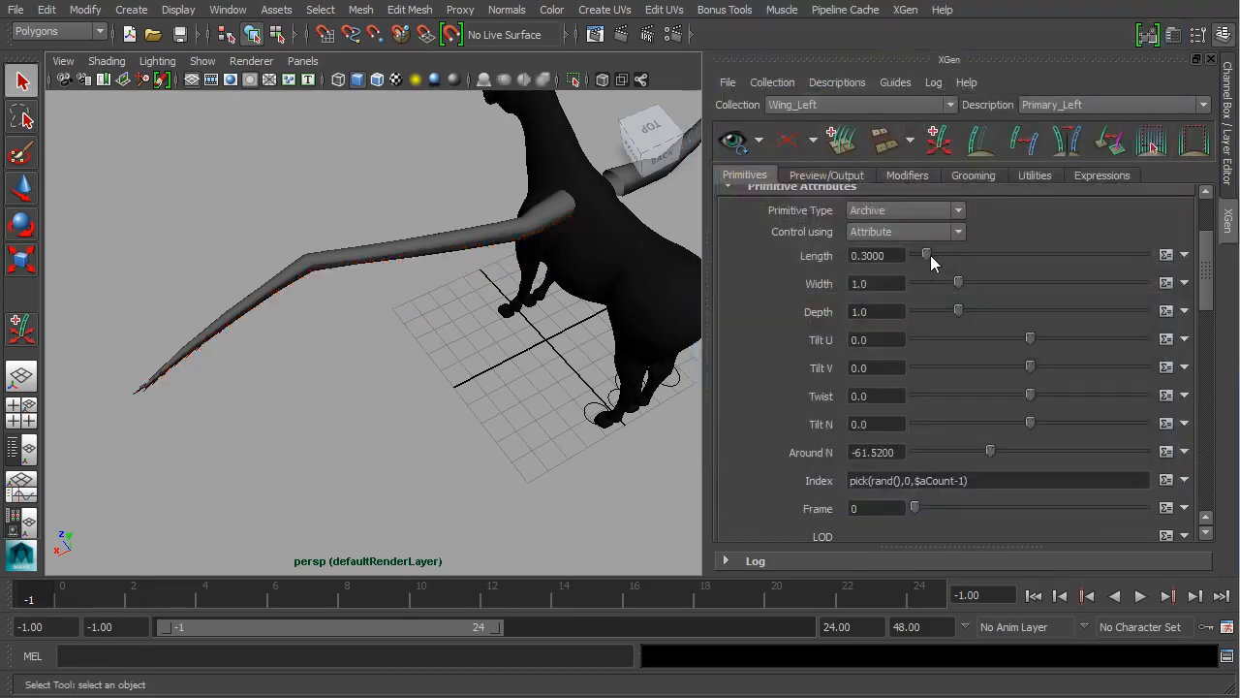
Raise the length to 3.935 and switch the expression to '$a * ($v / 50)'.
left_click_drag(927, 254, 1080, 254)
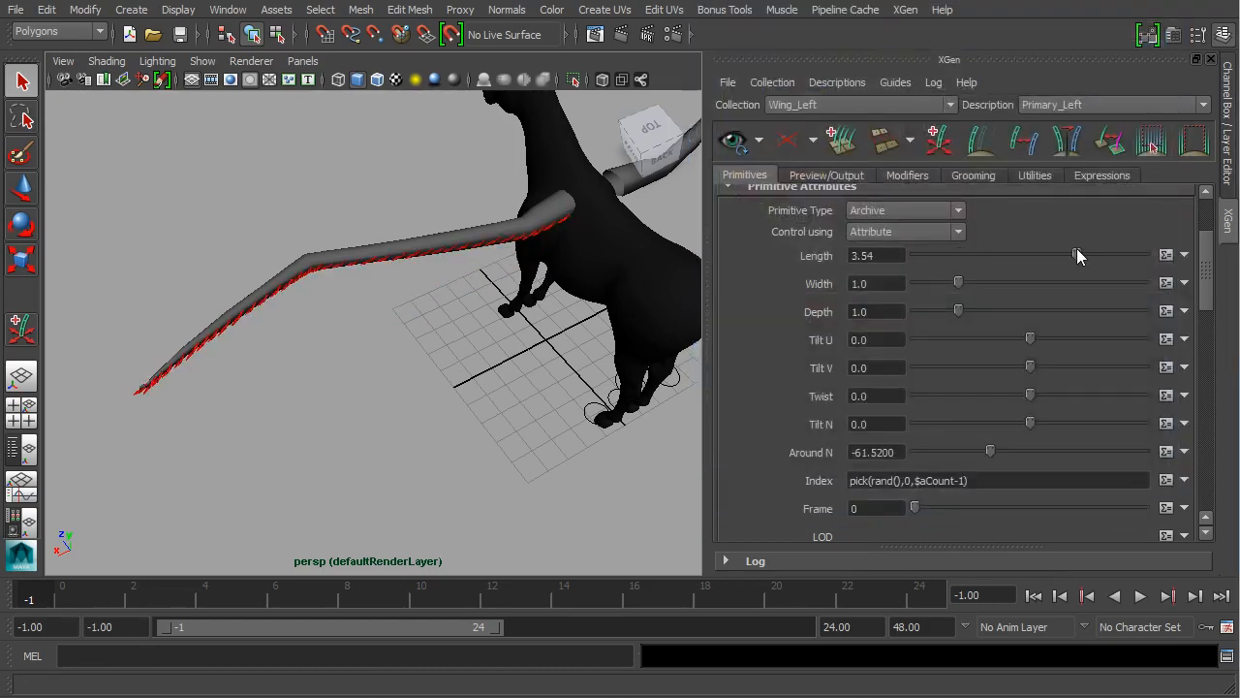
left_click(1183, 255)
type("$a * ($ / 50)")
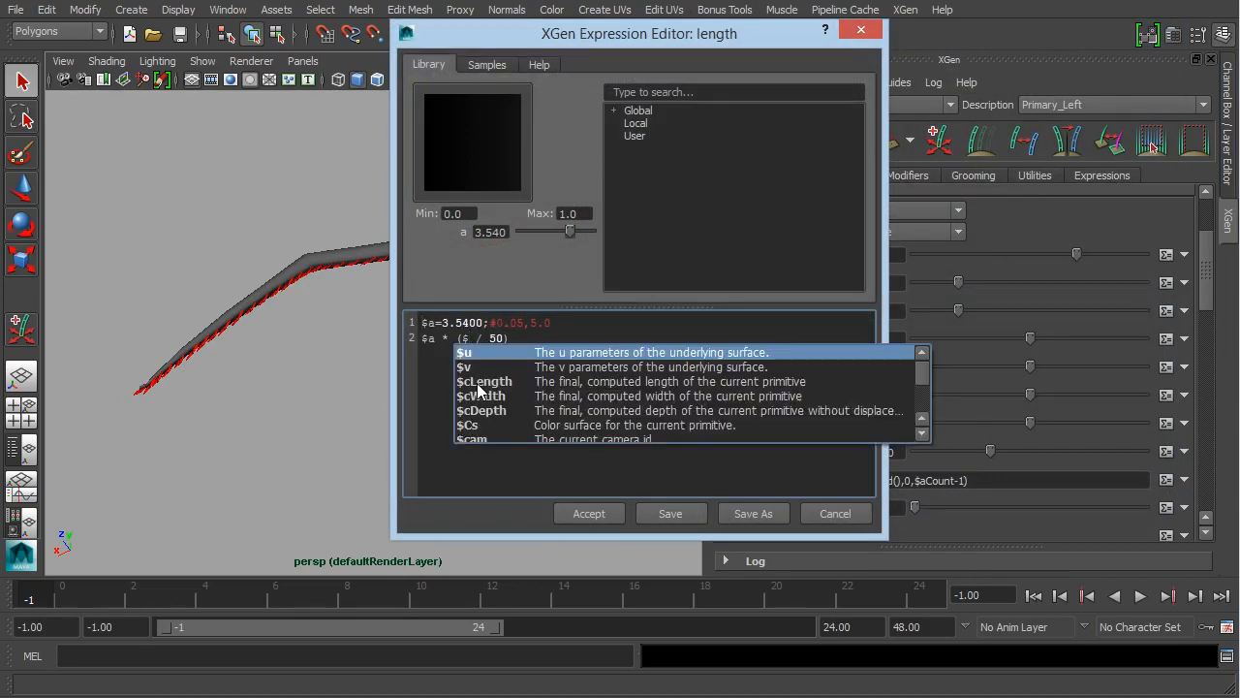
mouse_move(700, 376)
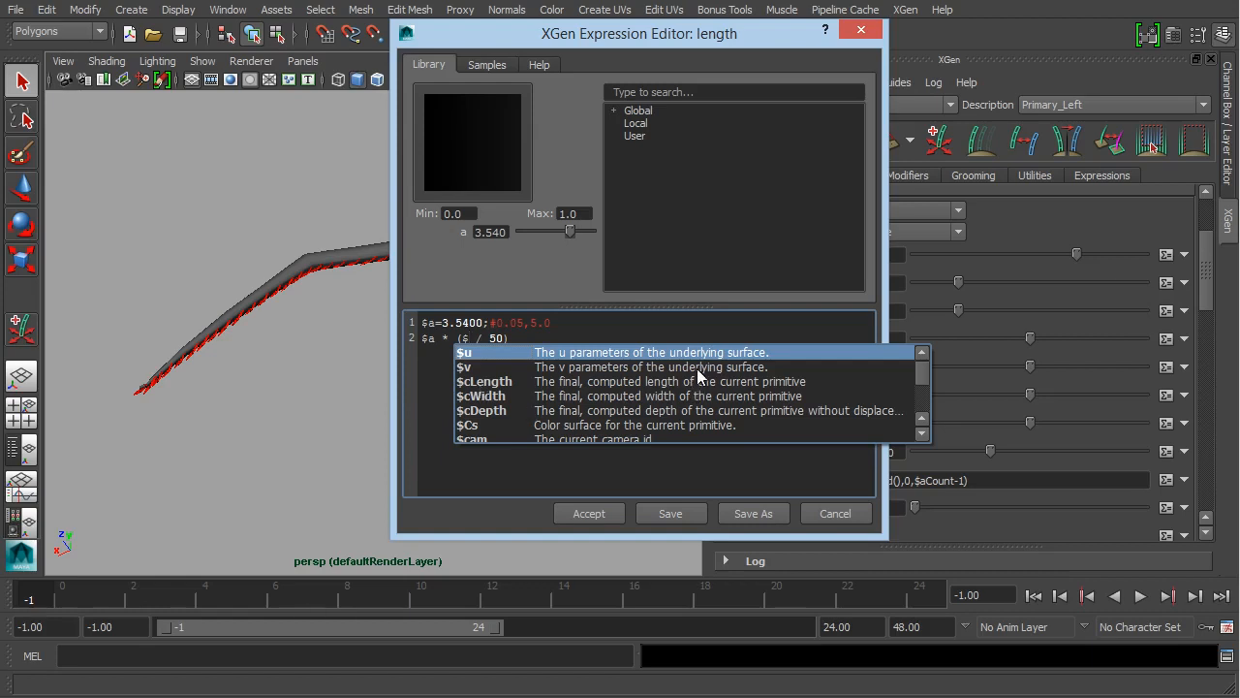
left_click(465, 367)
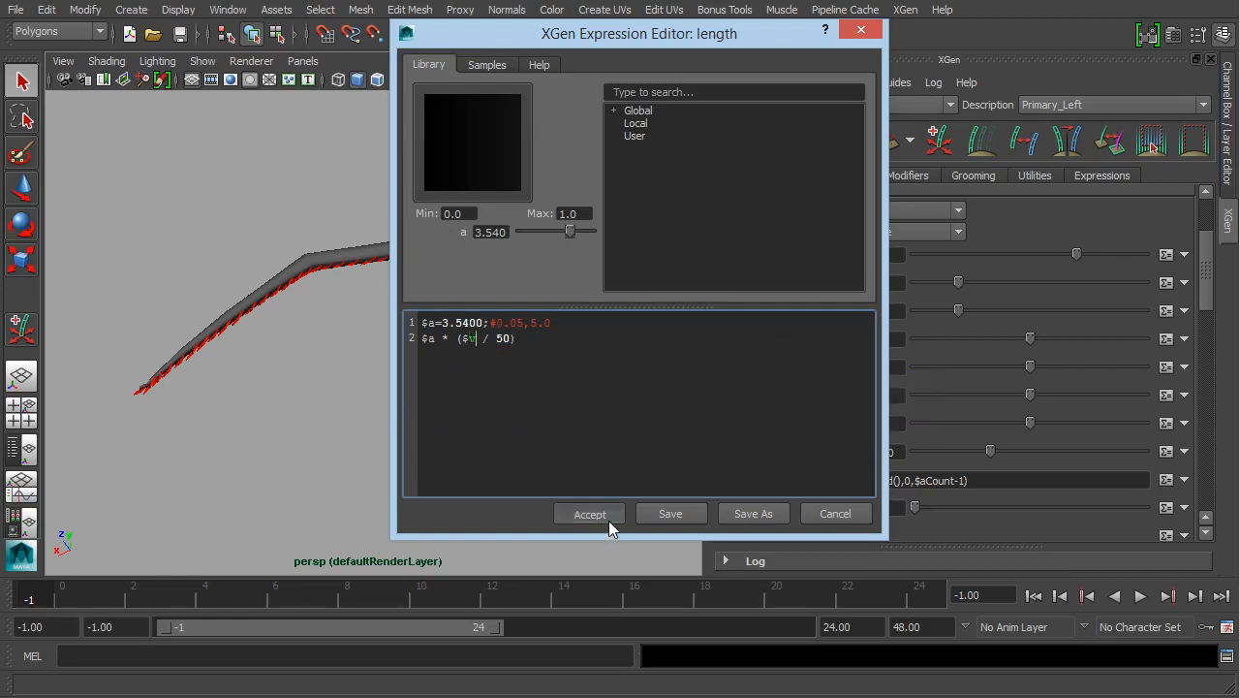
left_click(590, 513)
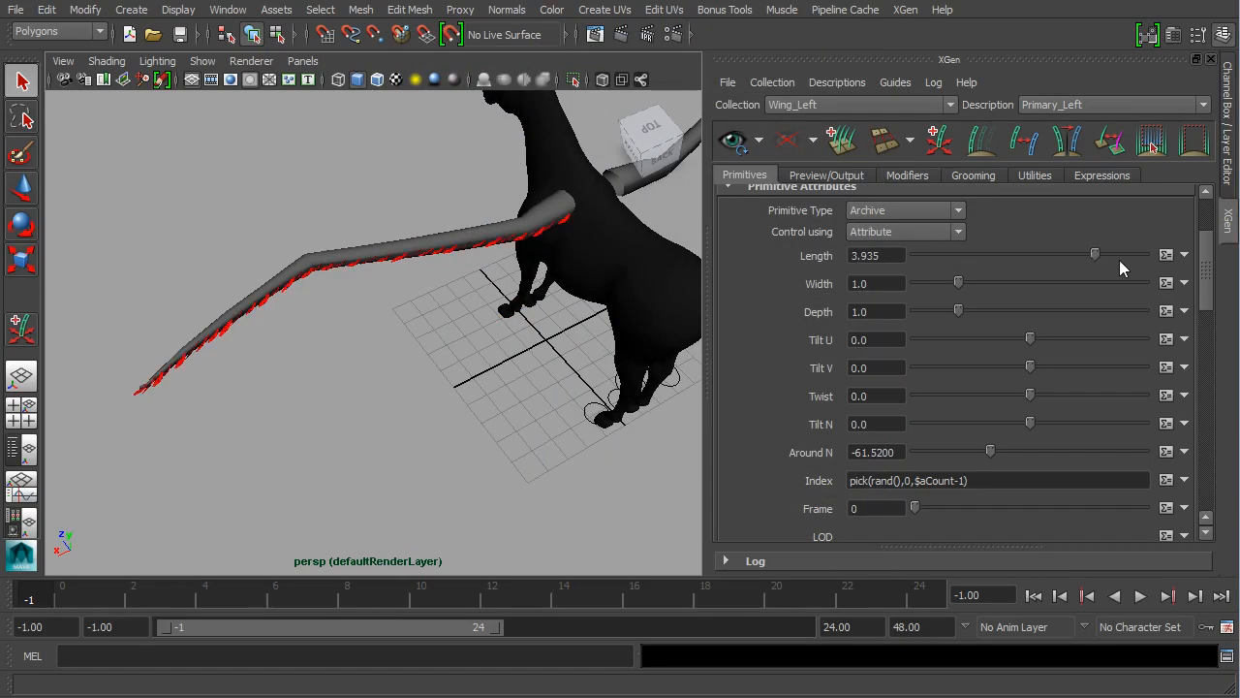
left_click(1186, 254)
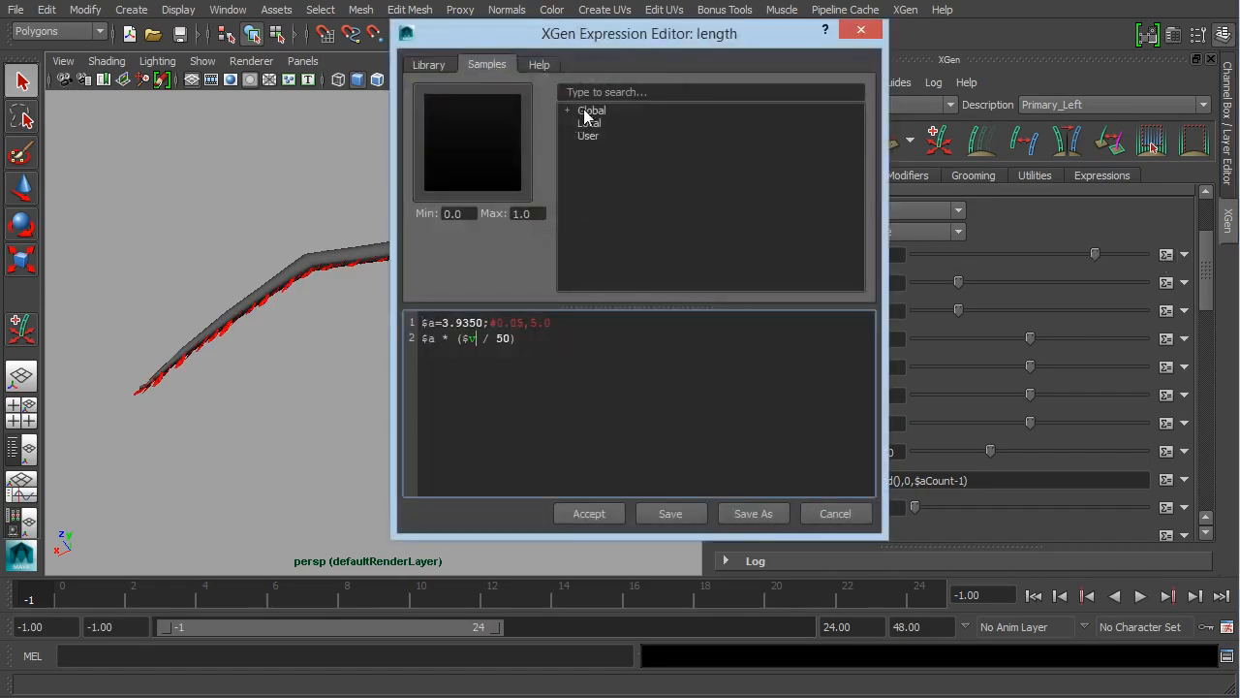
Expand the Global sample expressions and scroll the Help tab's surface-variable reference.
left_click(566, 109)
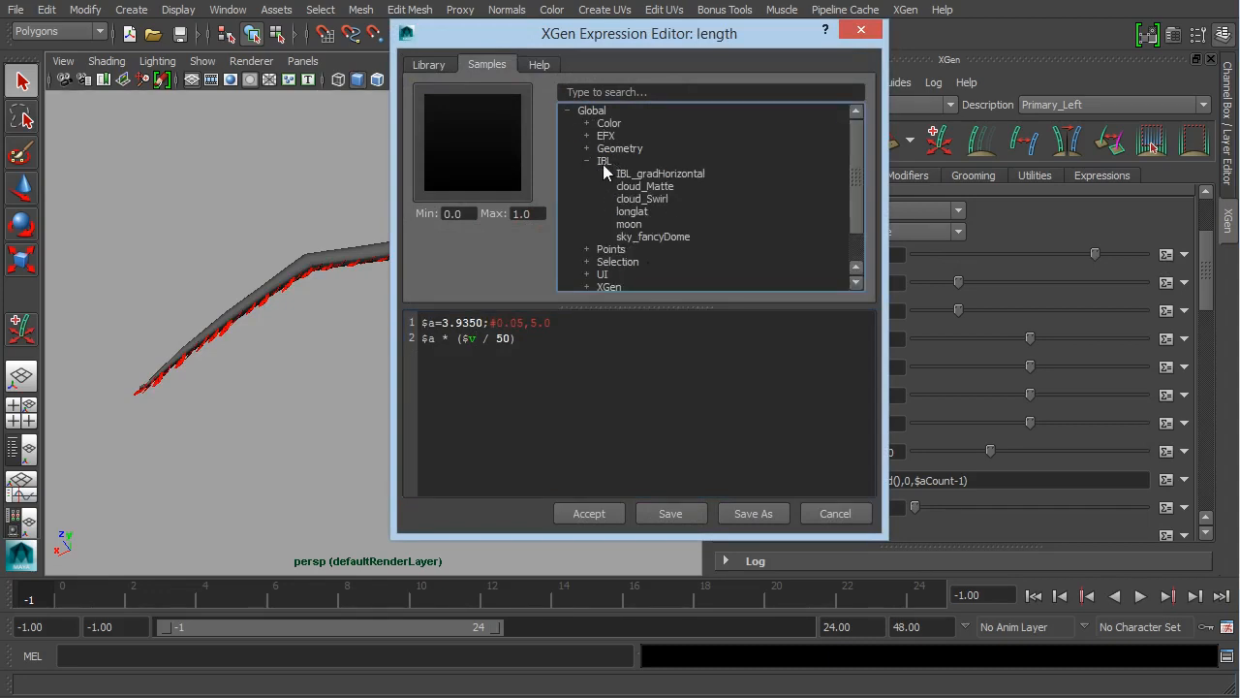
left_click(539, 64)
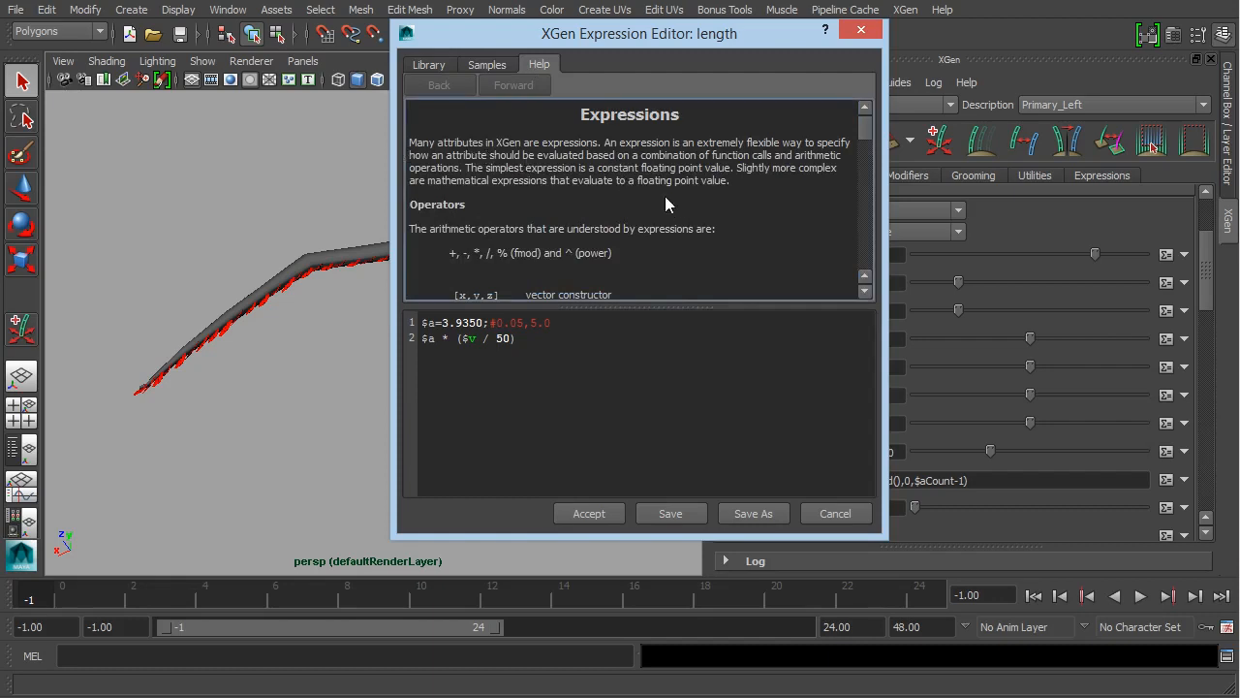
scroll("down", 3)
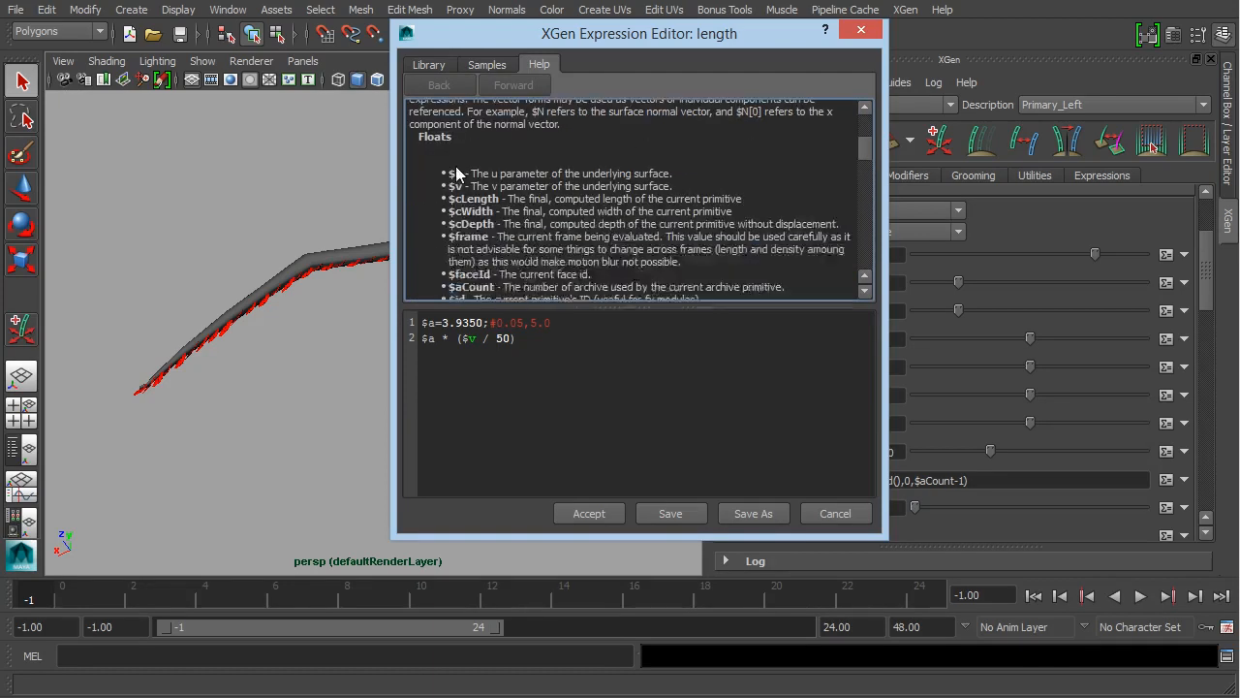
mouse_move(461, 178)
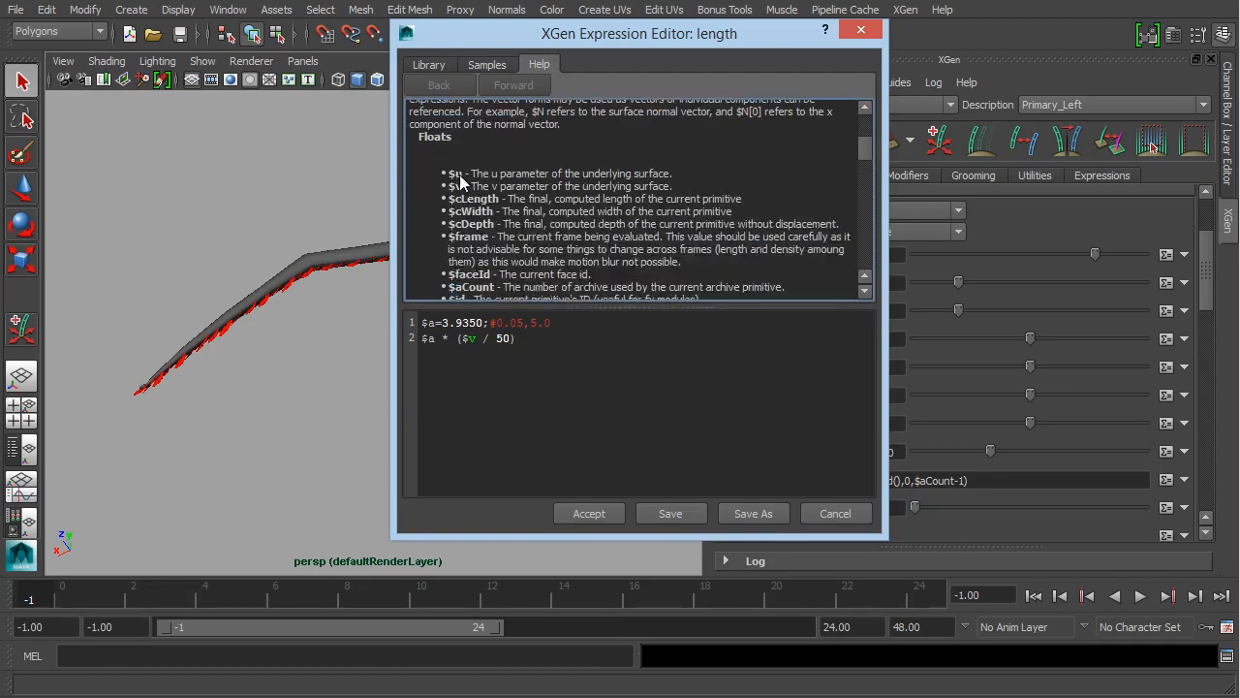
mouse_move(588, 219)
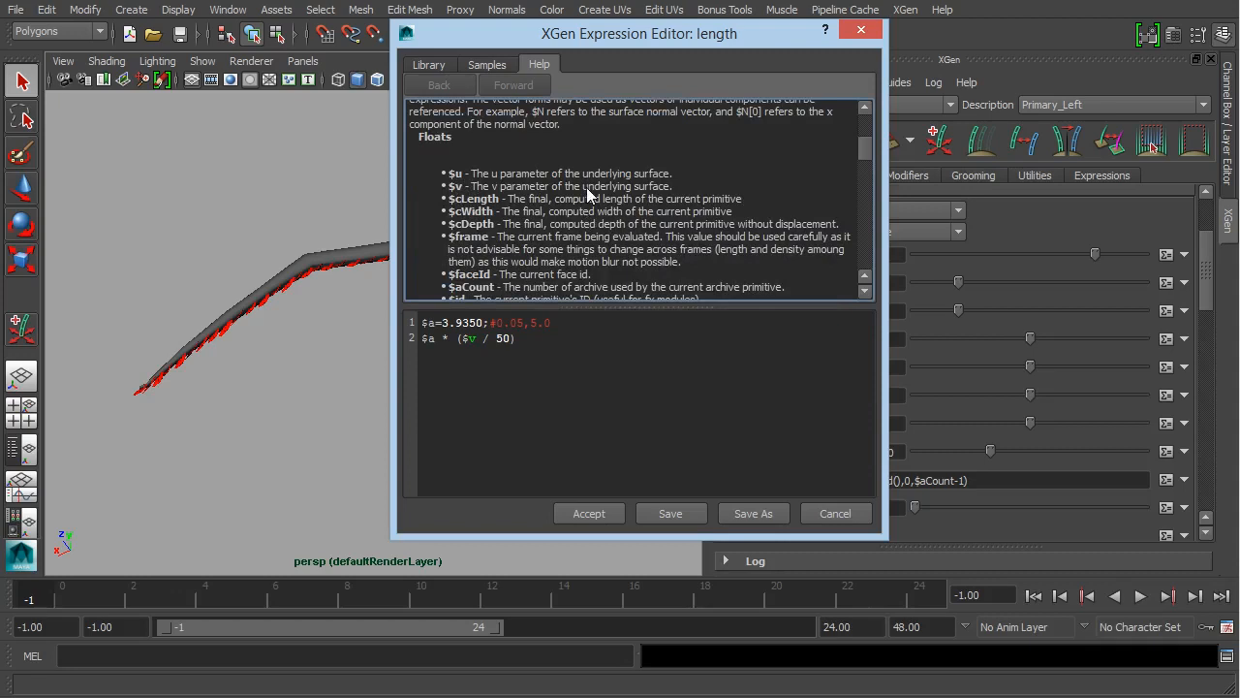
scroll("down", 3)
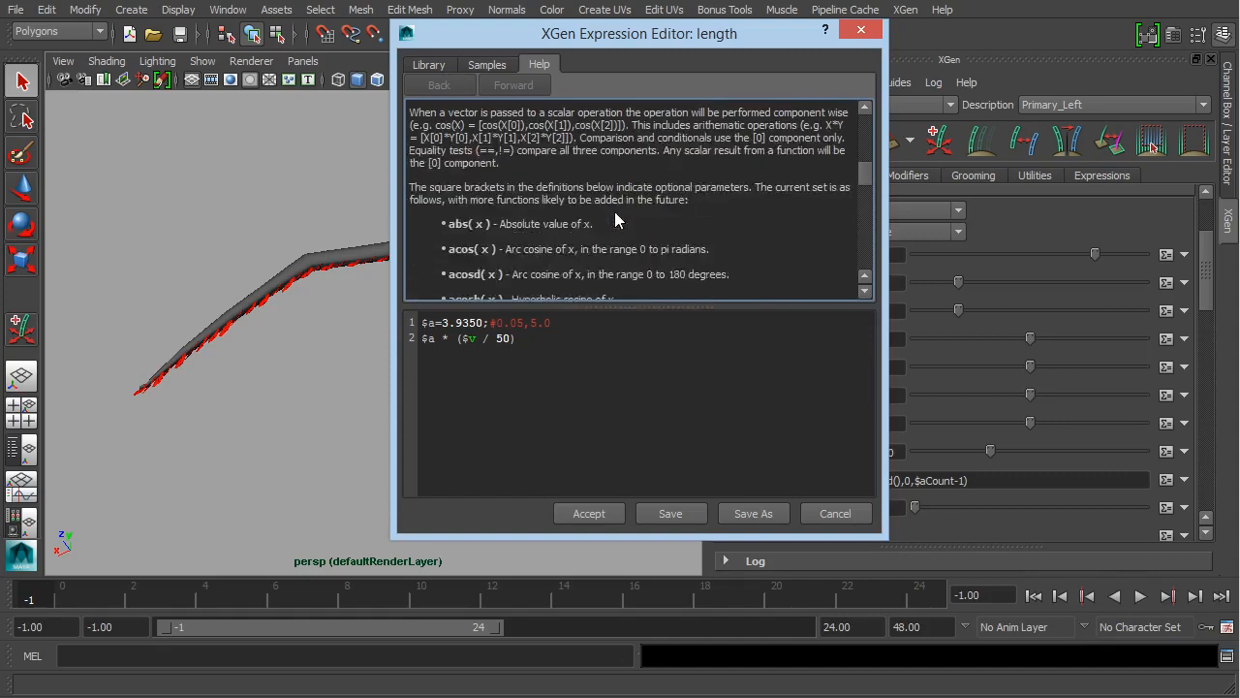
scroll("up", 3)
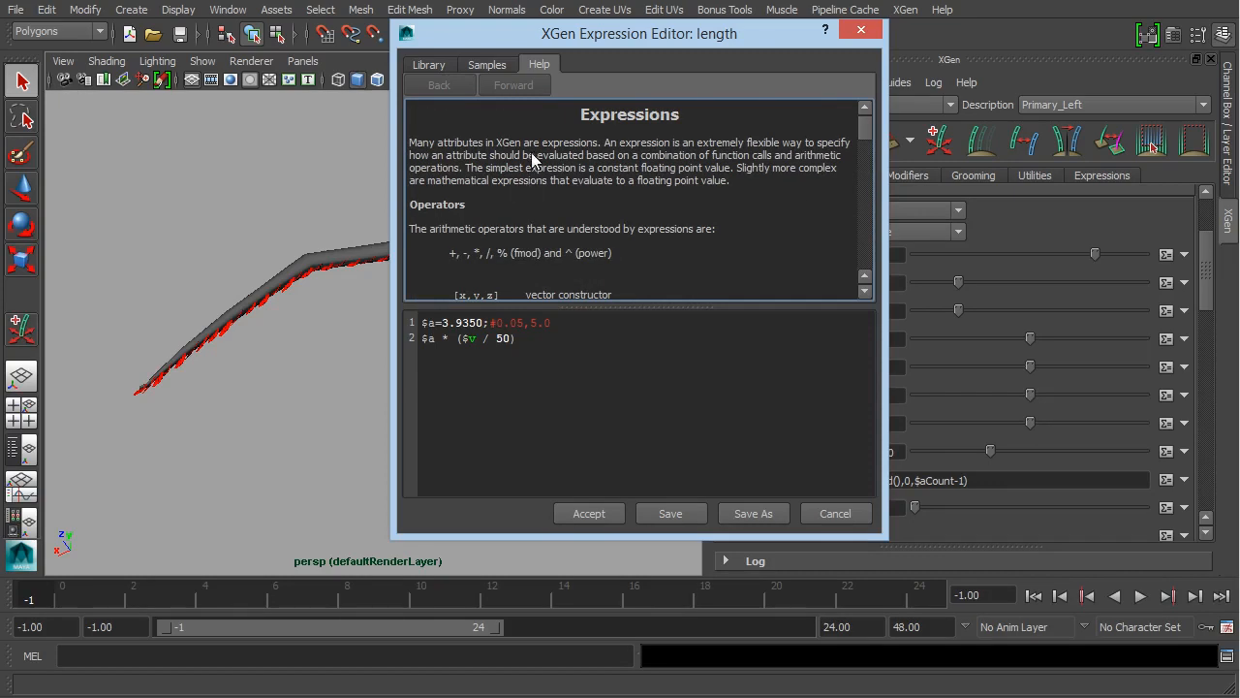
mouse_move(532, 155)
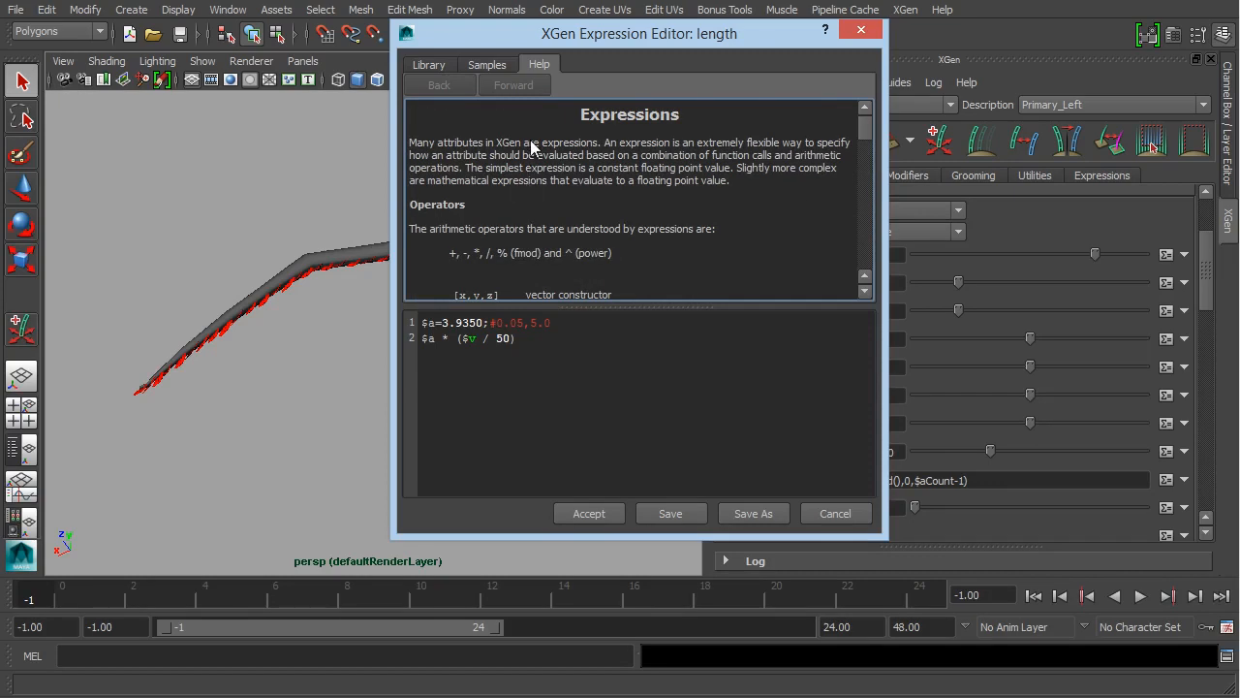
Return to the expression and pick the position variable from autocomplete for '$a * ($P / 50)'.
left_click(428, 64)
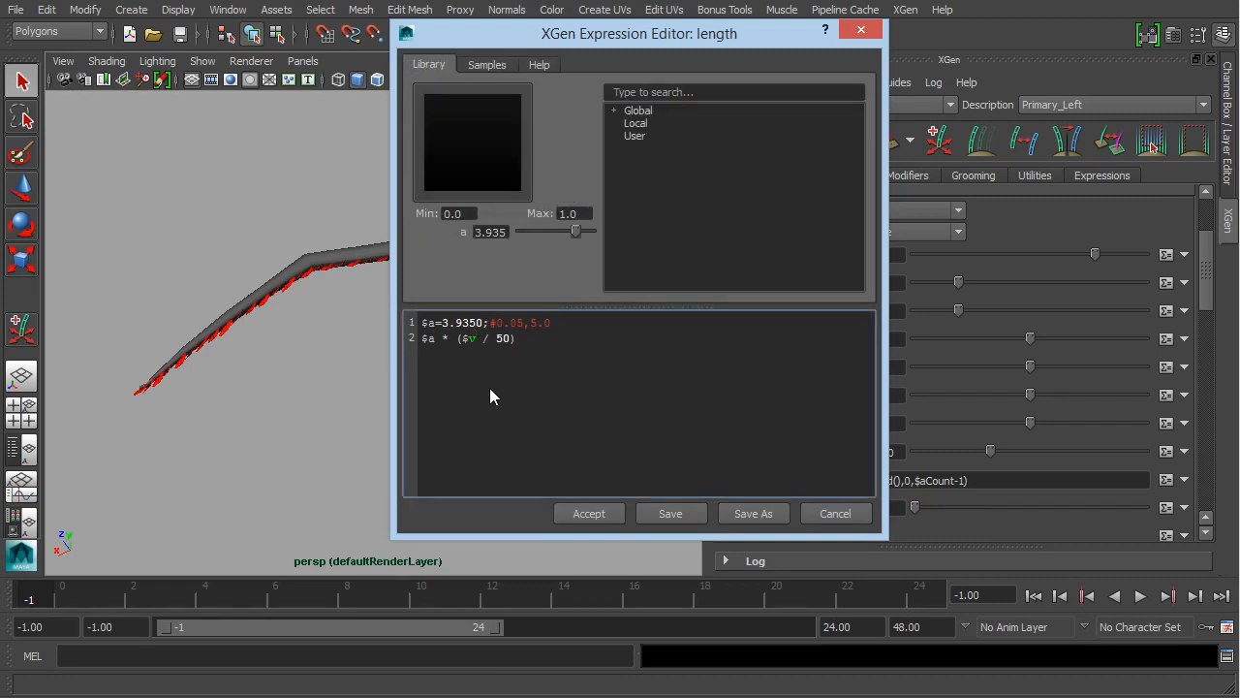
type("$")
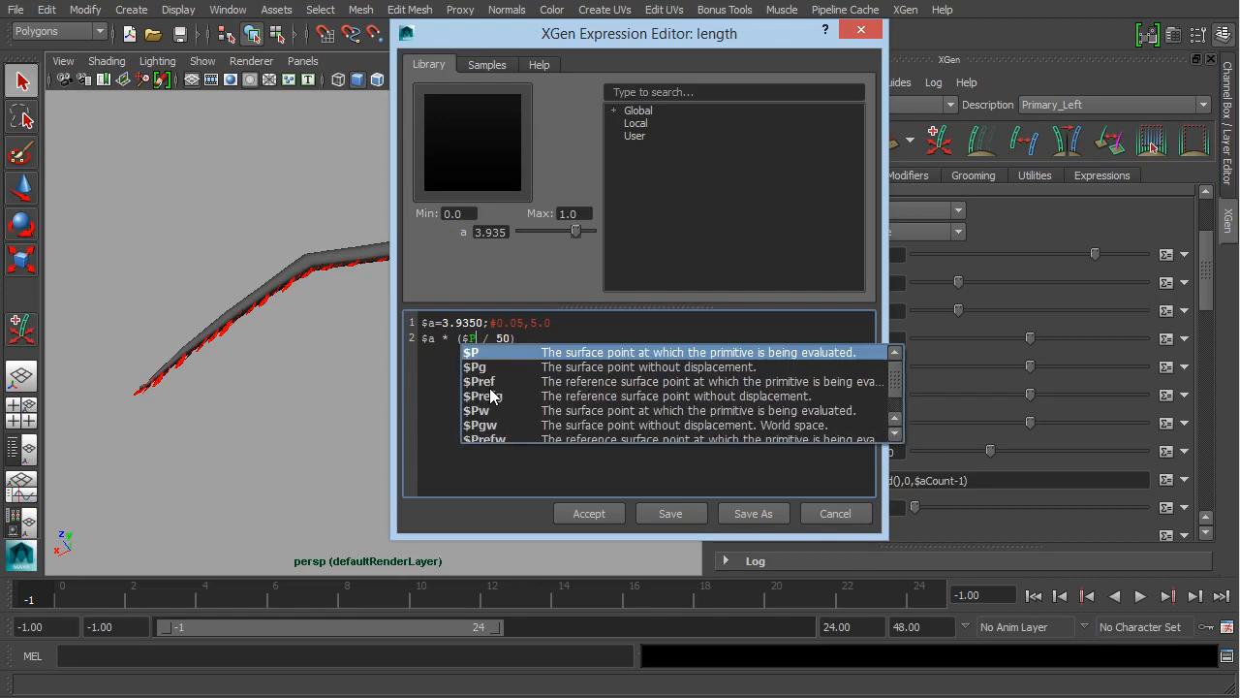
mouse_move(513, 378)
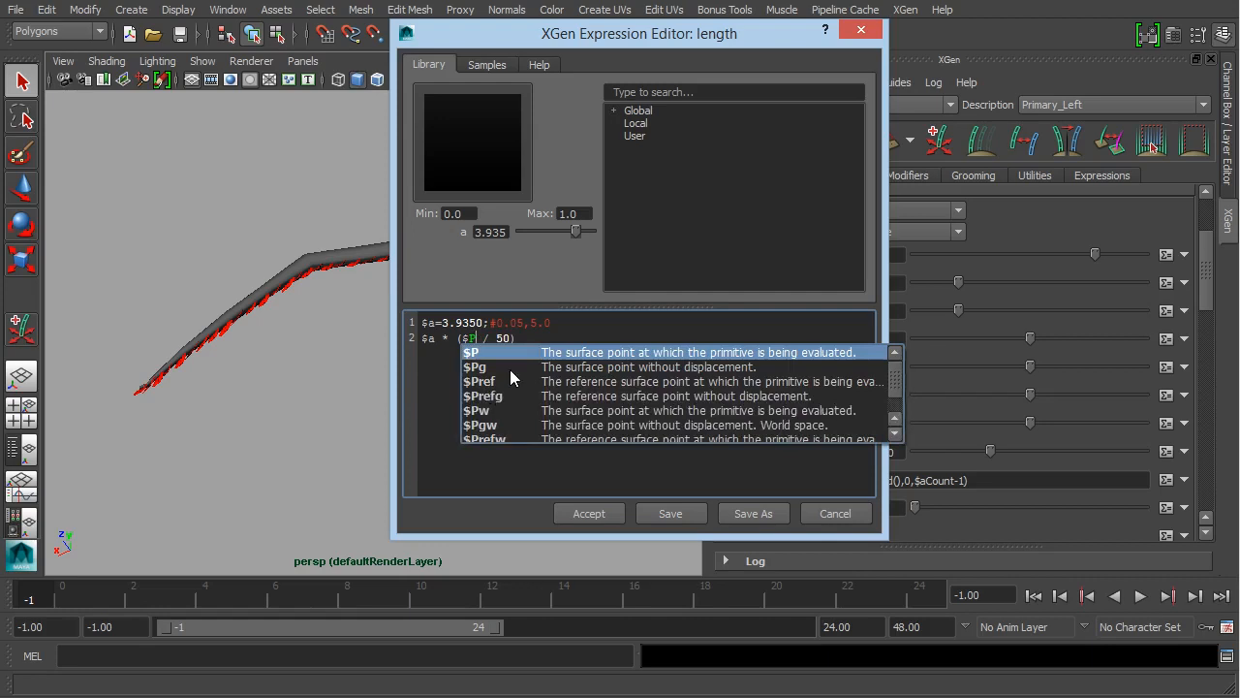
mouse_move(518, 382)
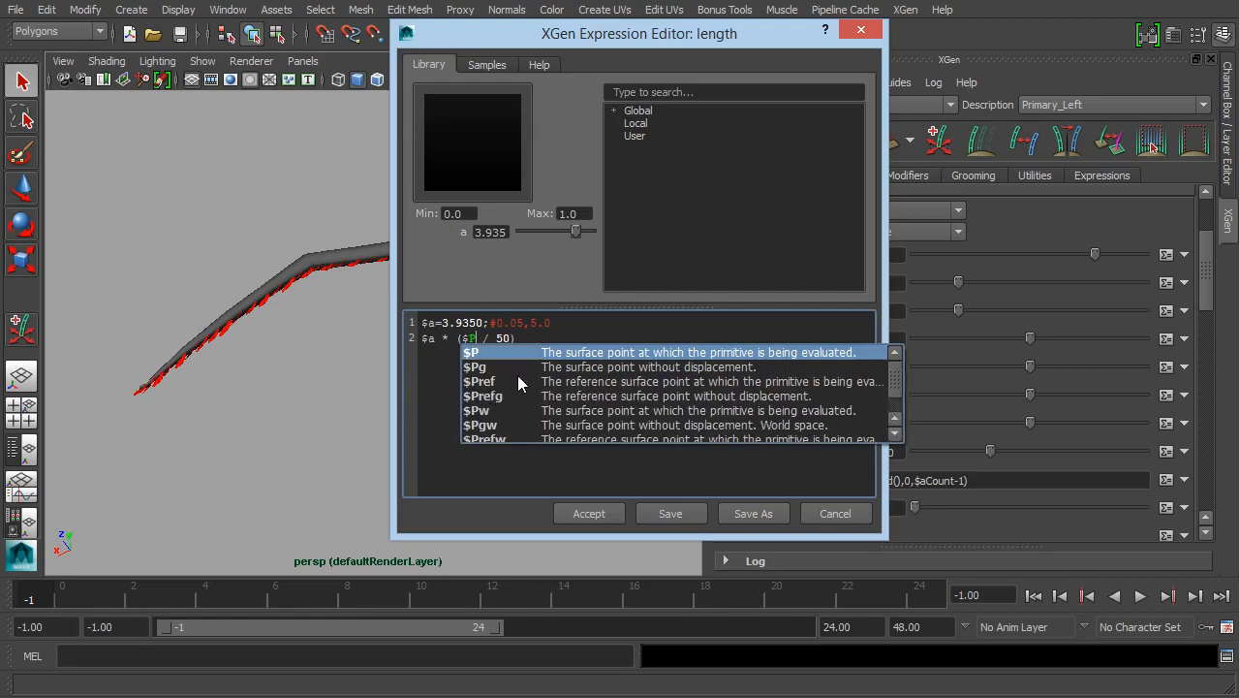
mouse_move(863, 385)
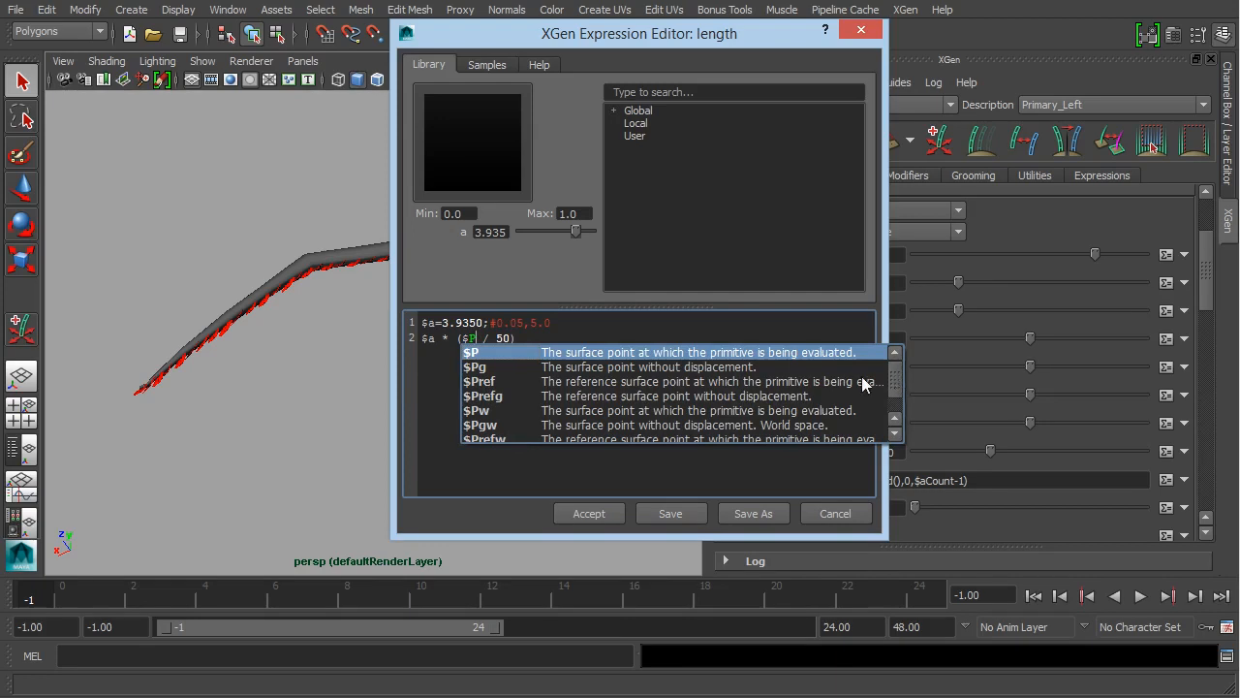
mouse_move(617, 385)
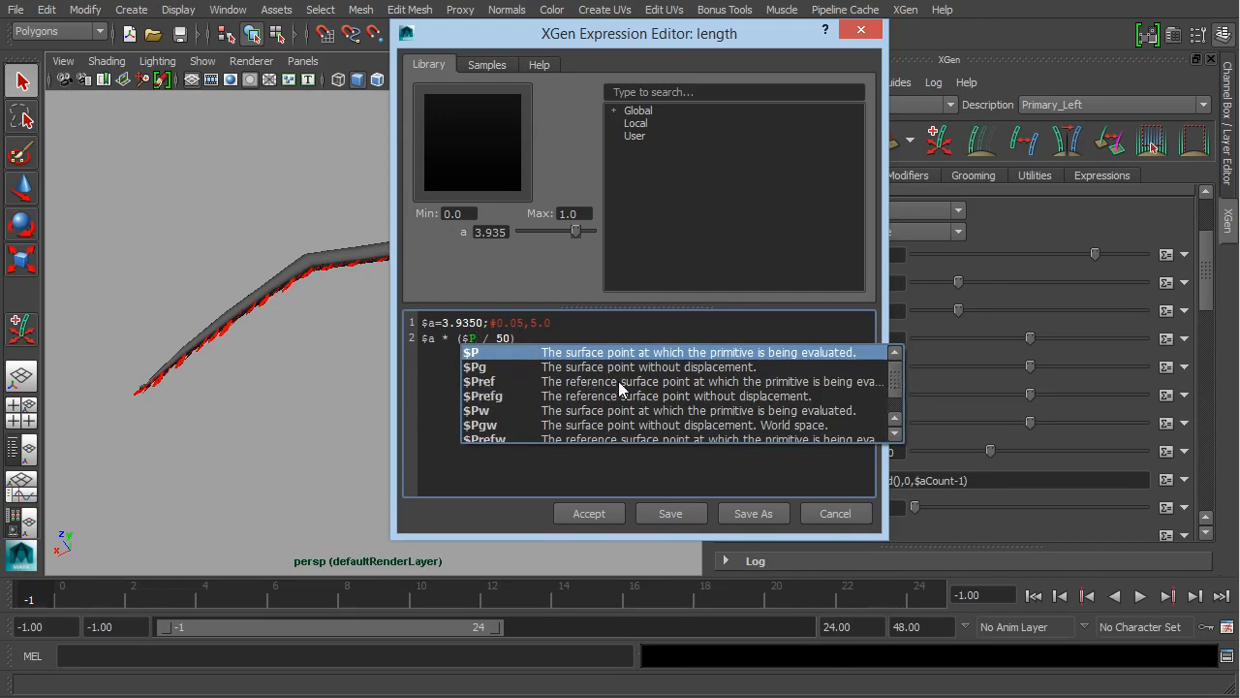
mouse_move(770, 383)
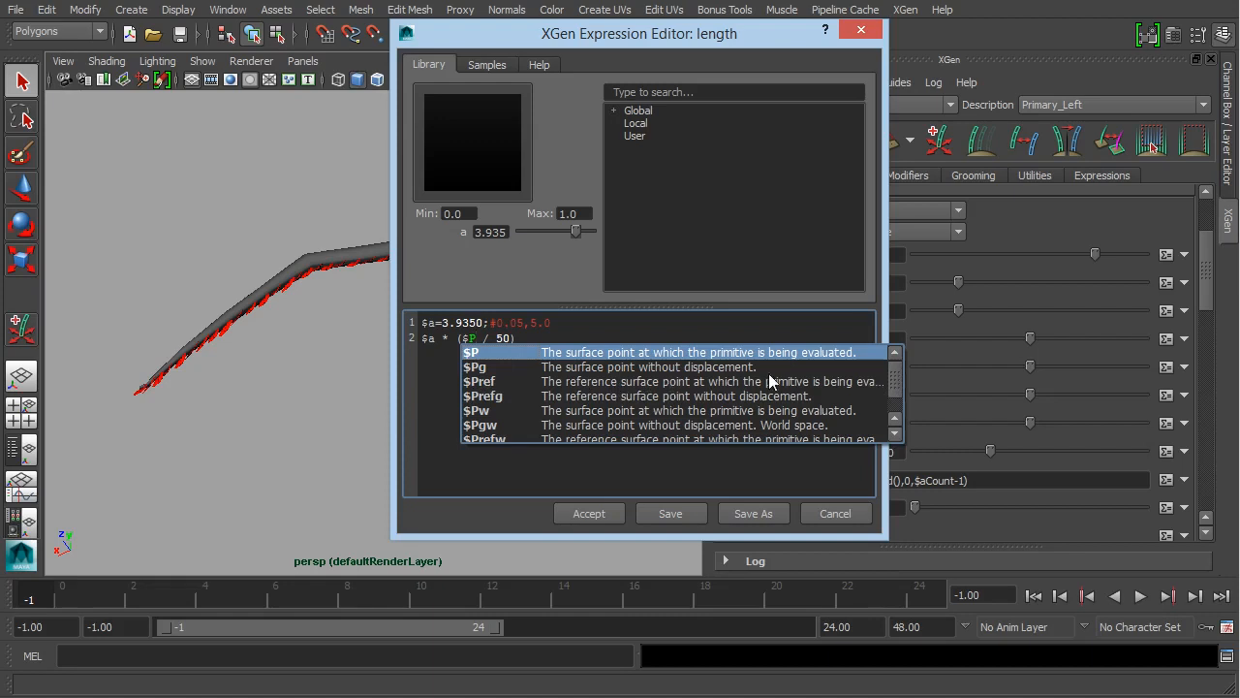
mouse_move(870, 388)
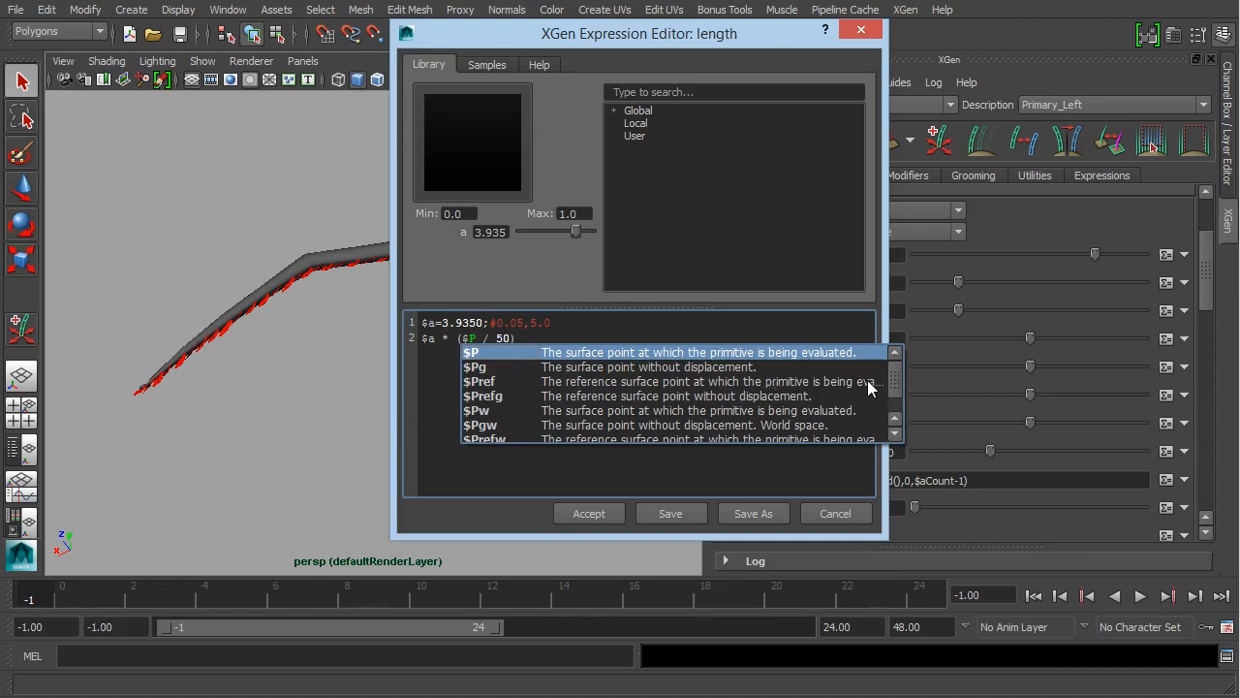
left_click(478, 381)
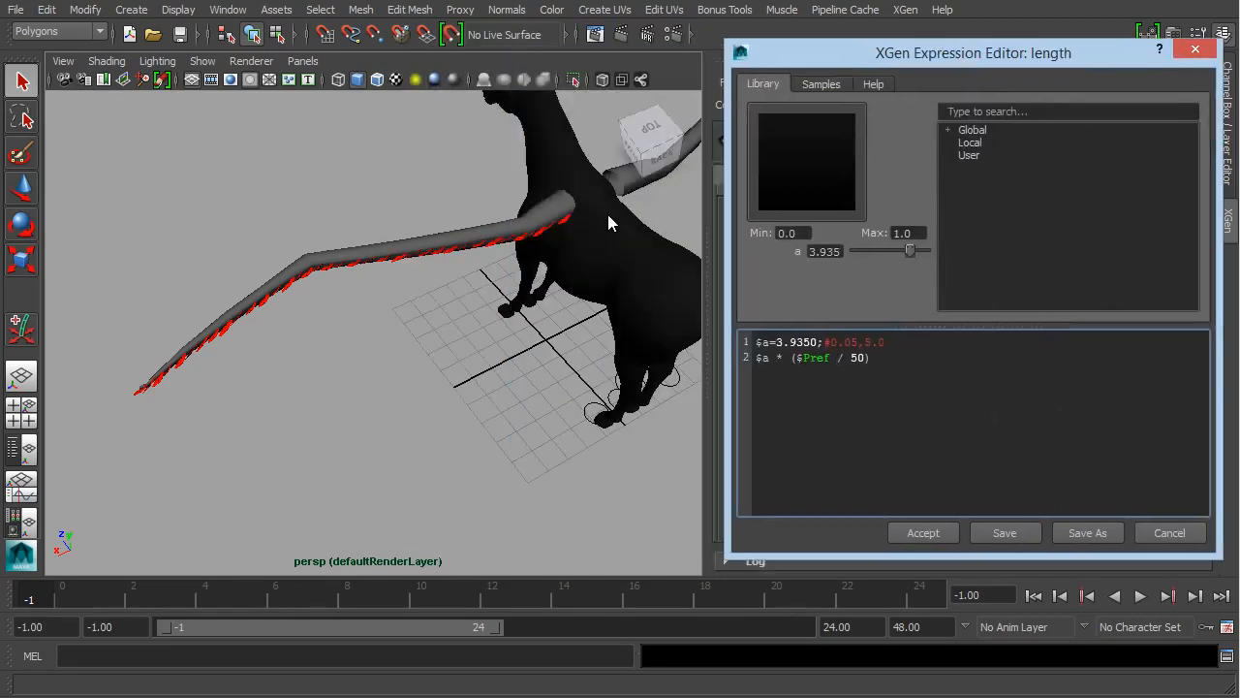
mouse_move(536, 288)
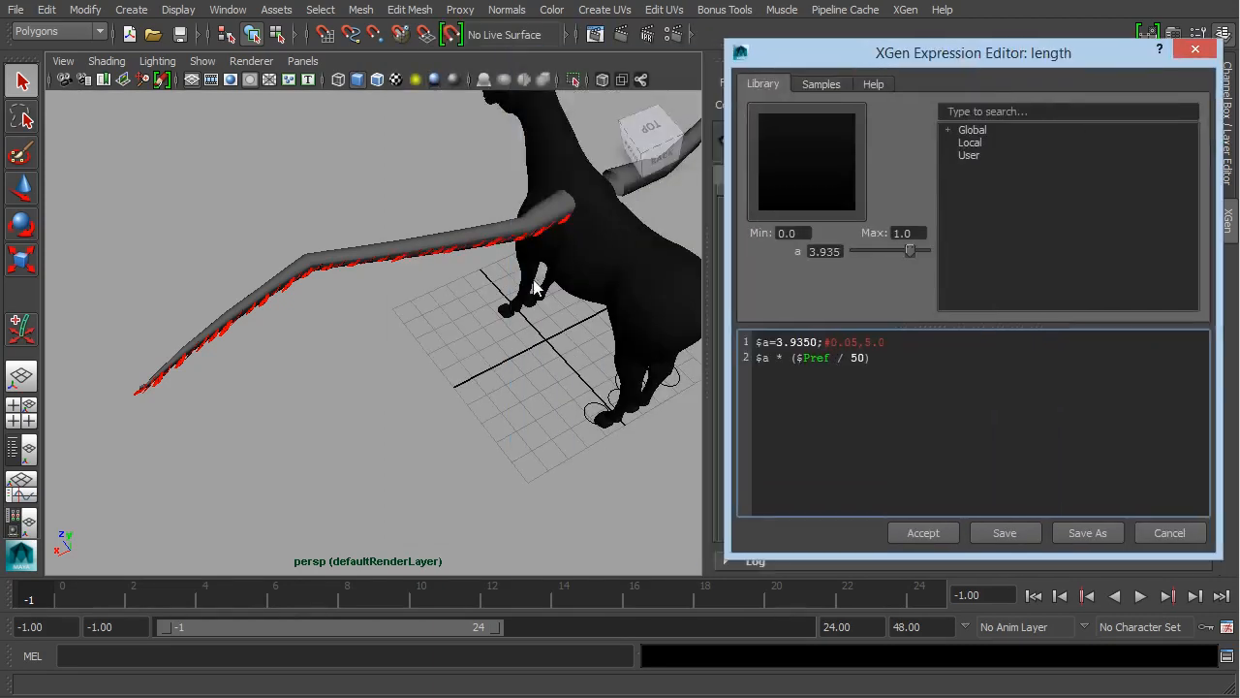
mouse_move(598, 229)
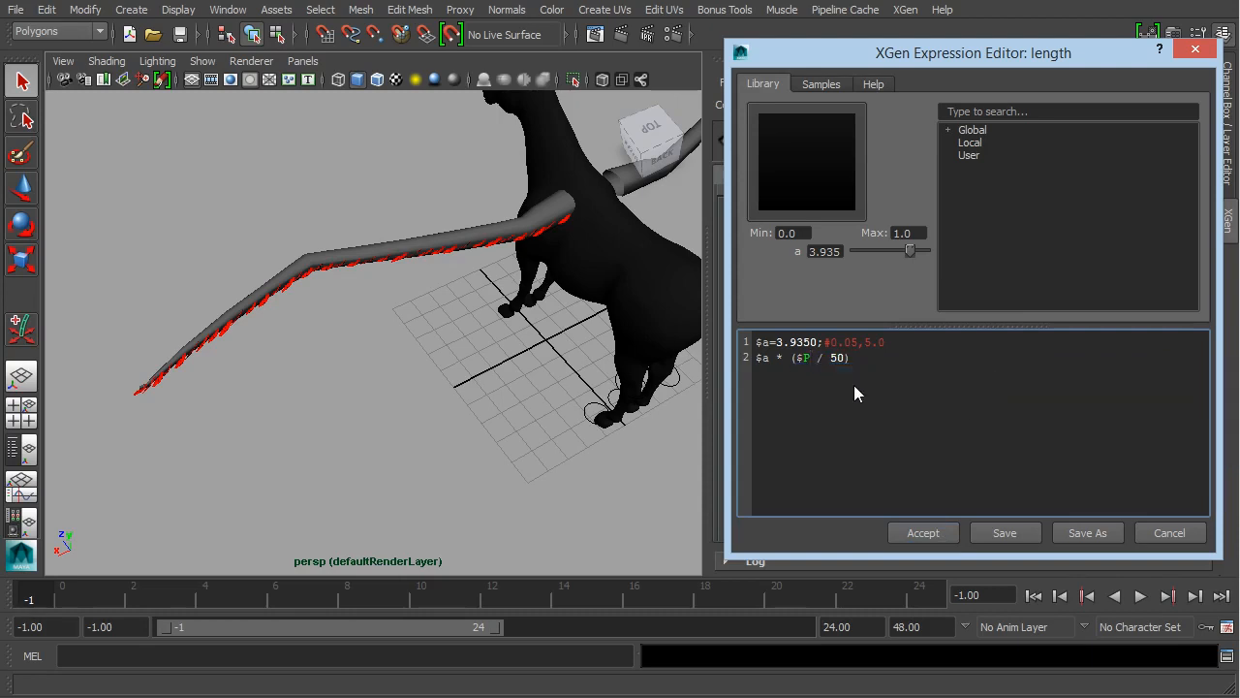
mouse_move(567, 213)
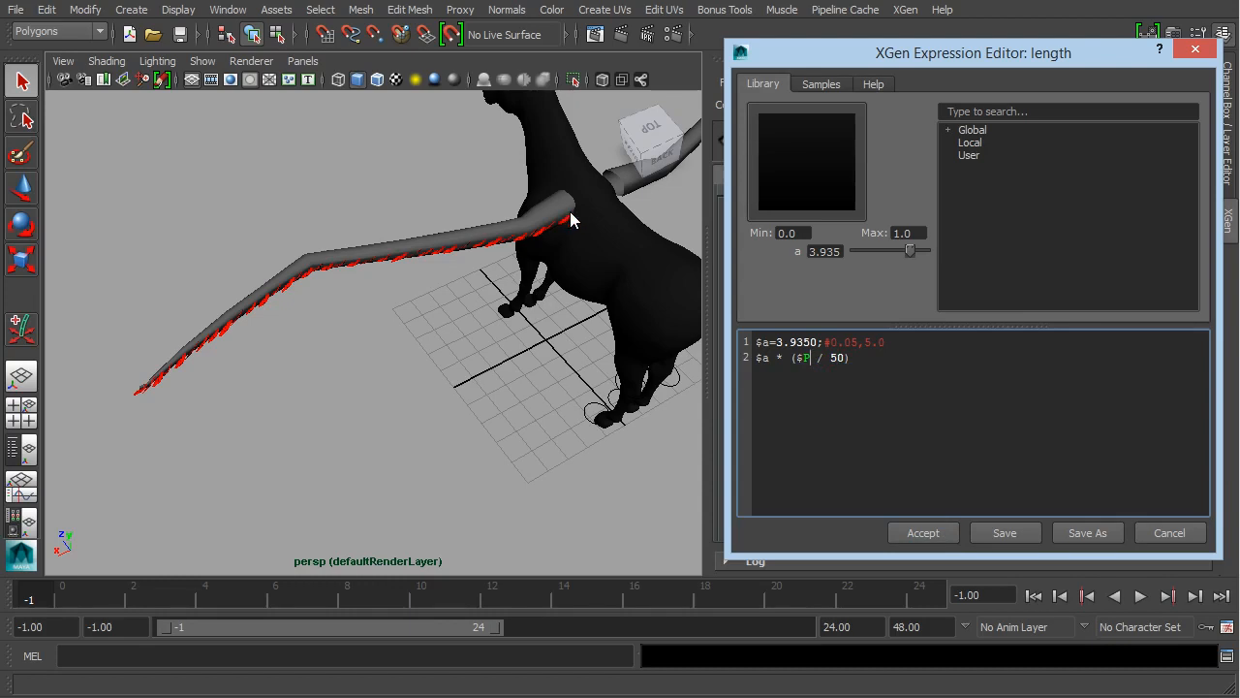
mouse_move(604, 259)
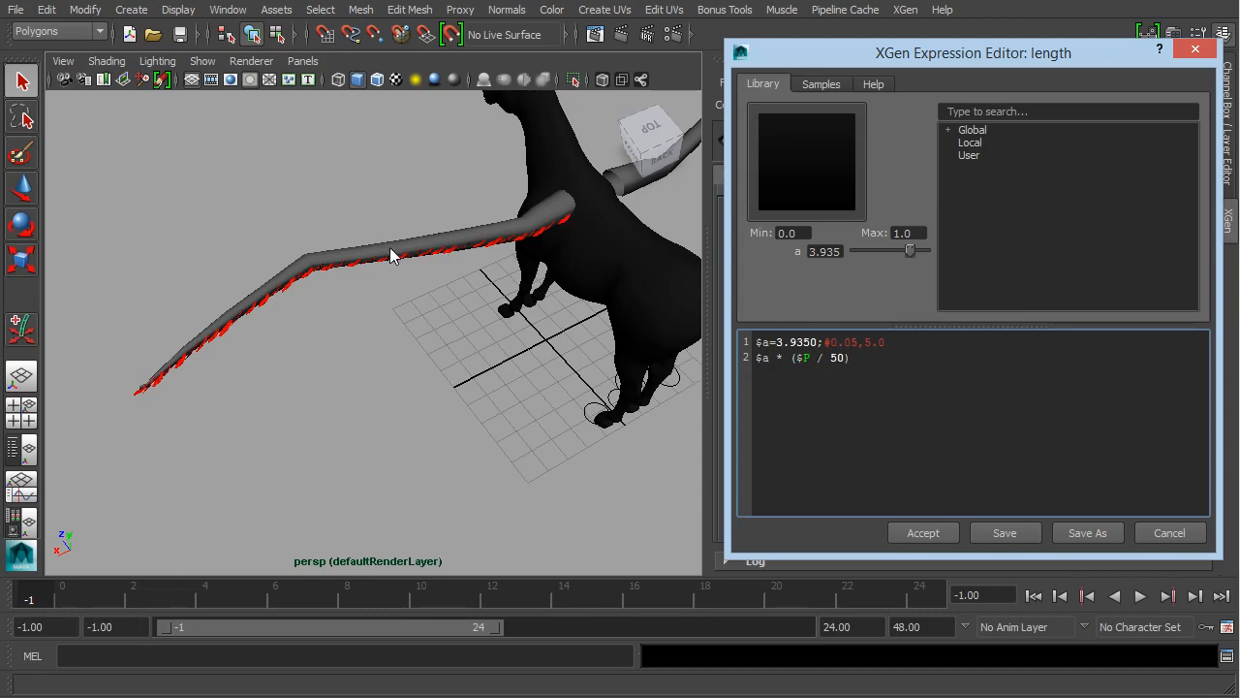
mouse_move(371, 252)
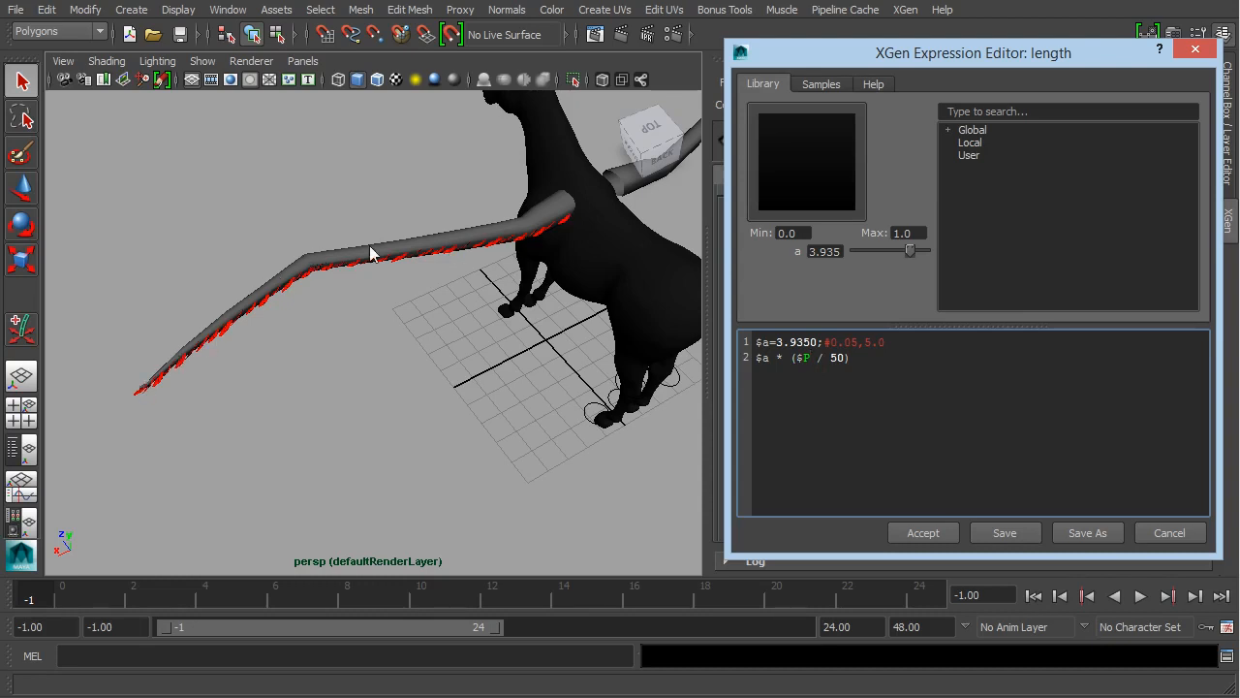
mouse_move(845, 366)
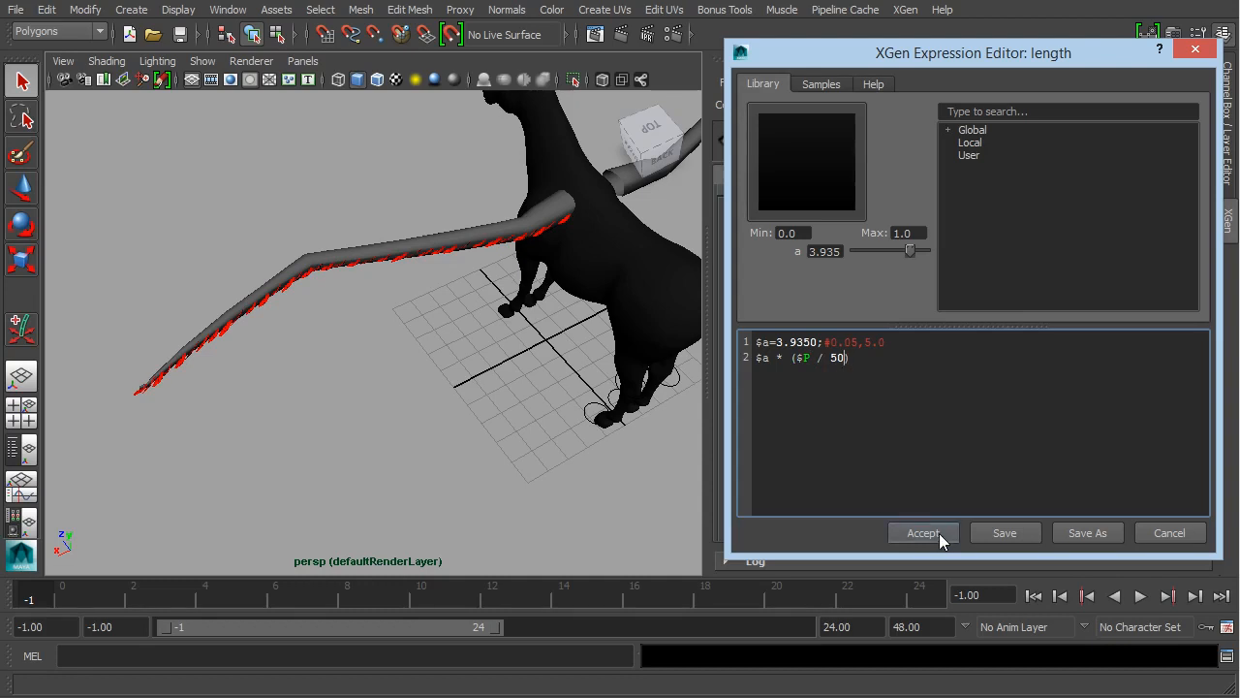
mouse_move(853, 359)
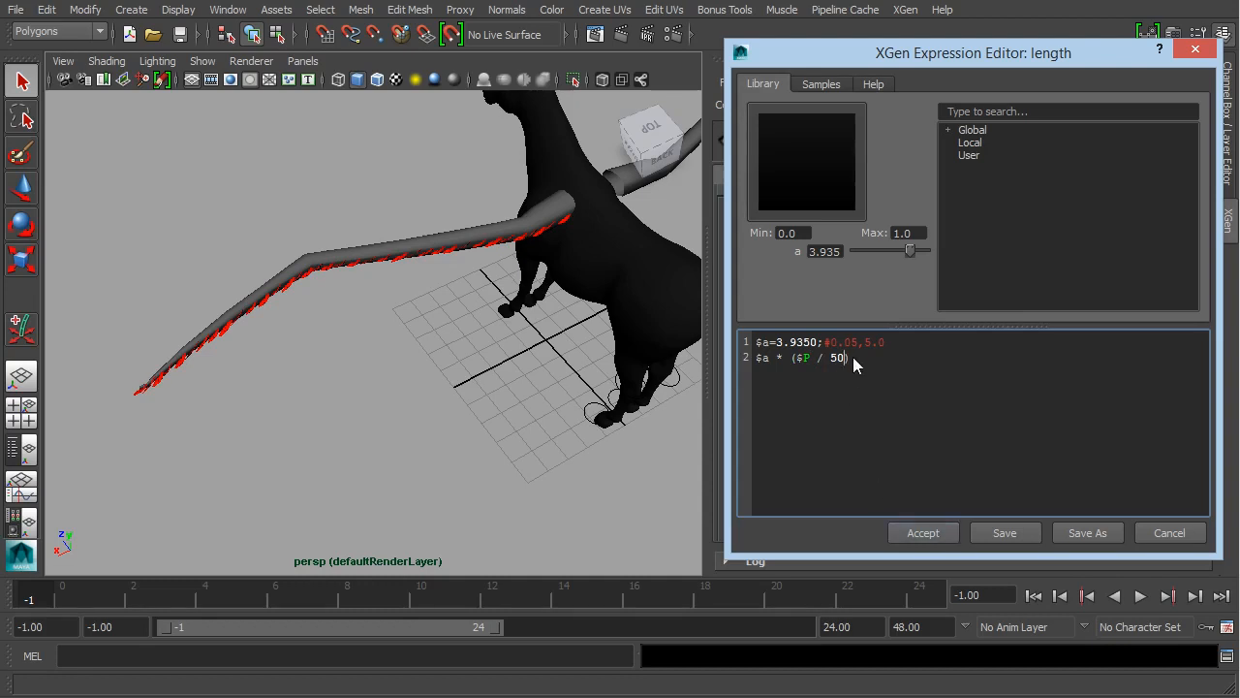
Copy line 2, accept the expression, and shorten the feather length to 0.28.
triple_click(802, 358)
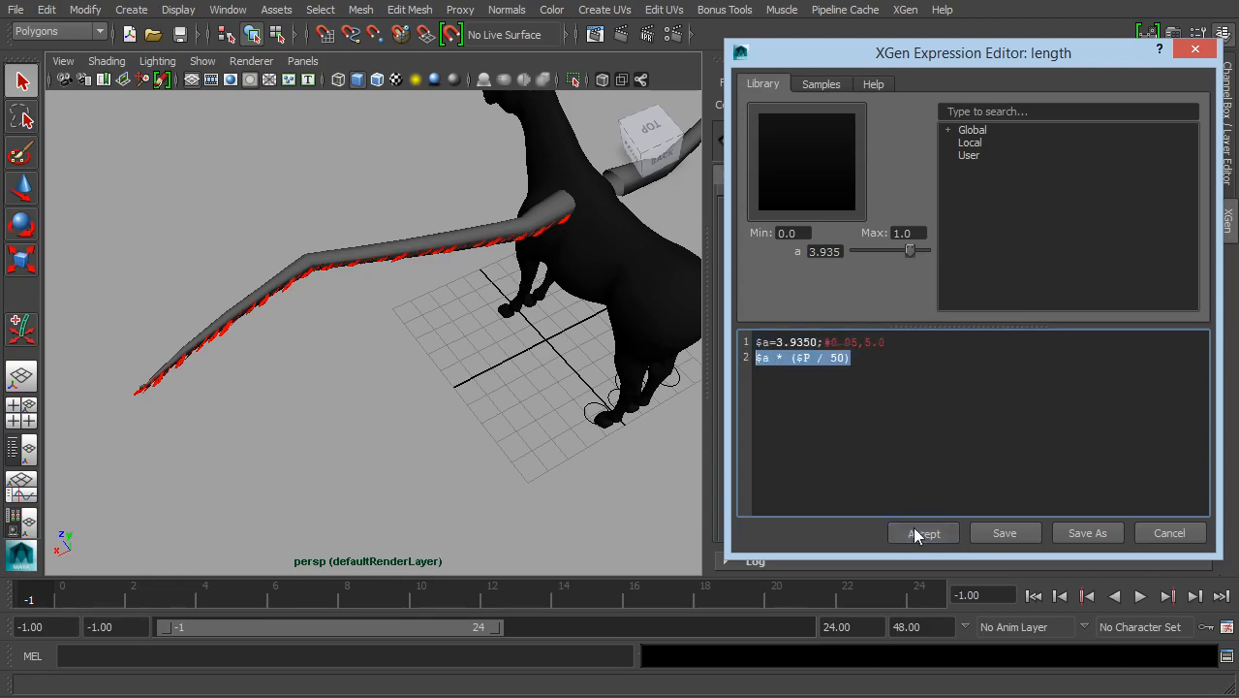
left_click(923, 532)
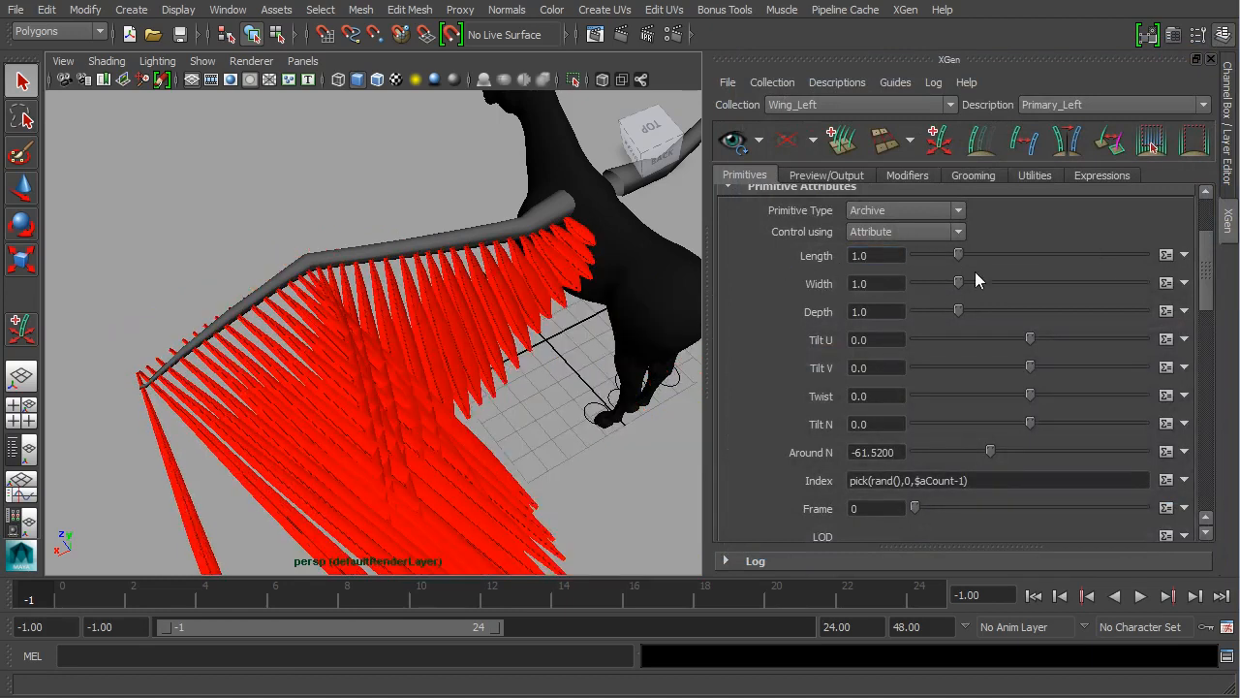
left_click_drag(960, 255, 923, 255)
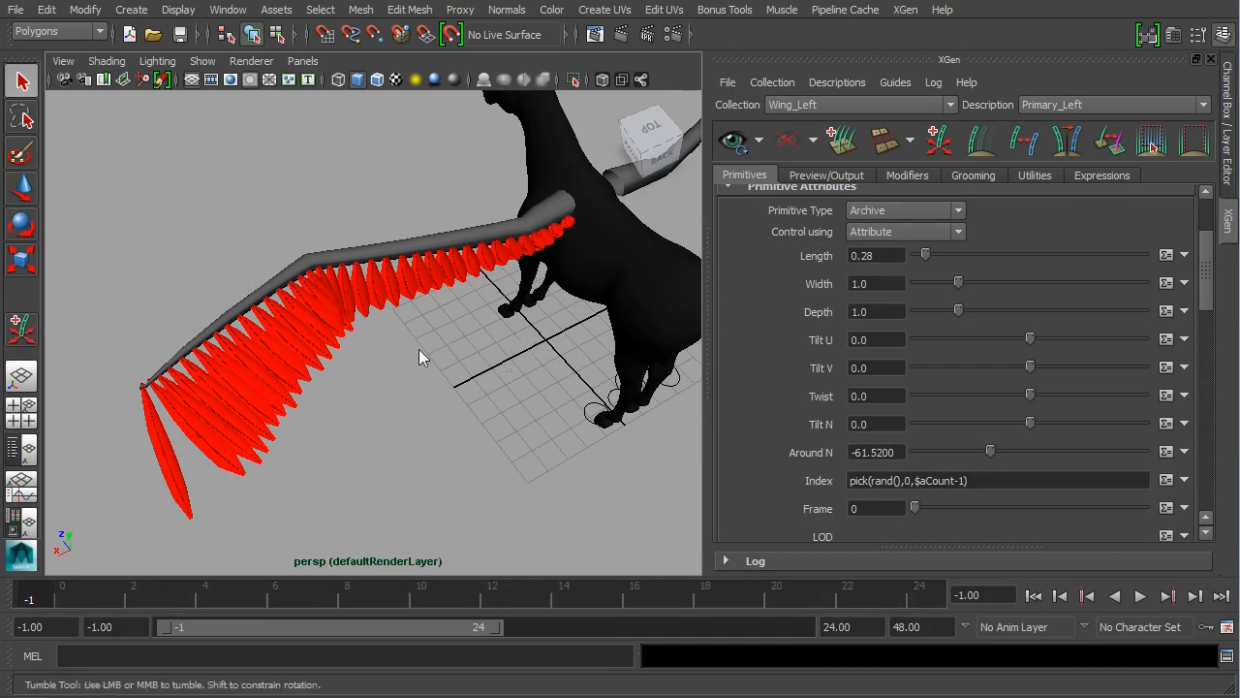
left_click_drag(422, 356, 657, 346)
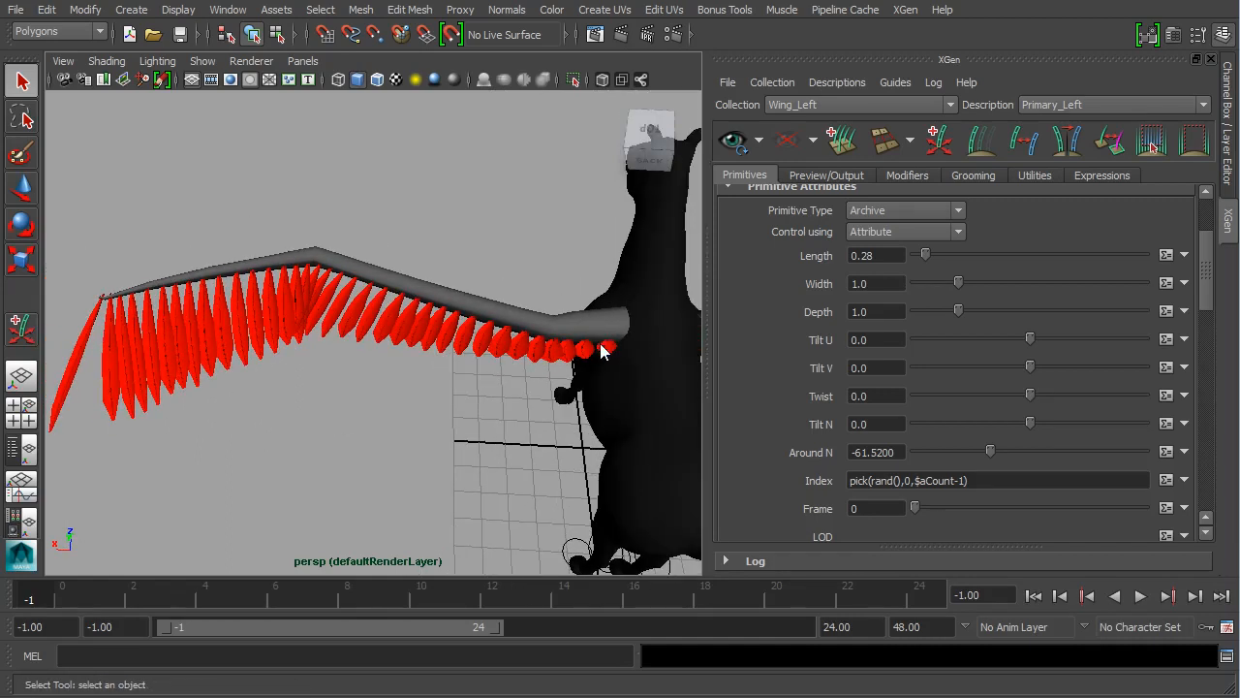
mouse_move(608, 356)
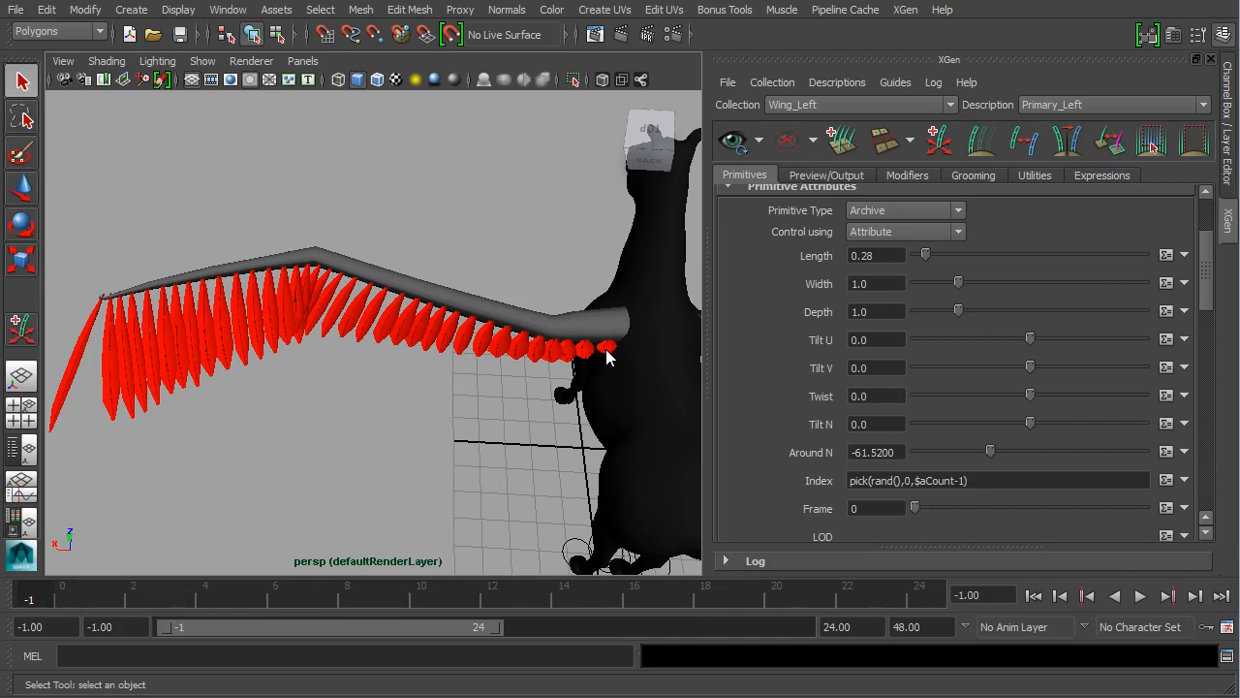
mouse_move(888, 296)
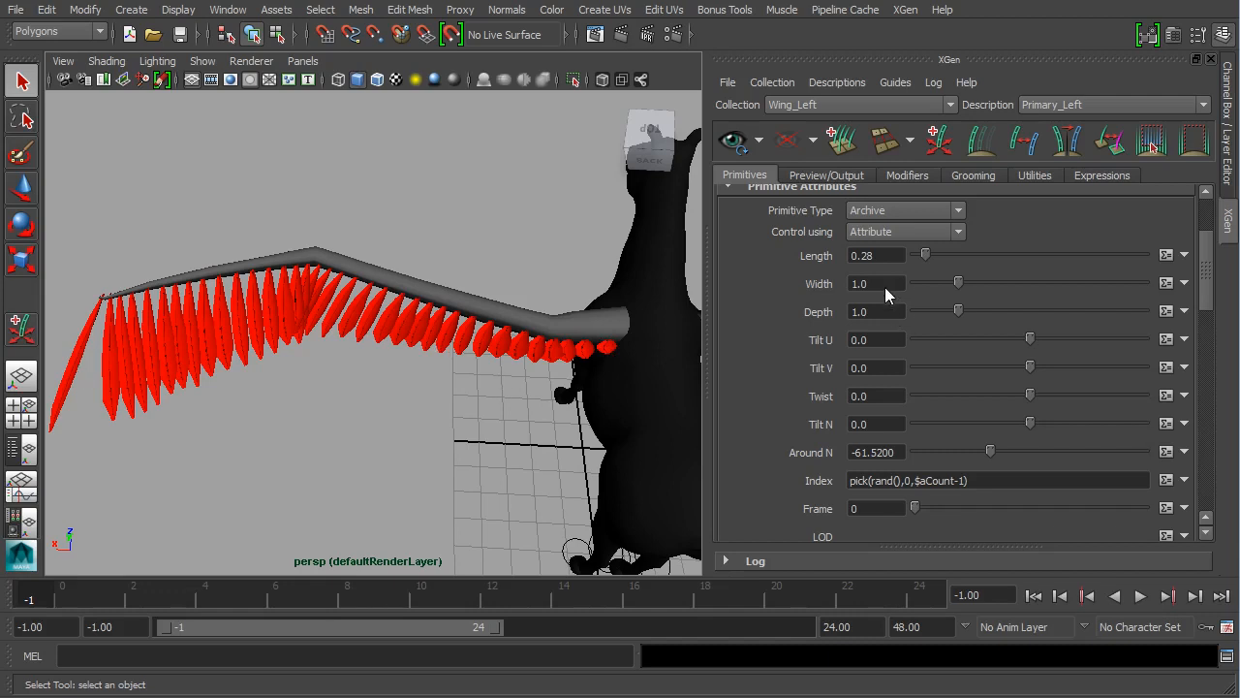
Apply the expression $a * ($P / 50) to feather Width, then set Width to 0.3.
left_click(1182, 282)
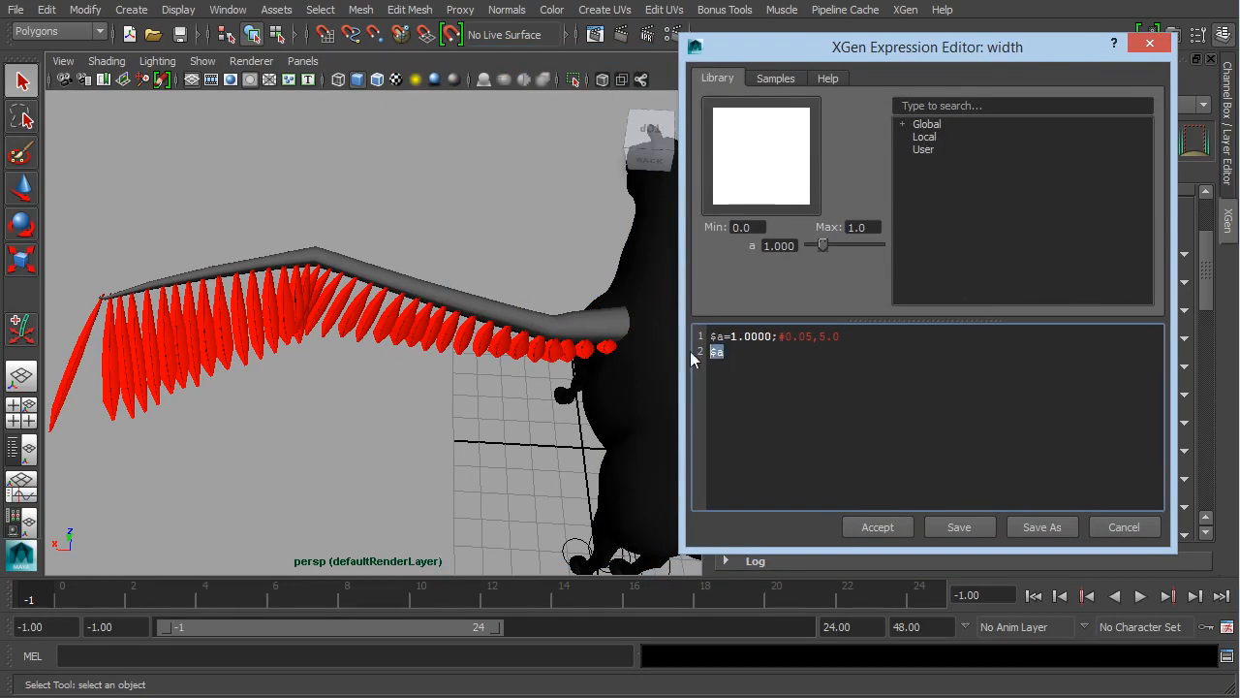
type("$a * ($P / 50)")
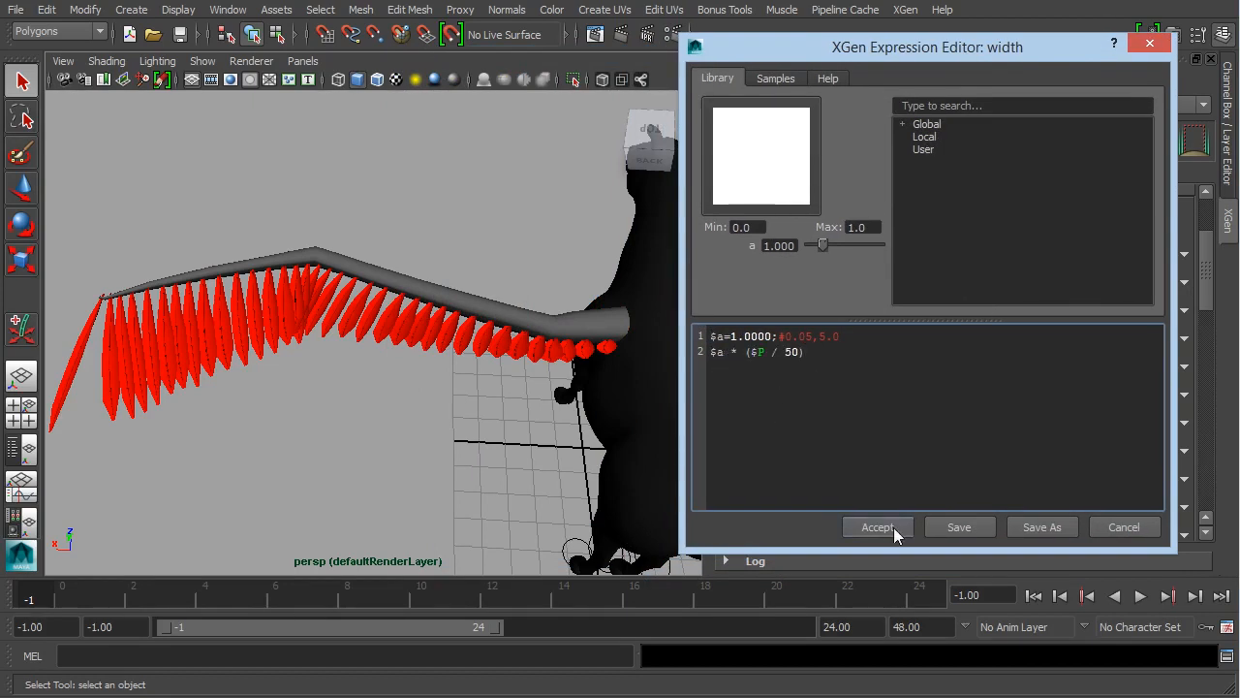
left_click(877, 526)
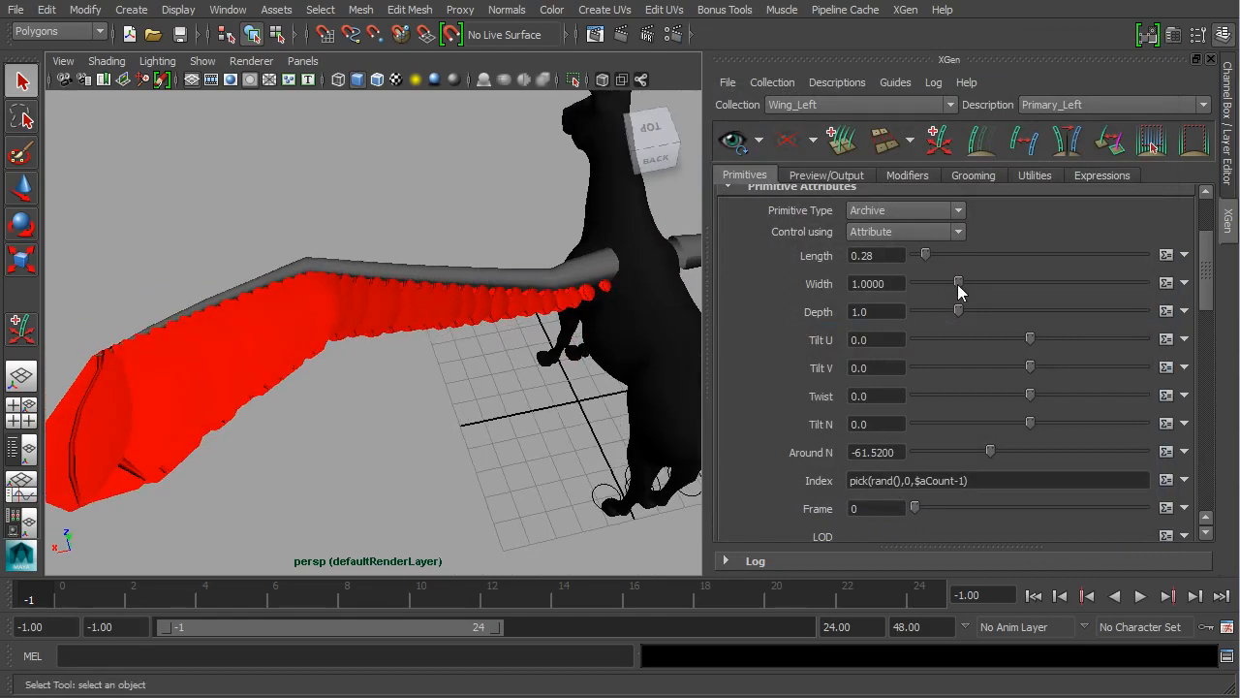
left_click_drag(959, 282, 925, 282)
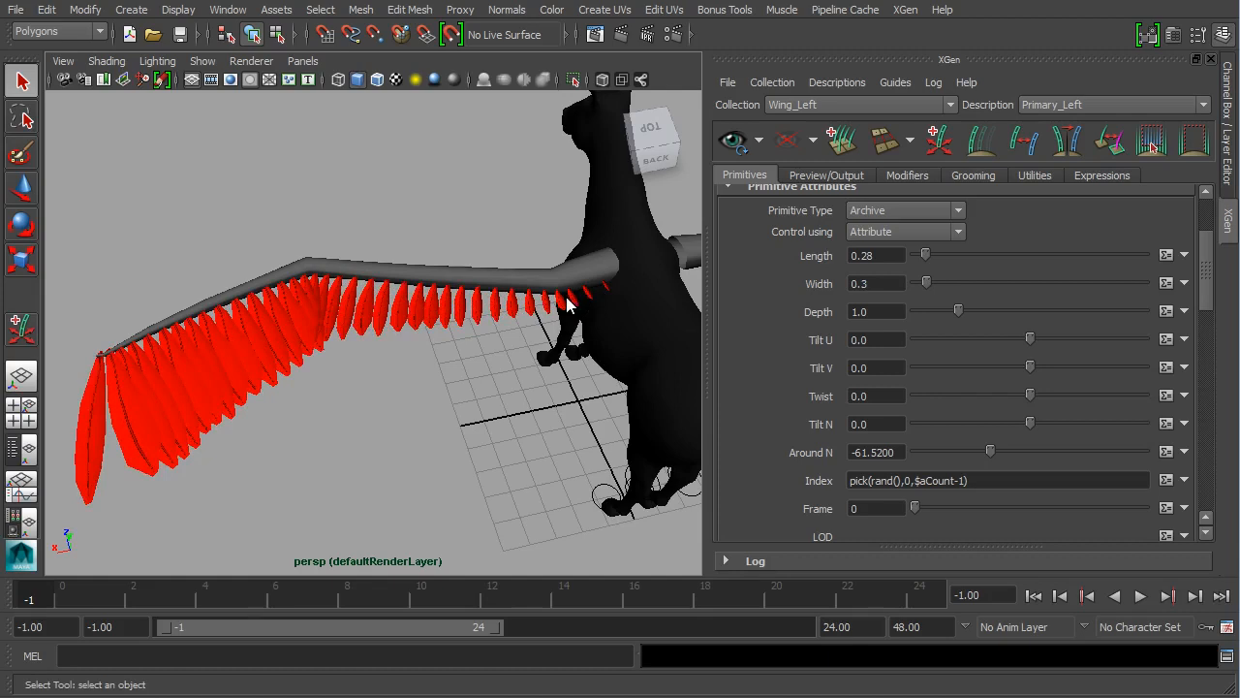
mouse_move(606, 274)
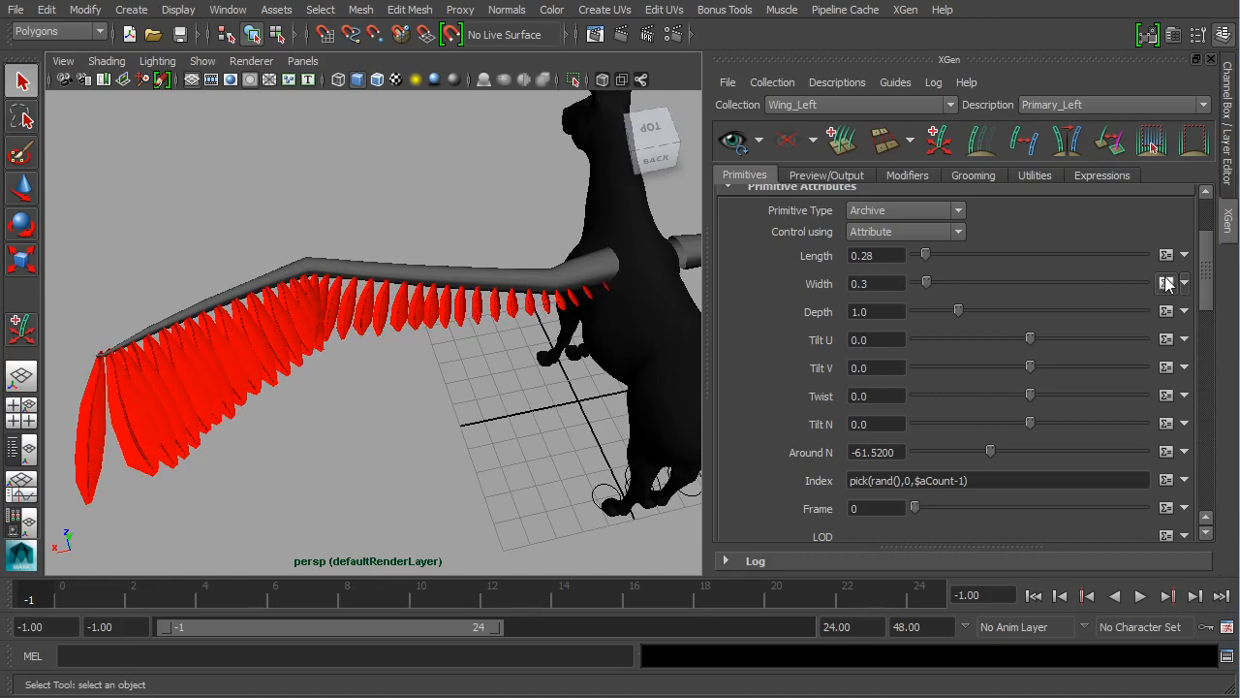
Try width expression divisors 100 and 75, then settle on $a * ($P / 60).
left_click(1174, 282)
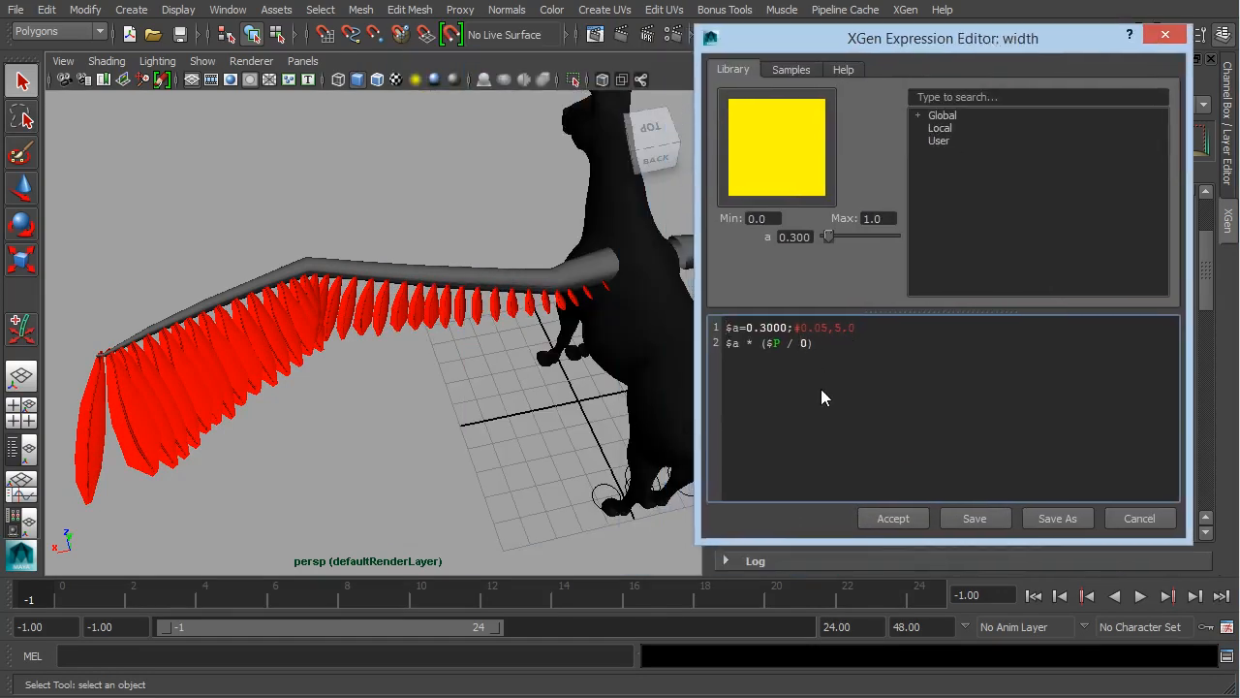
left_click(892, 517)
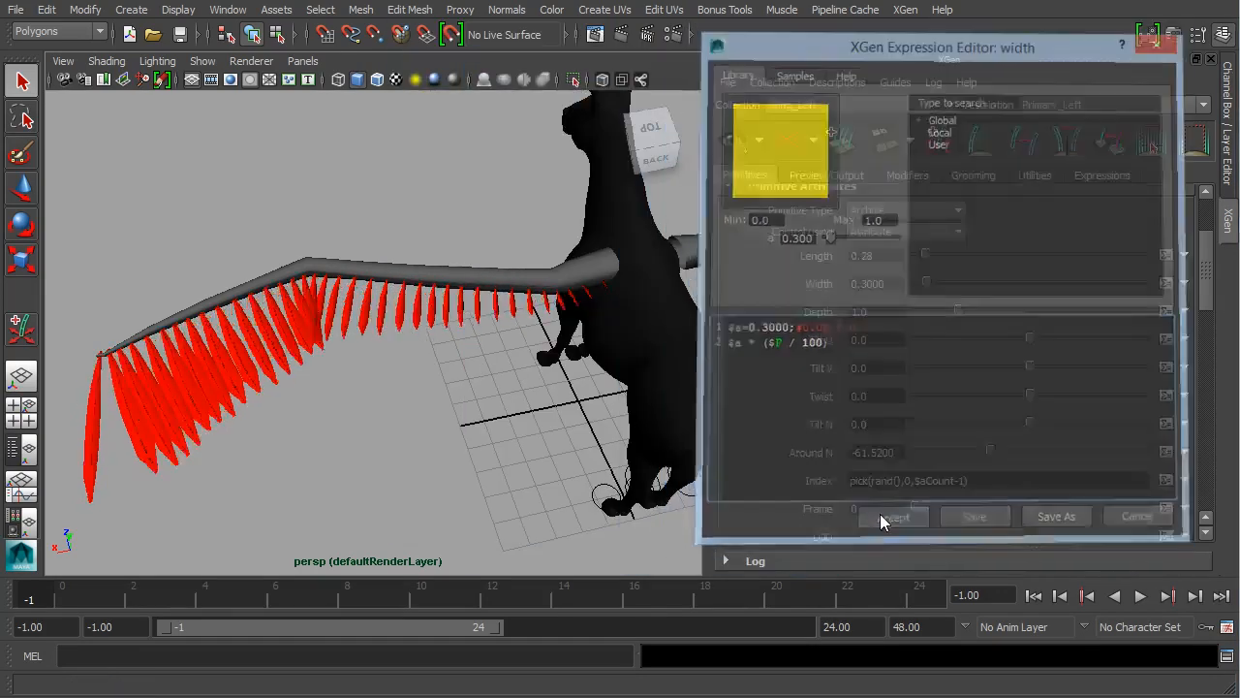
left_click(891, 515)
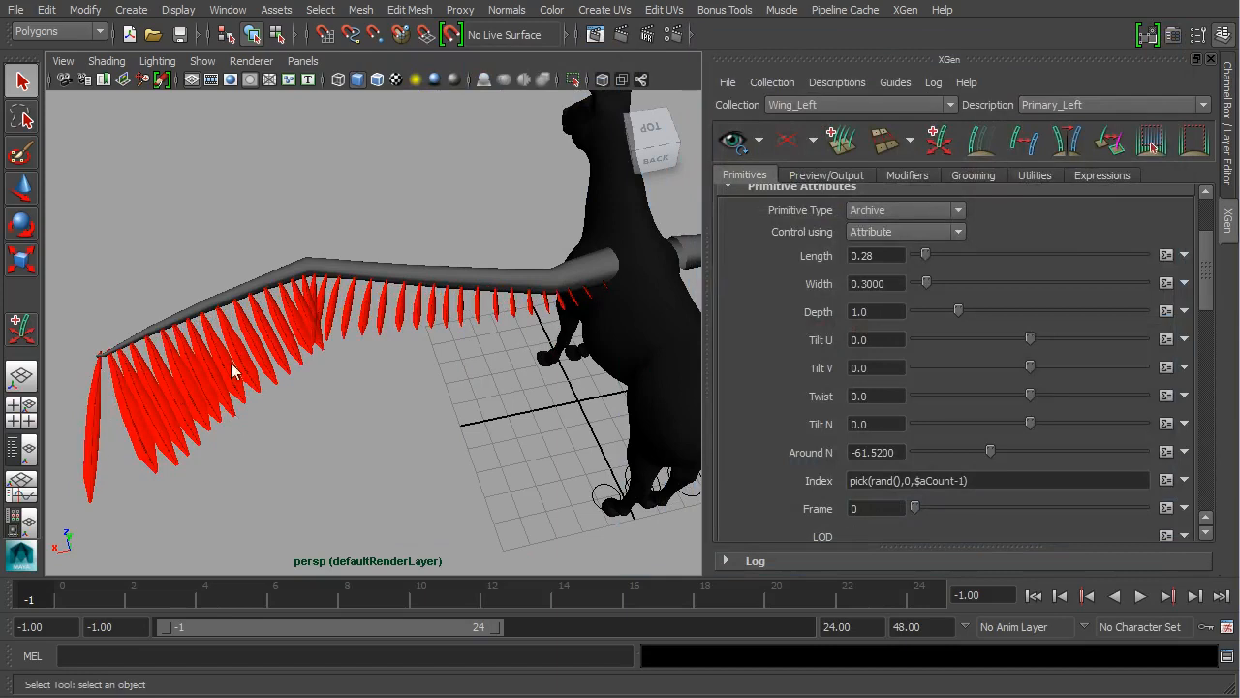
left_click(1184, 282)
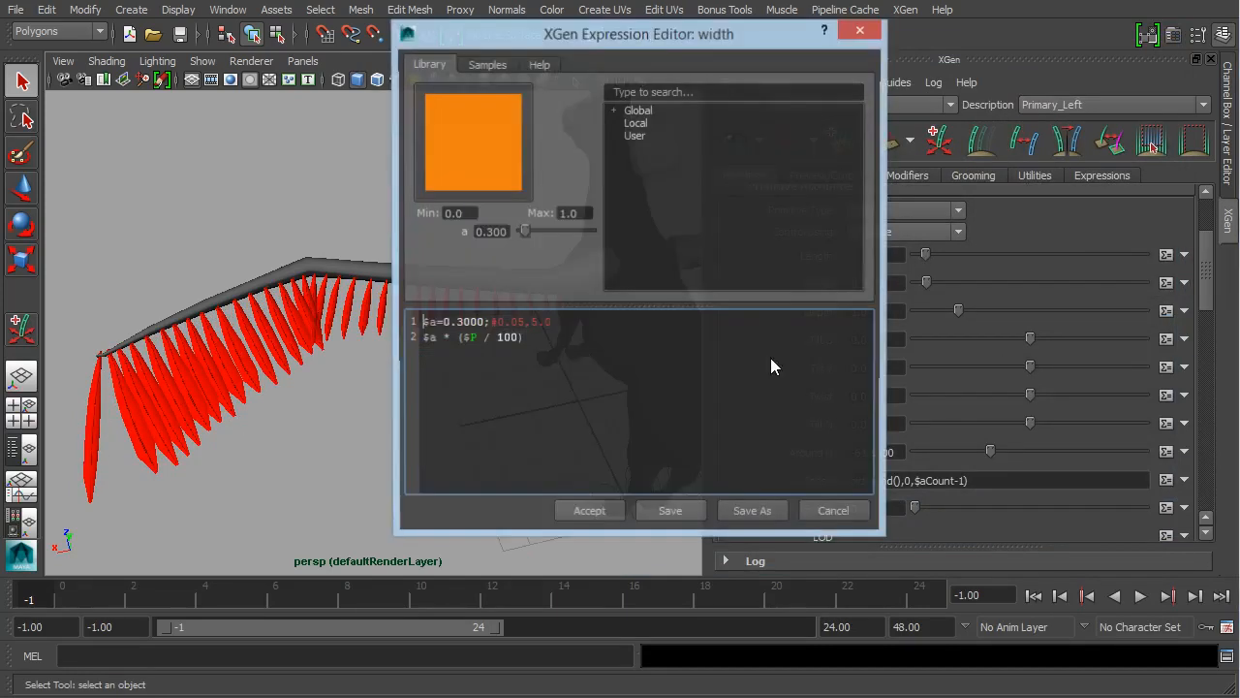
double_click(507, 337)
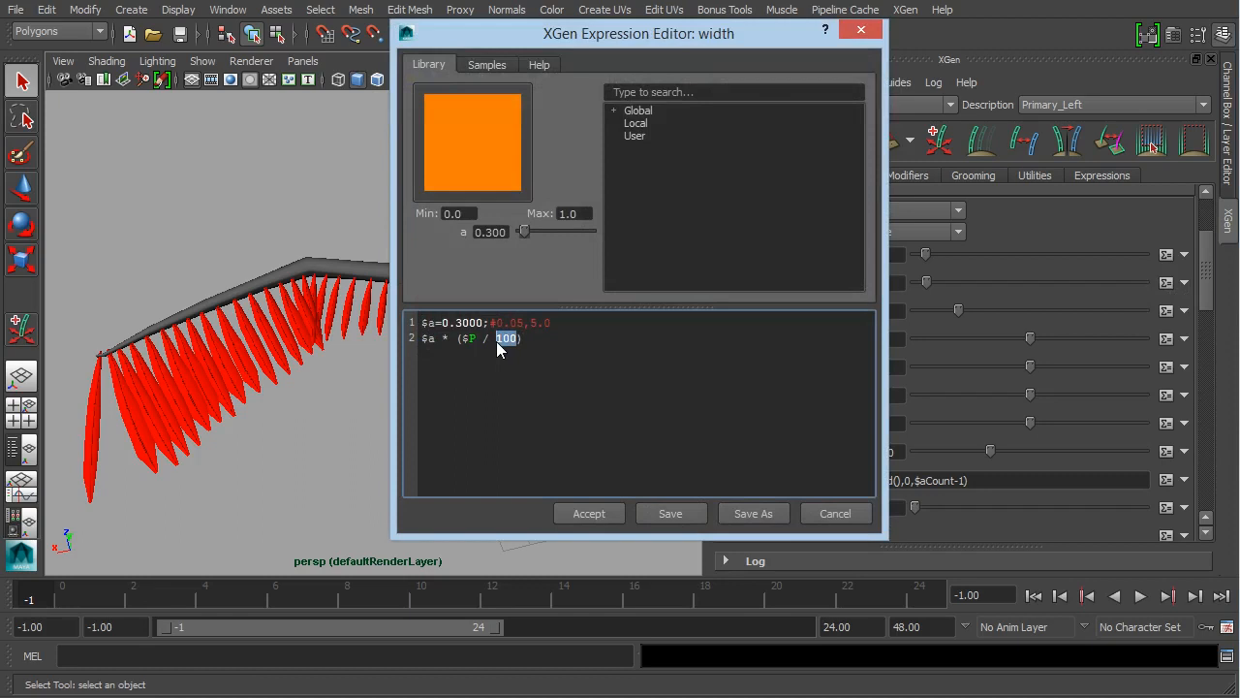
type("75")
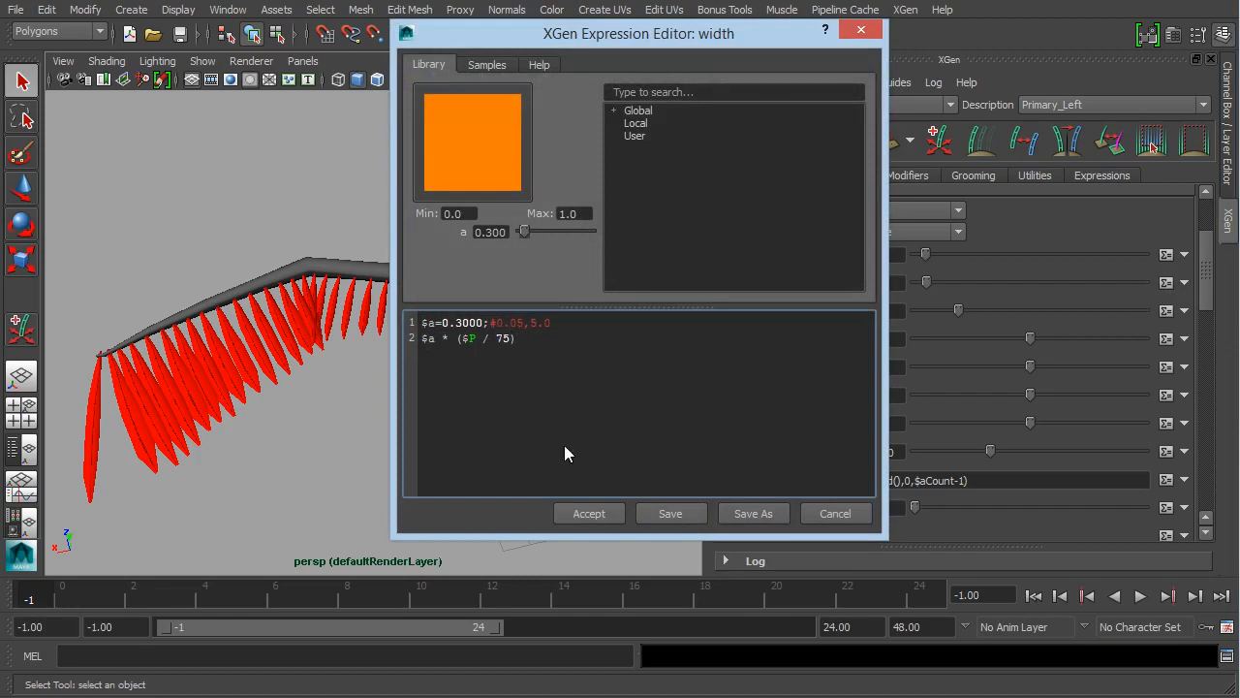
left_click(589, 513)
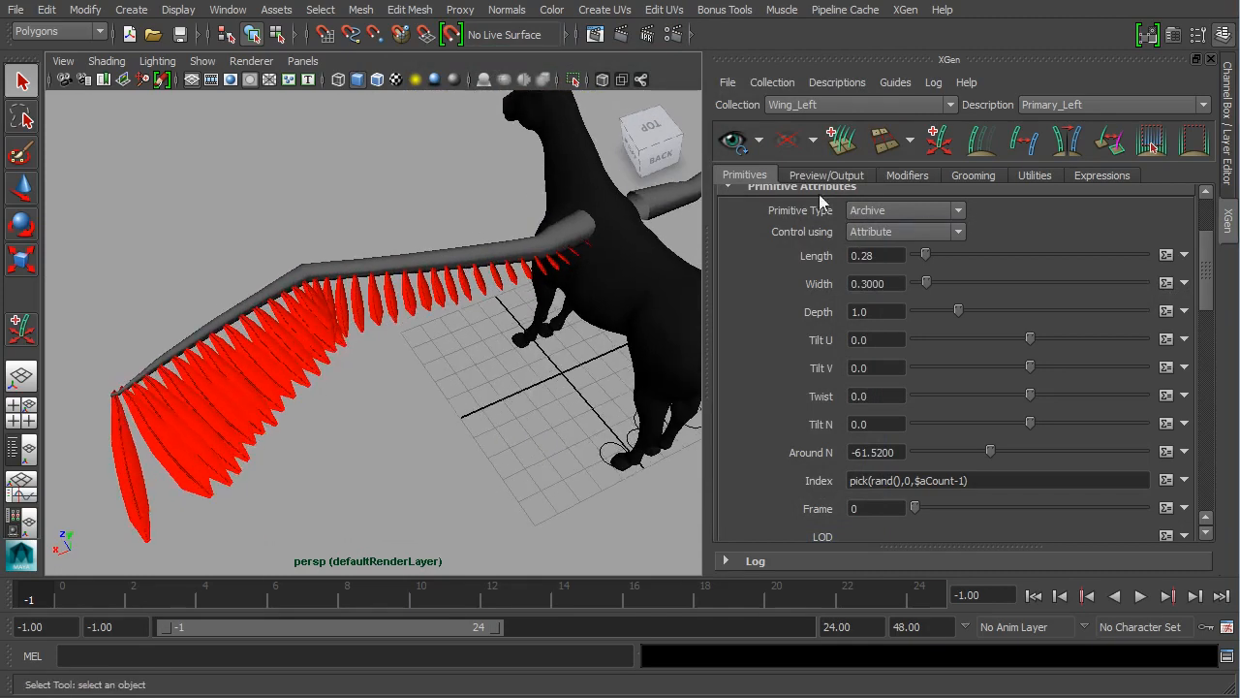
mouse_move(1053, 300)
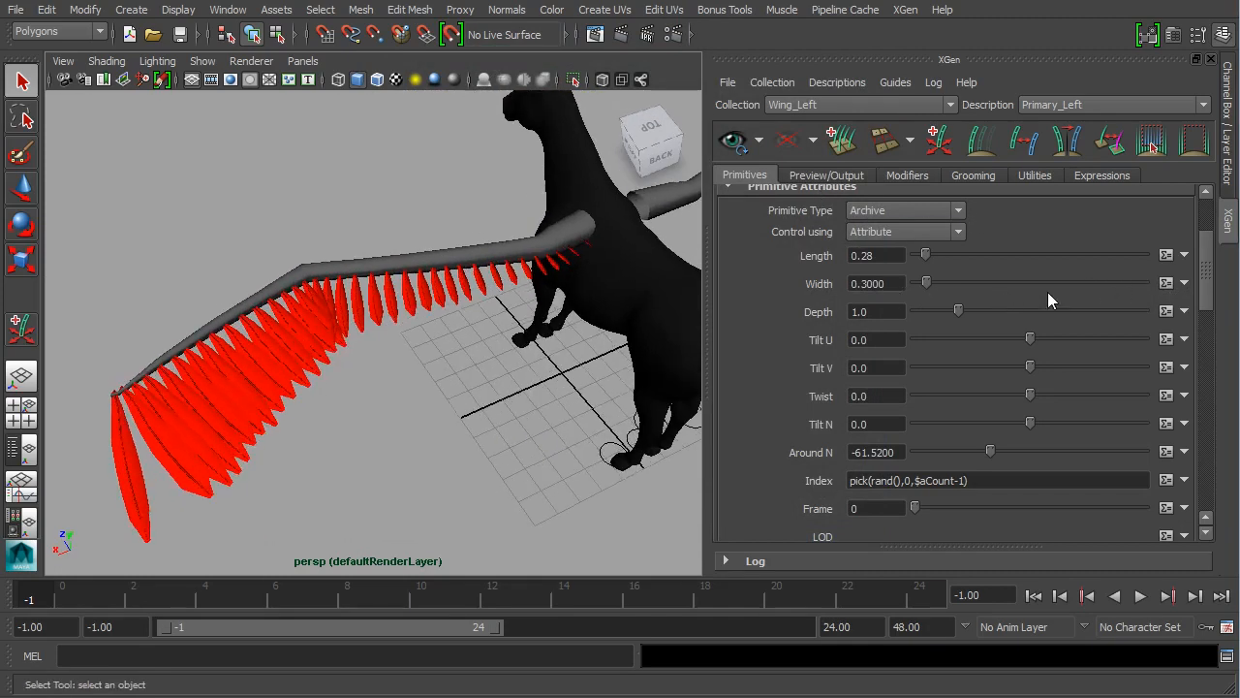
left_click(1180, 282)
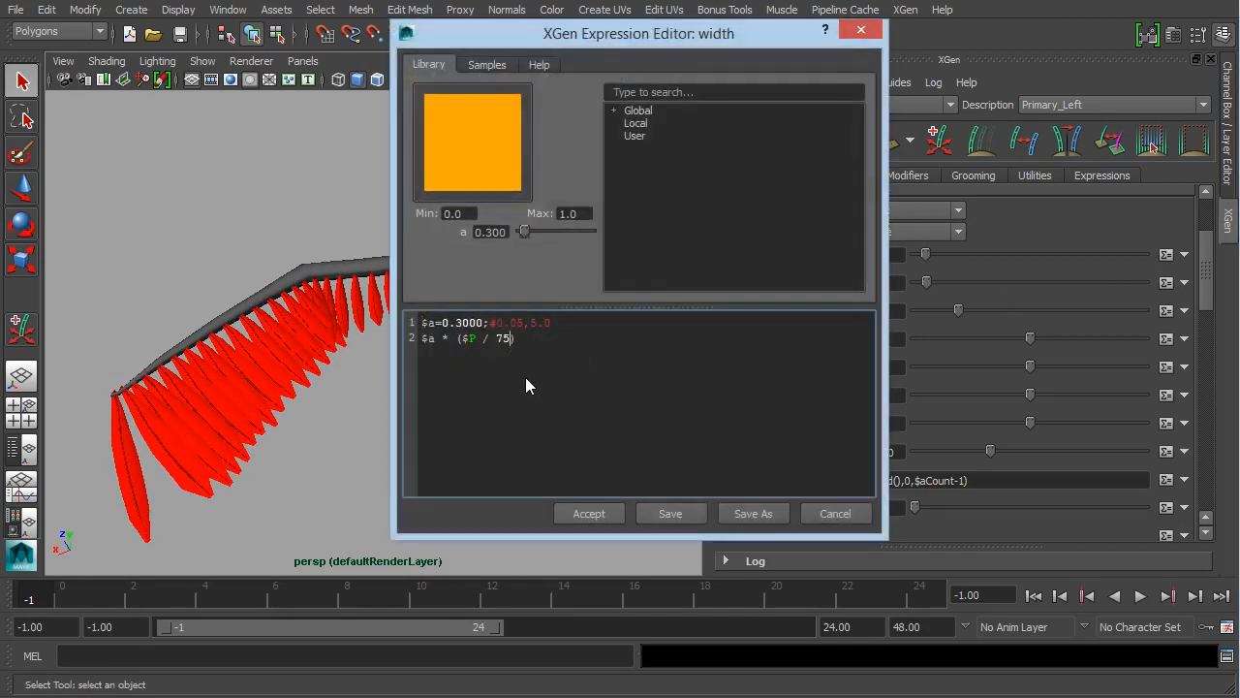
type("60")
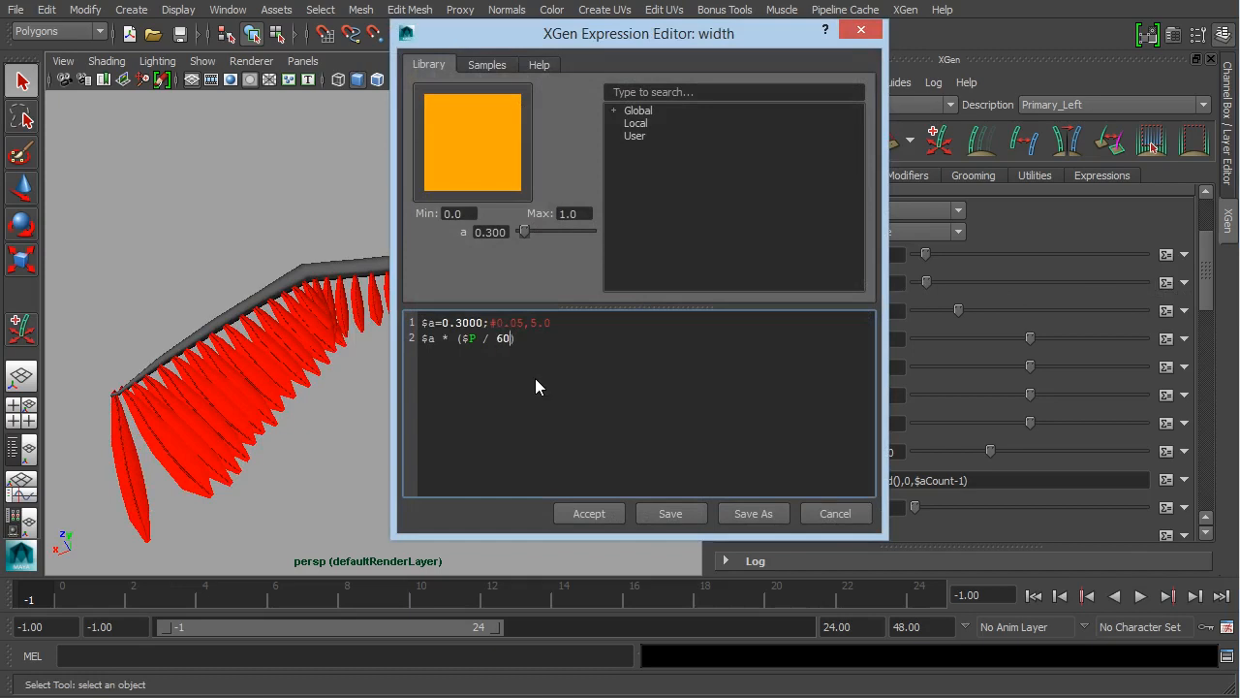
left_click(589, 513)
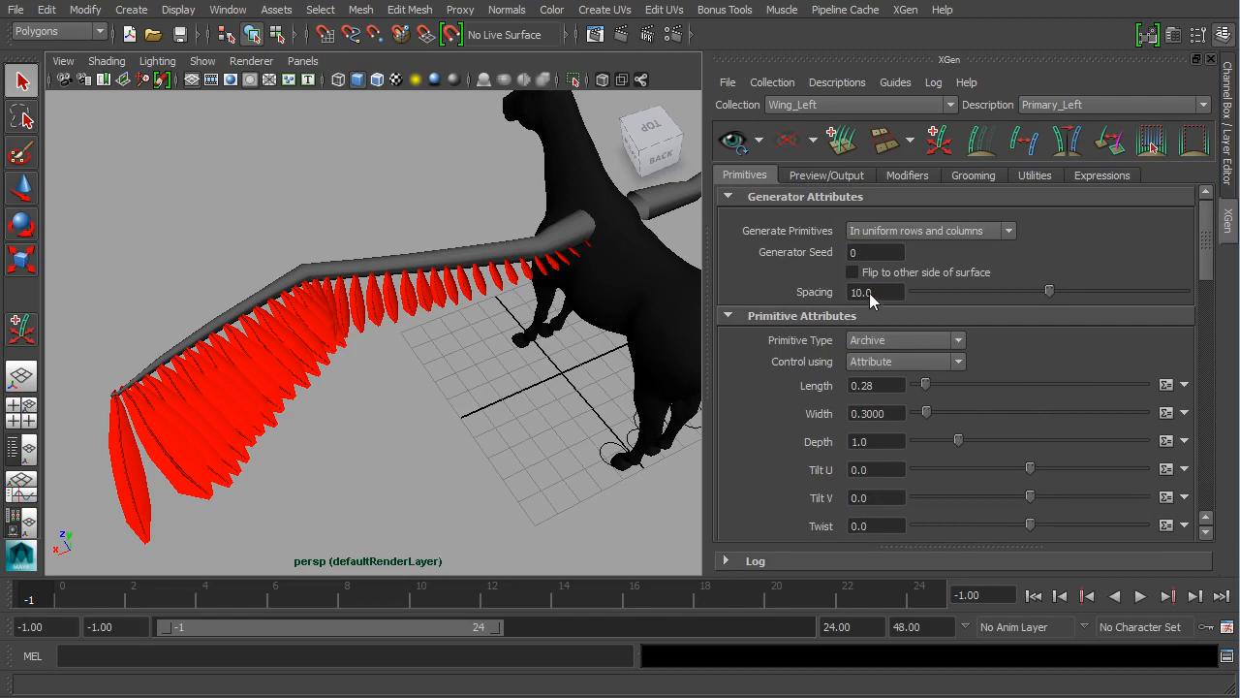
triple_click(862, 292)
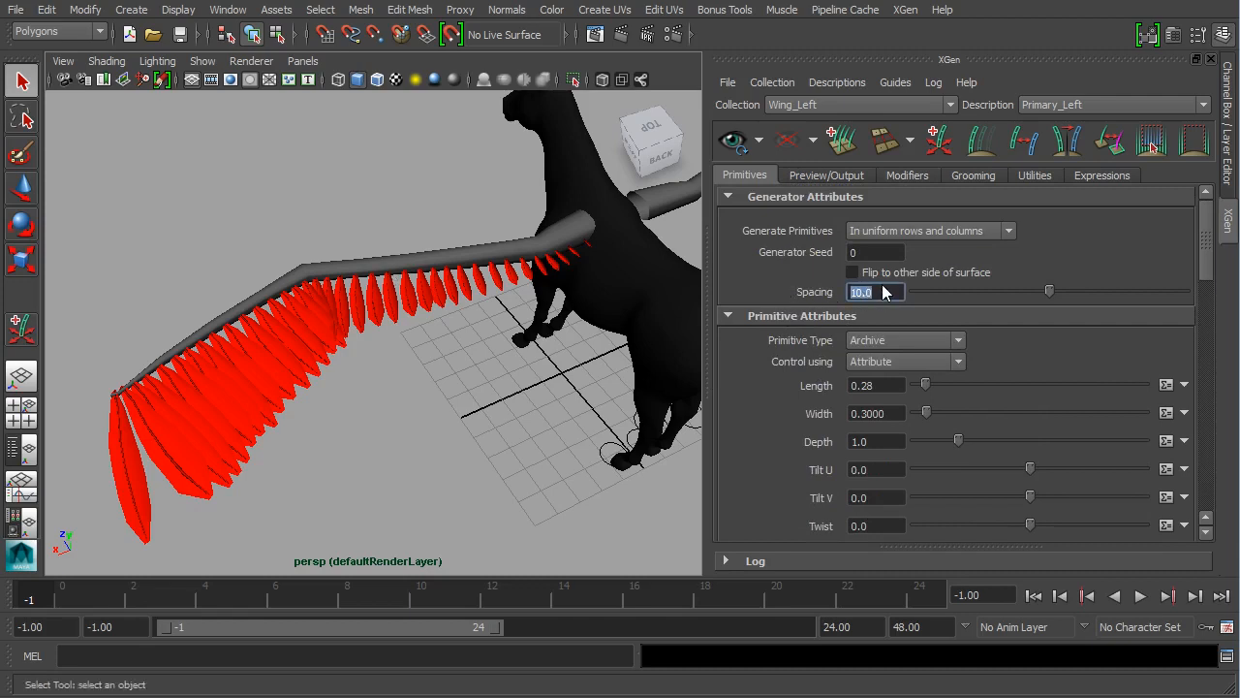
type("5.0")
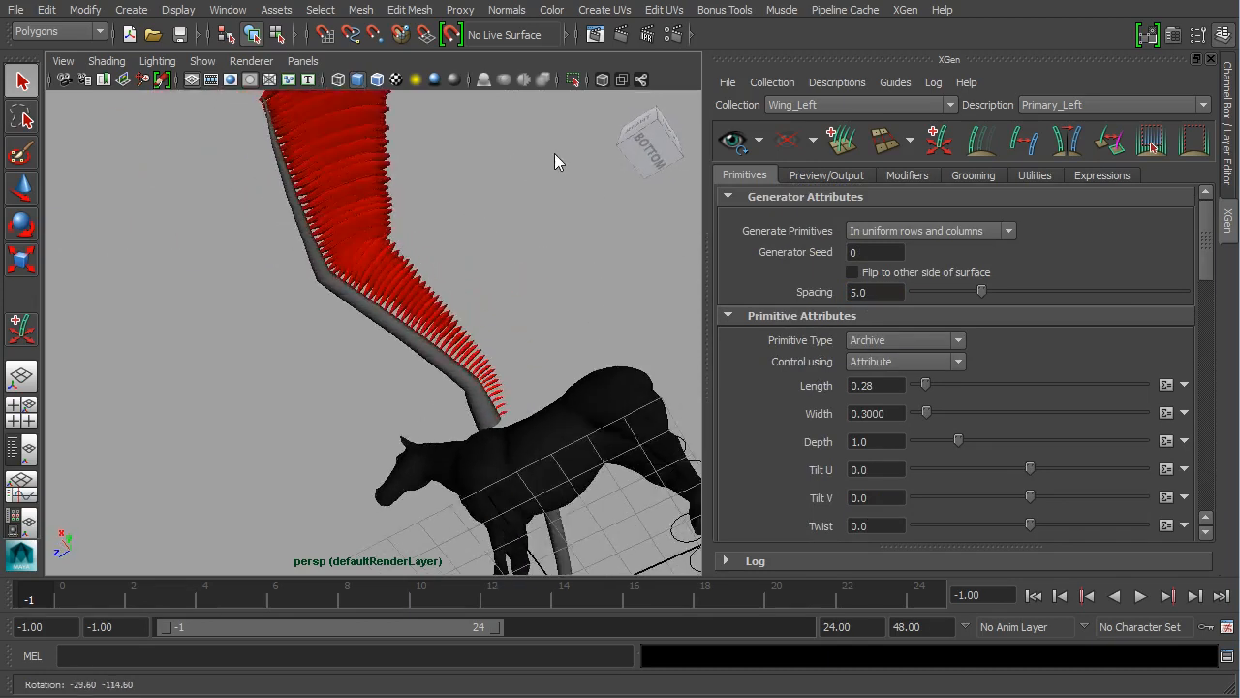
left_click_drag(558, 161, 485, 339)
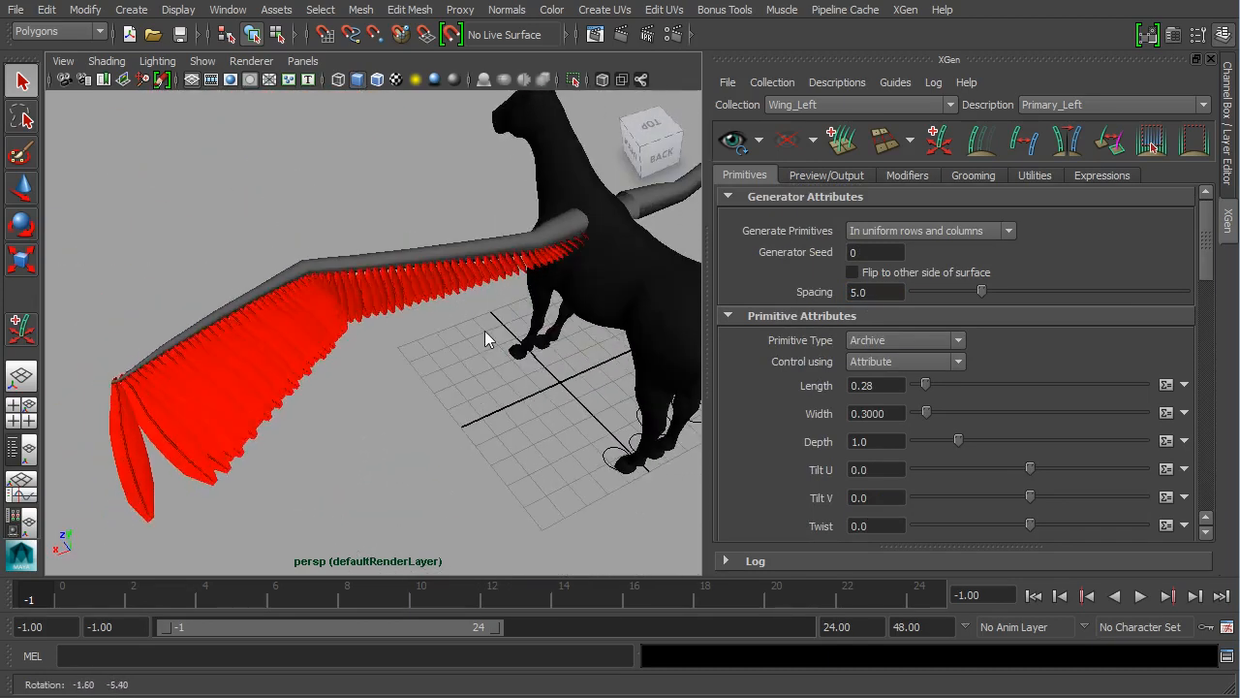
left_click_drag(484, 339, 431, 375)
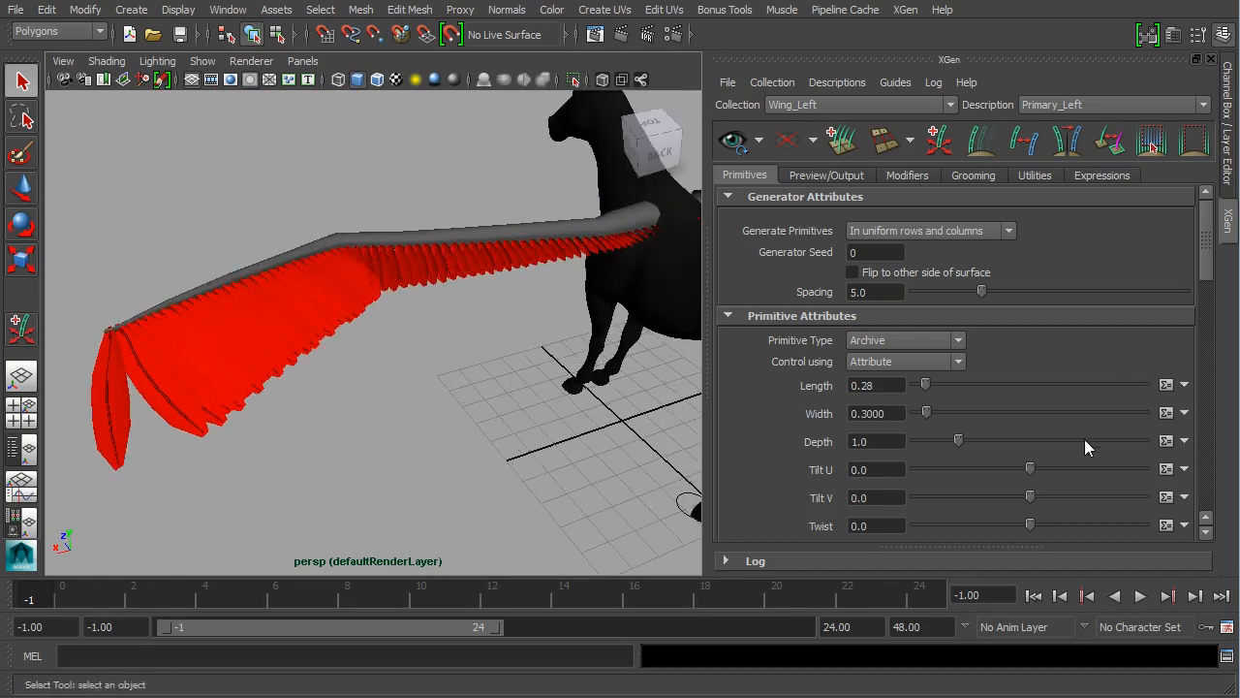
mouse_move(1083, 438)
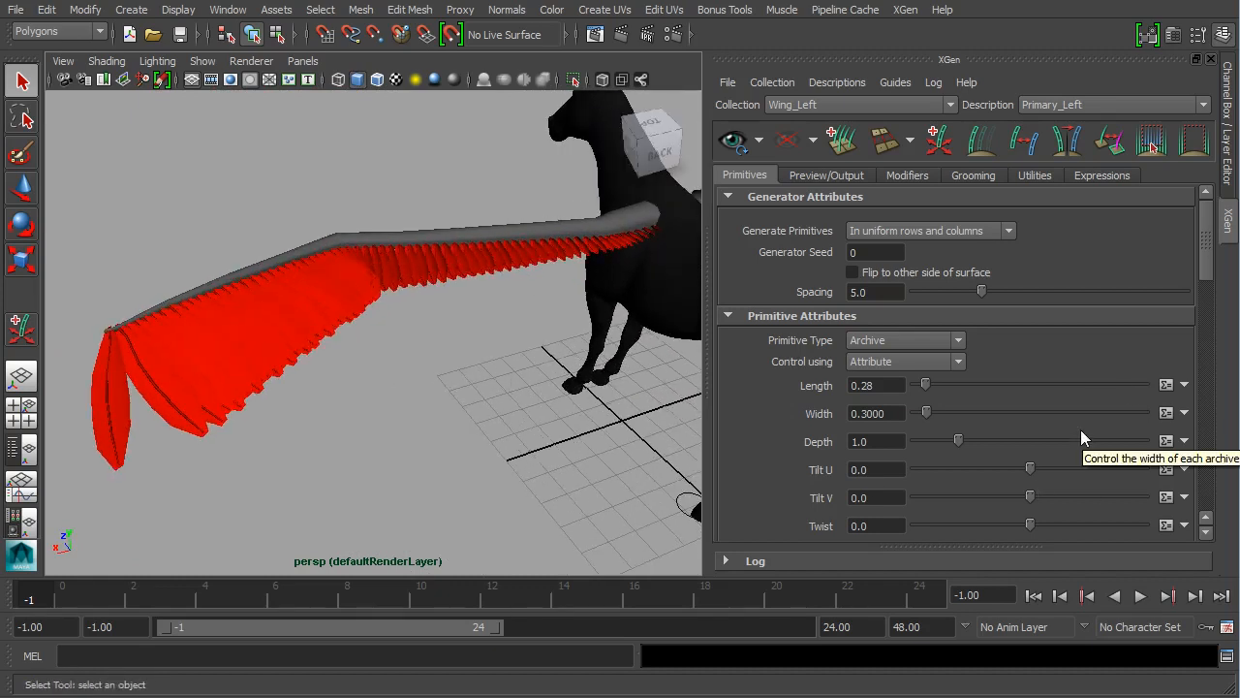
scroll("down", 3)
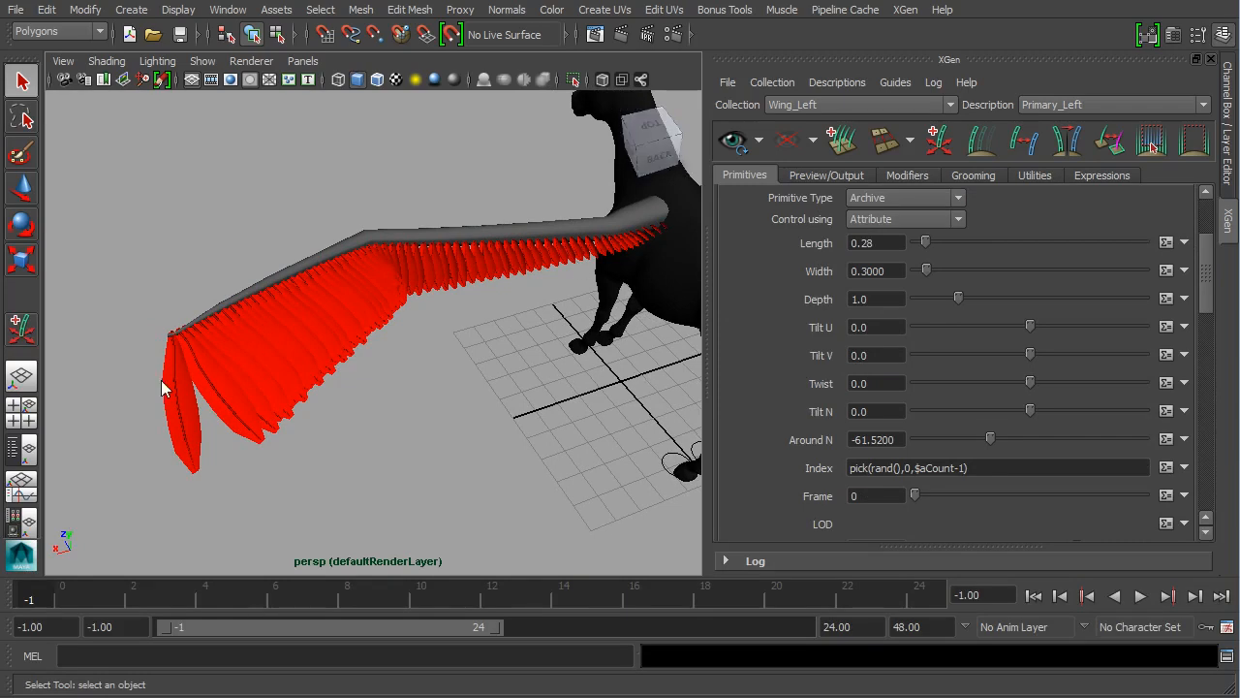
Raise the feathers' Tilt U from 0.0 to about 0.415.
left_click_drag(1030, 326, 1032, 326)
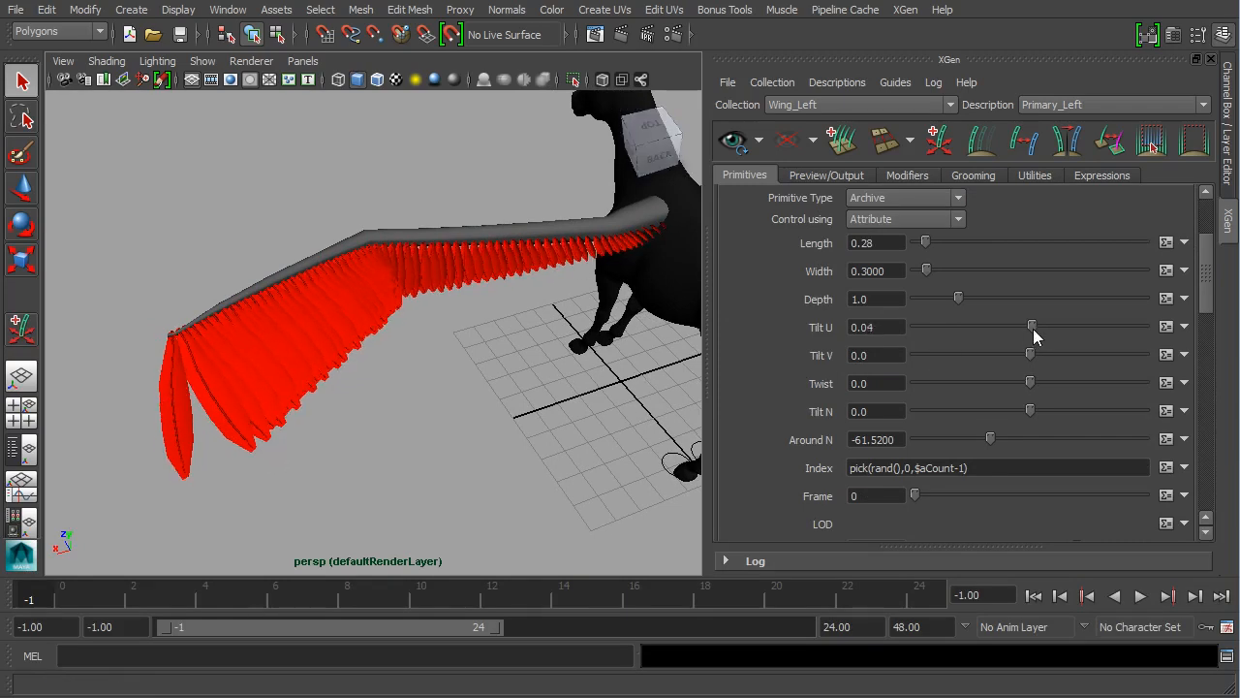
left_click_drag(1031, 327, 1043, 326)
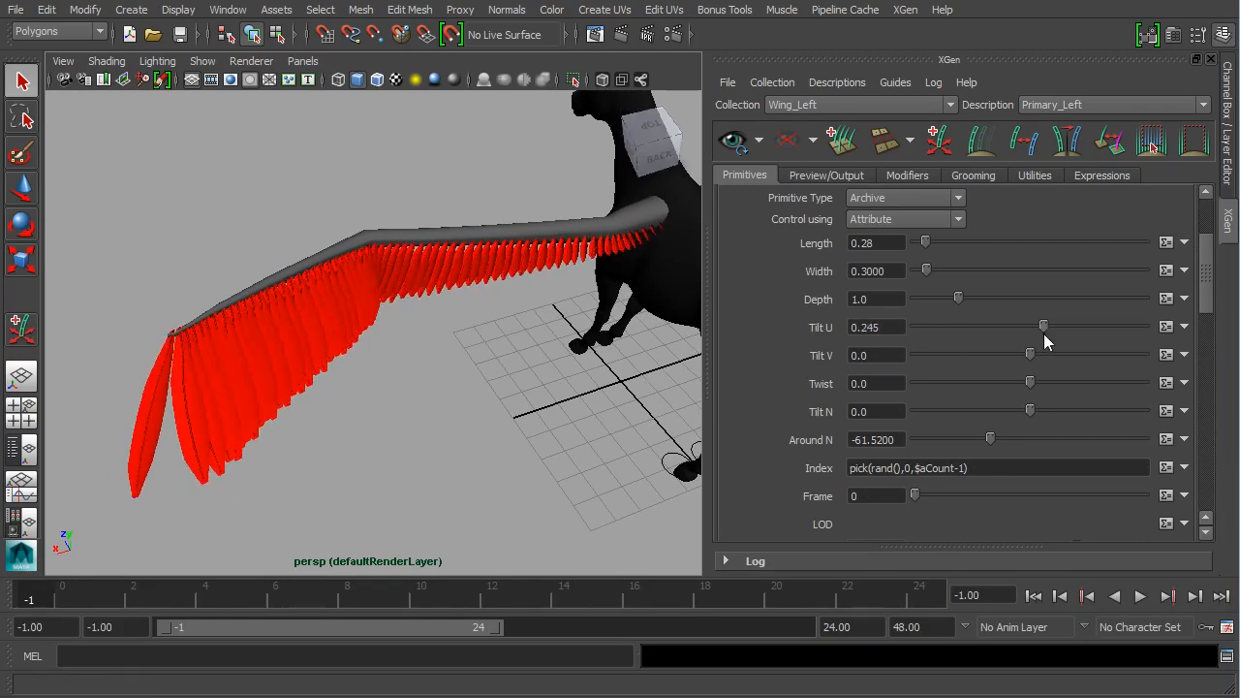
left_click_drag(1044, 326, 1053, 325)
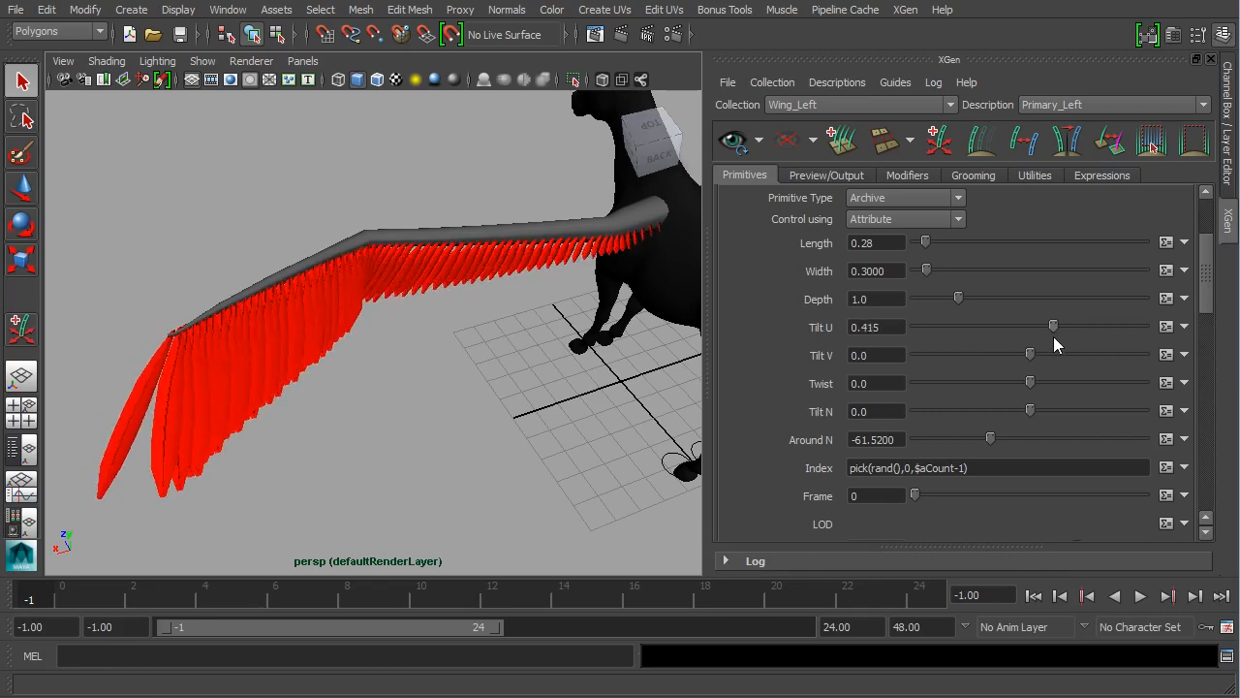
left_click_drag(1053, 326, 1063, 327)
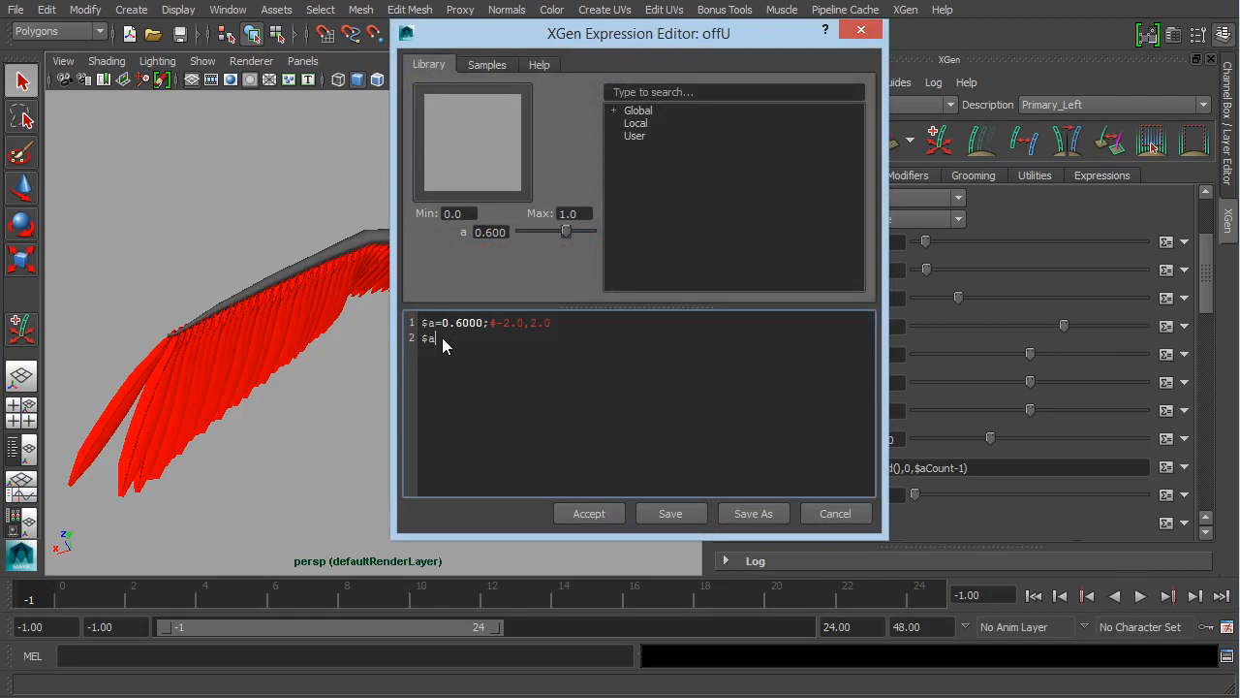
Append * ($P / 50) to the Tilt U expression, then lower Tilt U to 0.33 and below.
type("* ($P / 50)")
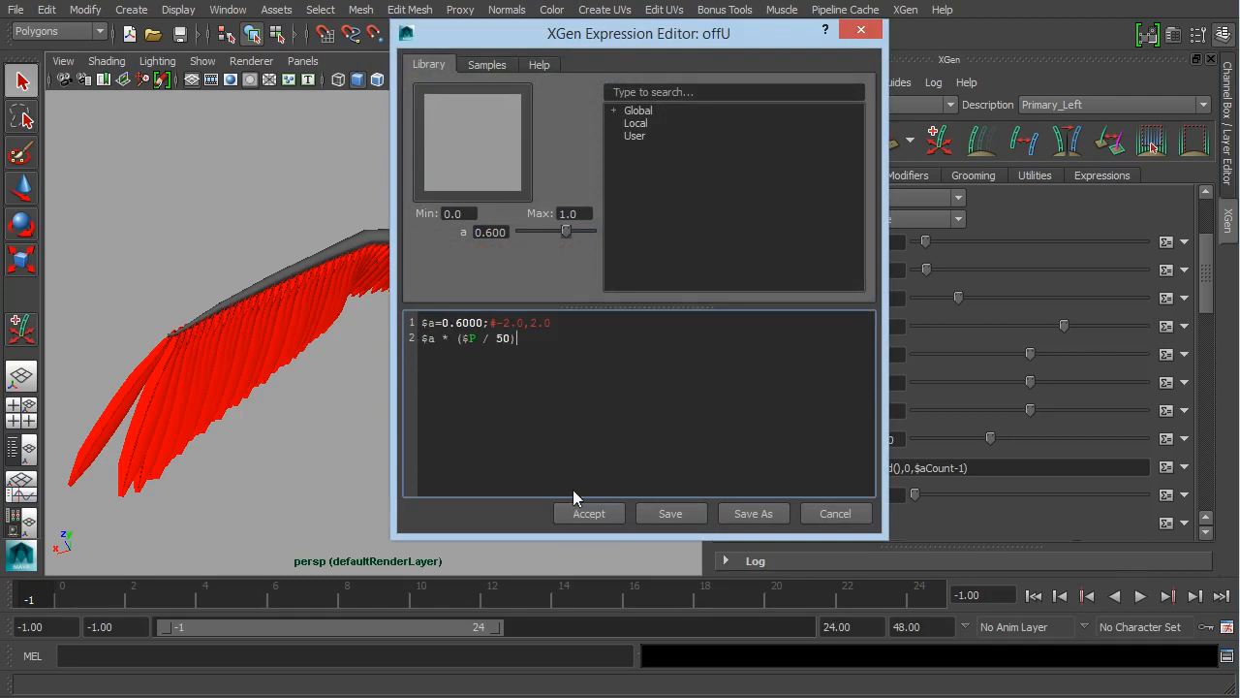
left_click(589, 512)
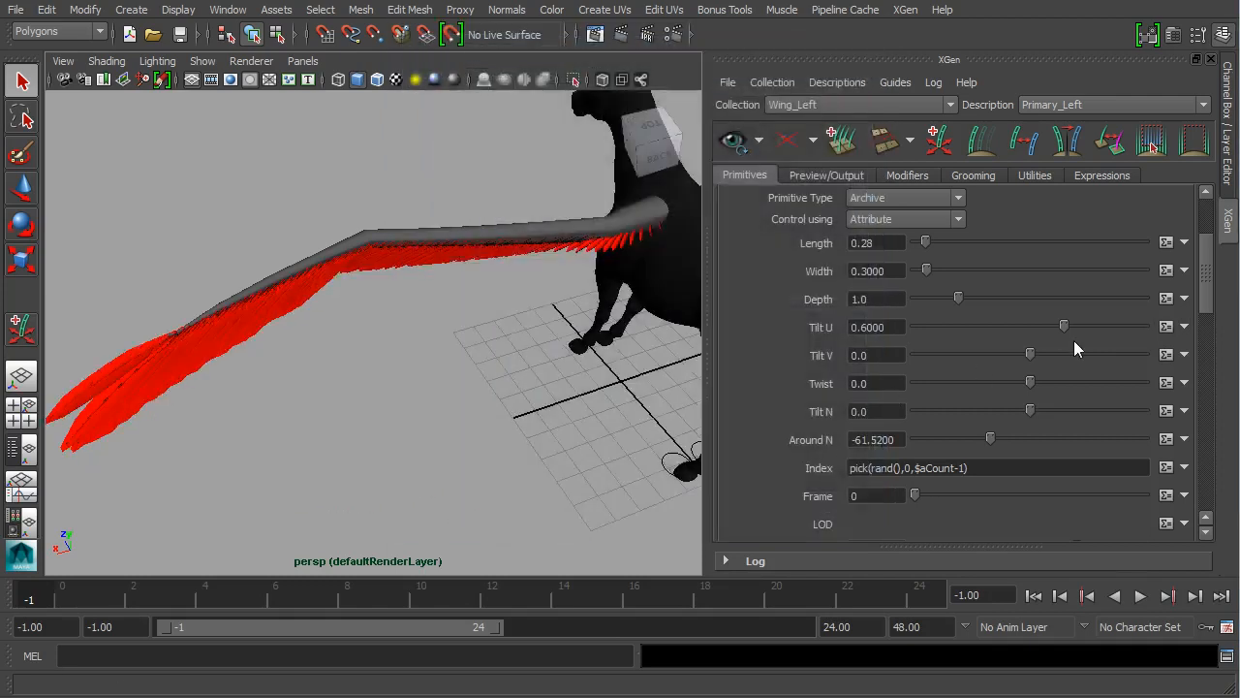
left_click_drag(1064, 327, 1049, 326)
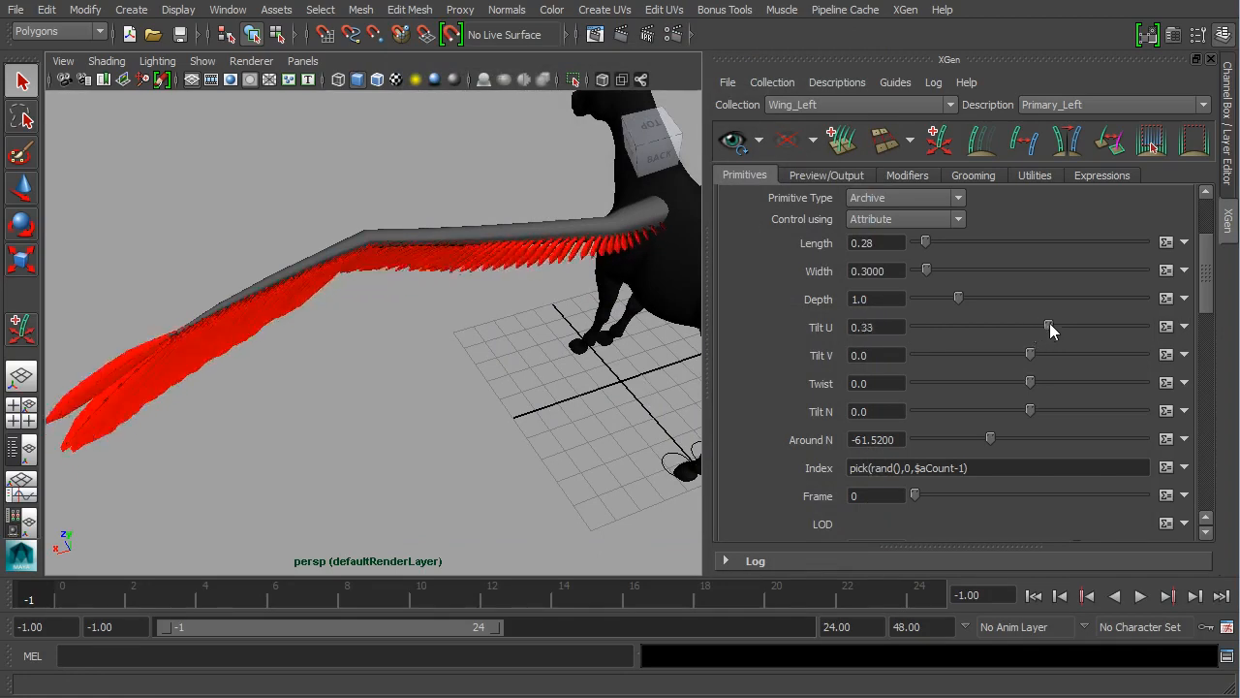
left_click_drag(1047, 327, 1030, 327)
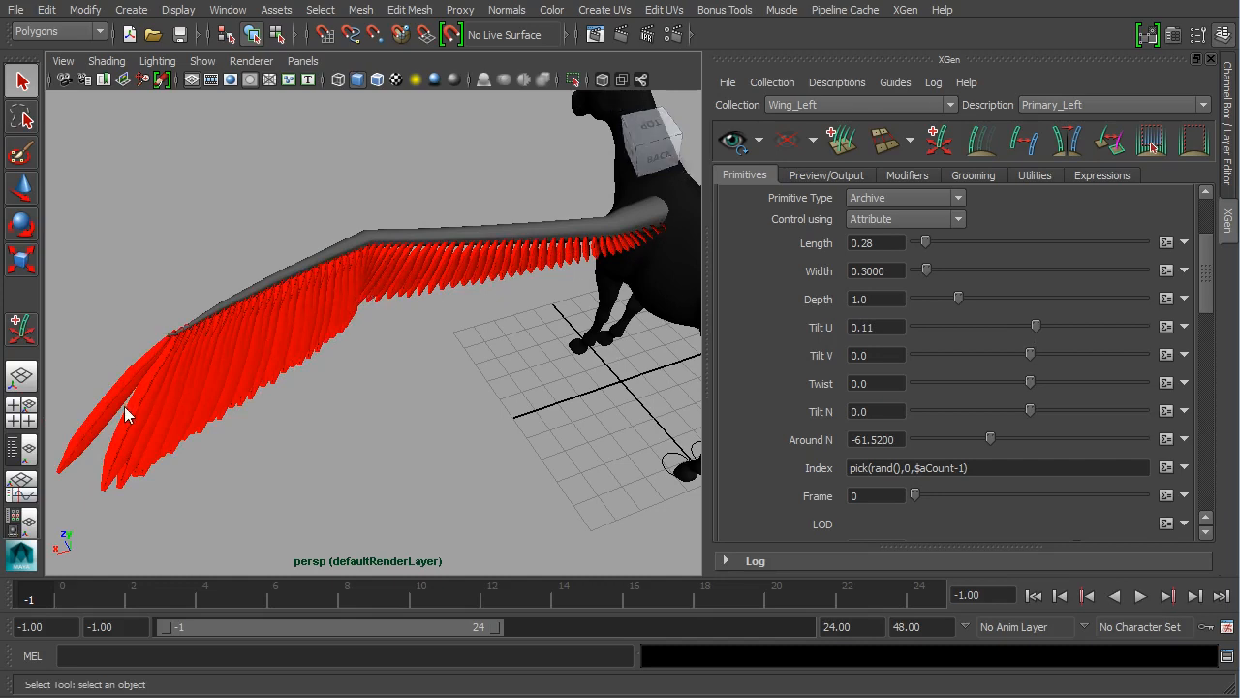
Try Tilt U at -0.025, settle at 0.075, and view the wing from behind.
left_click_drag(1035, 327, 1030, 326)
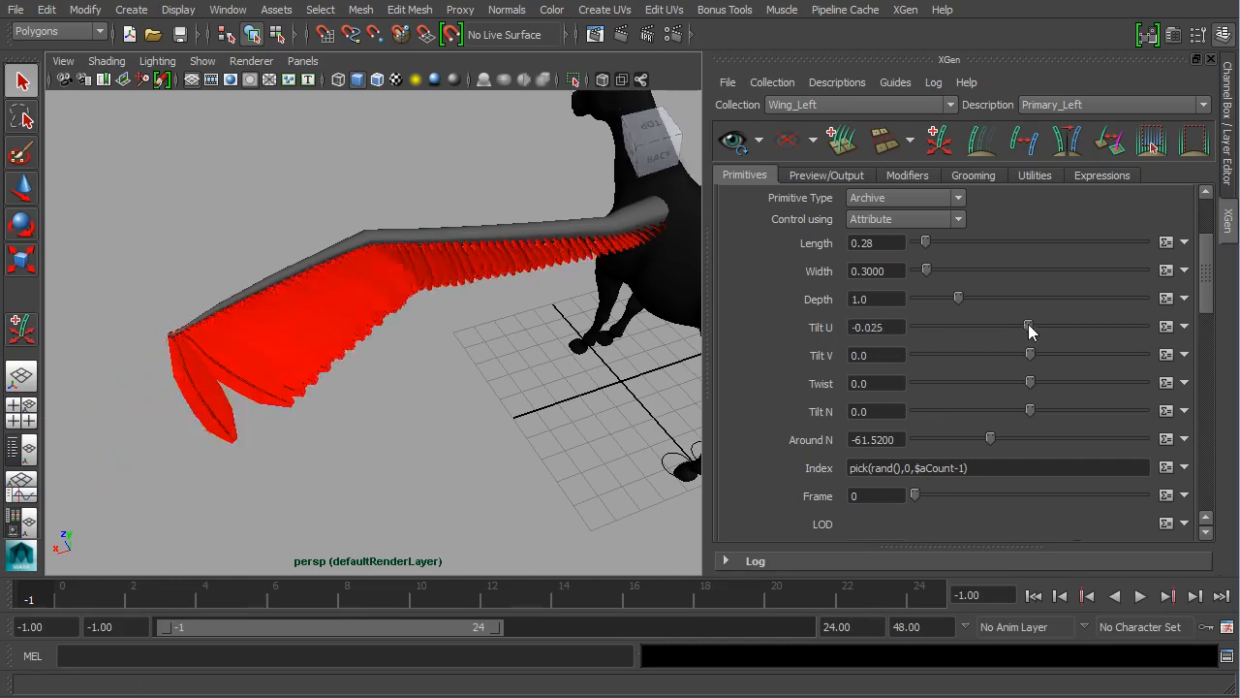
left_click_drag(1029, 326, 1037, 326)
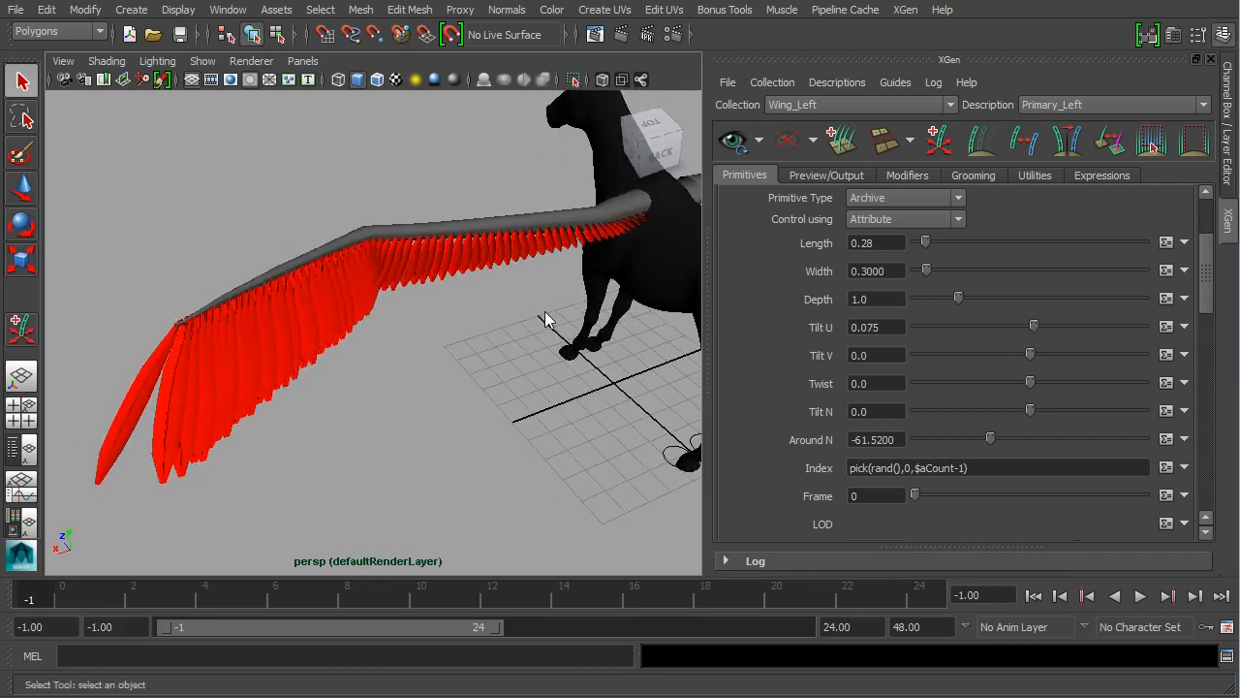
mouse_move(1034, 367)
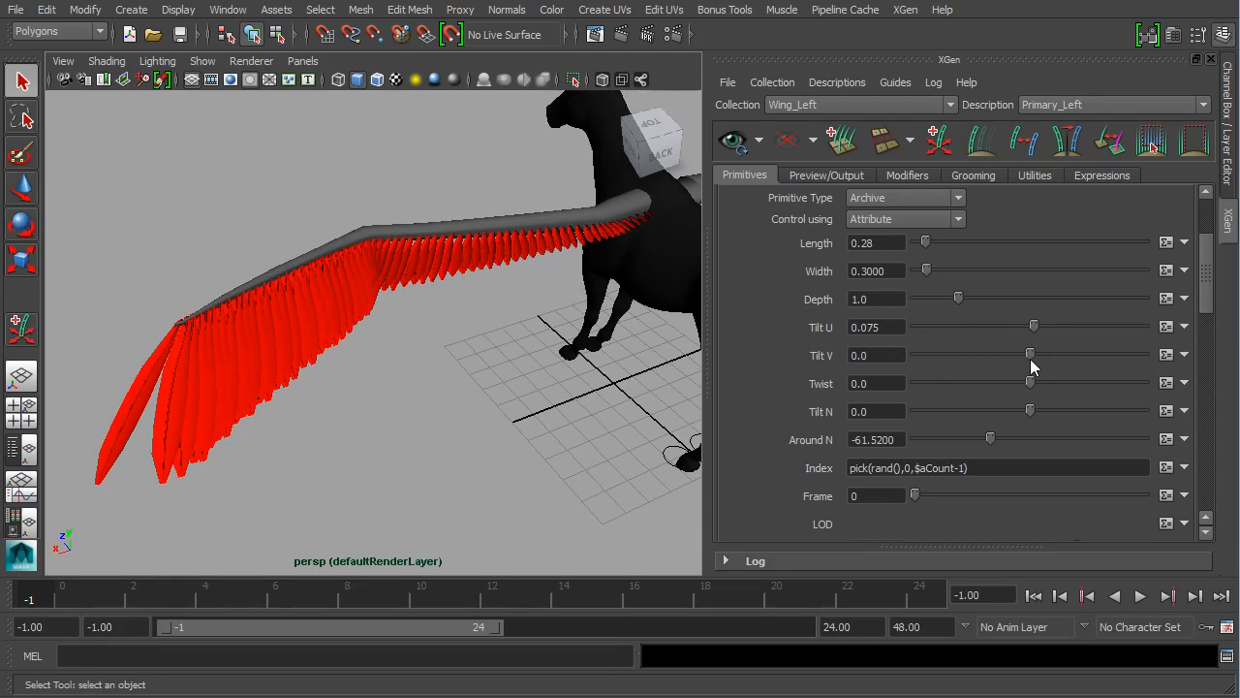
left_click_drag(1030, 355, 1027, 354)
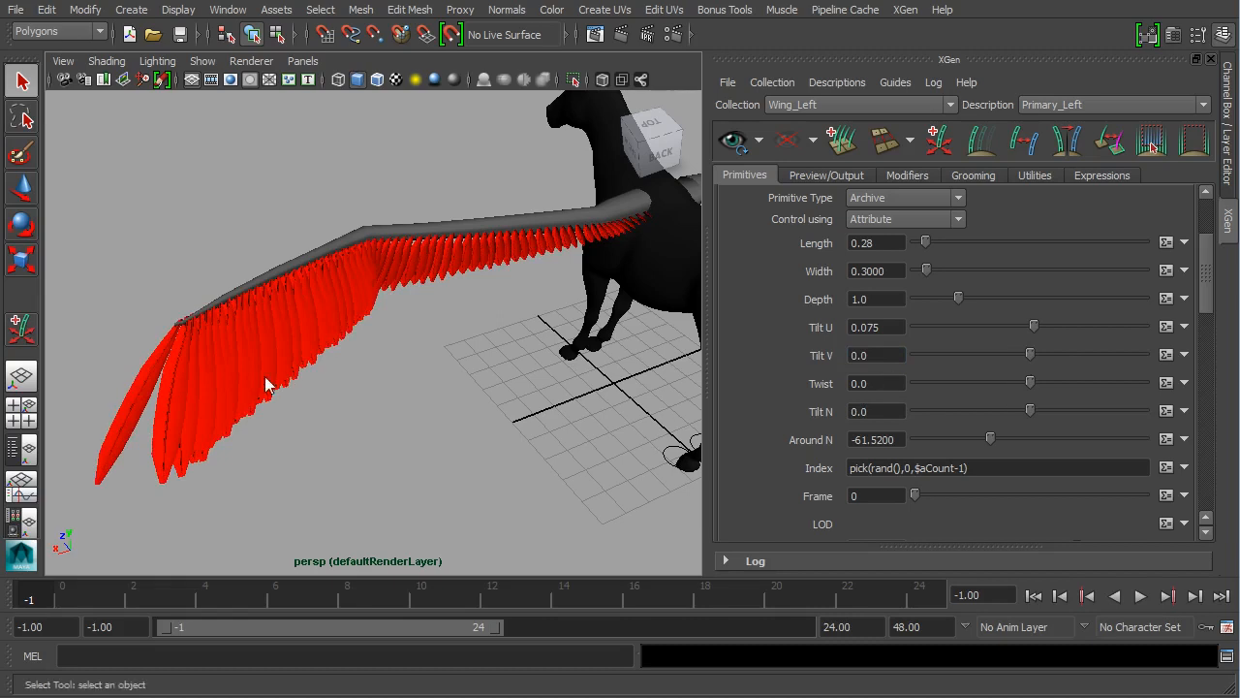
left_click_drag(266, 383, 548, 323)
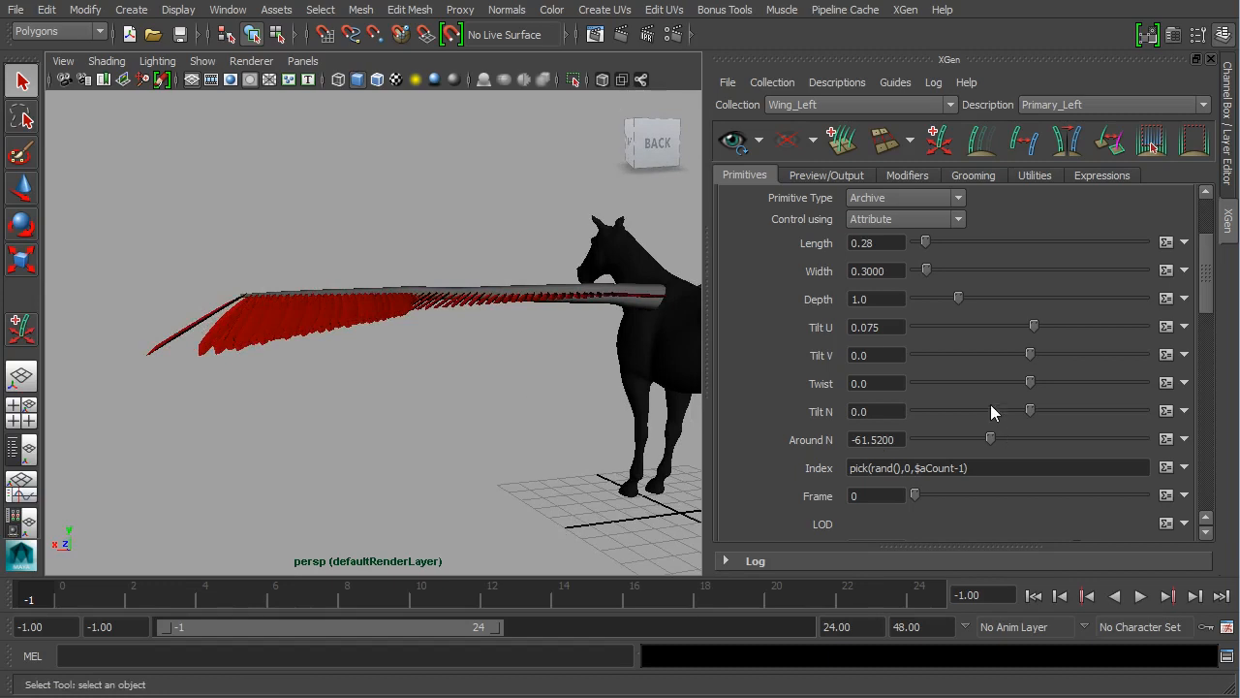
Set Around N rotation to 90.0 and Tilt U to -0.075.
left_click_drag(1012, 437, 991, 437)
type("0")
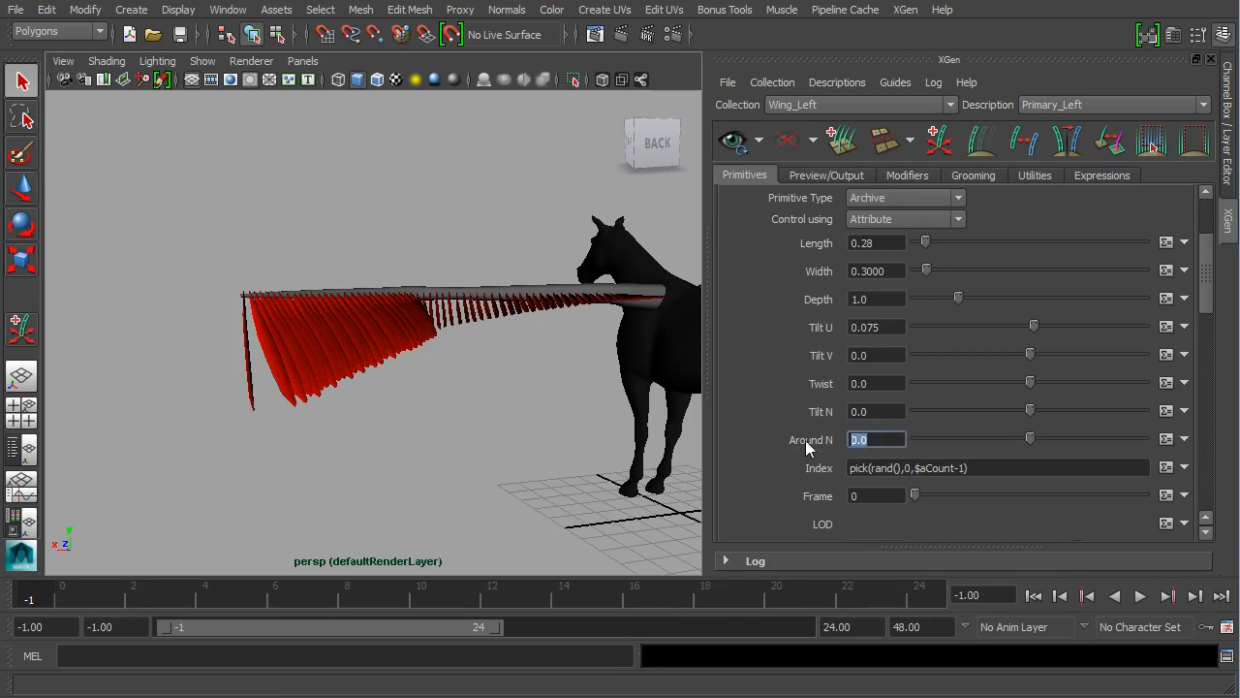
type("90.0")
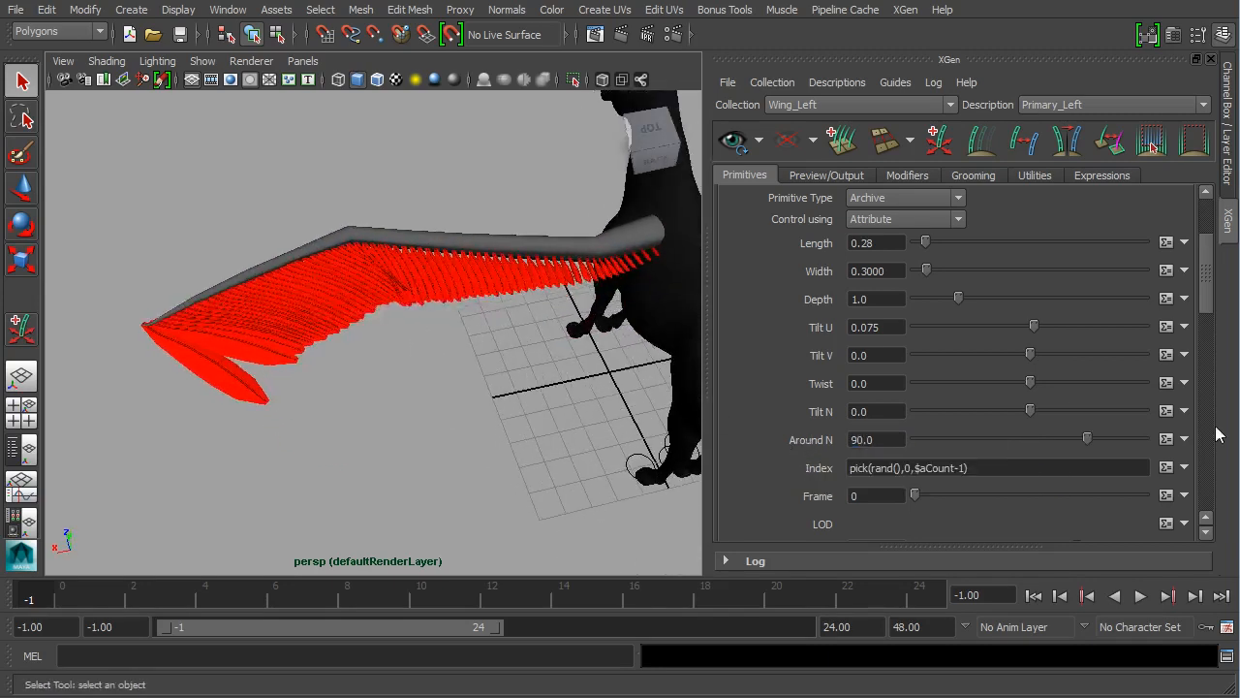
left_click_drag(1032, 326, 1033, 327)
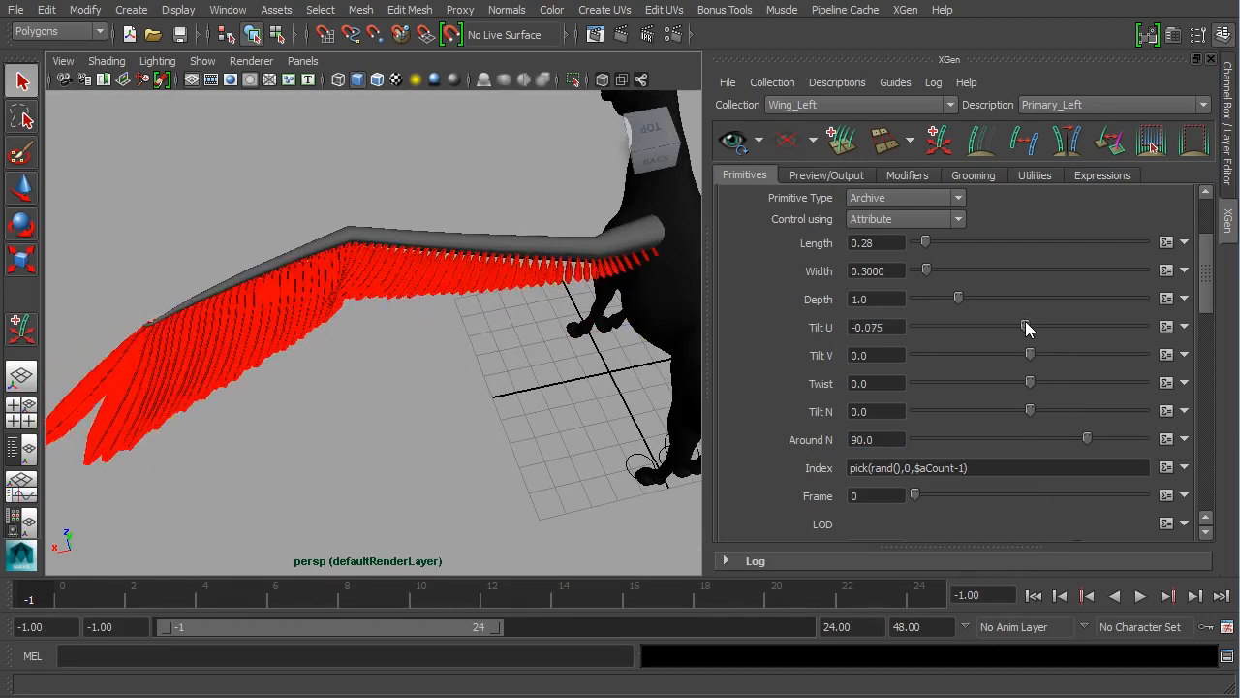
left_click_drag(1030, 326, 1042, 327)
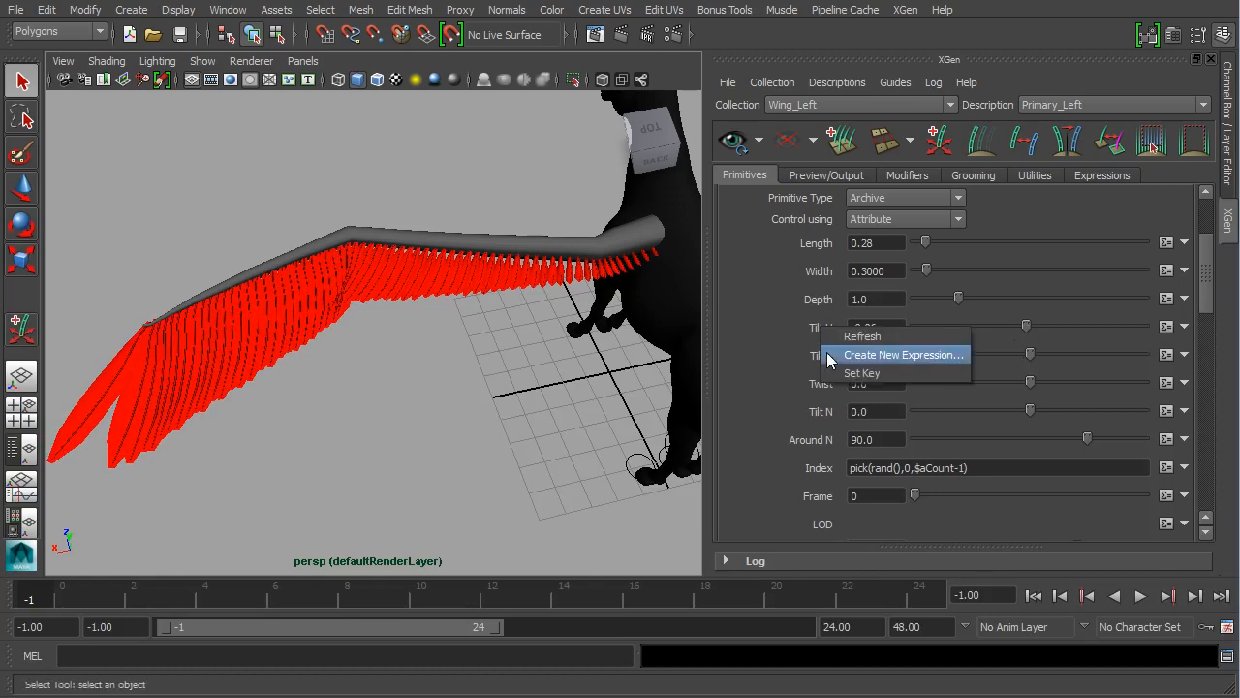
mouse_move(353, 339)
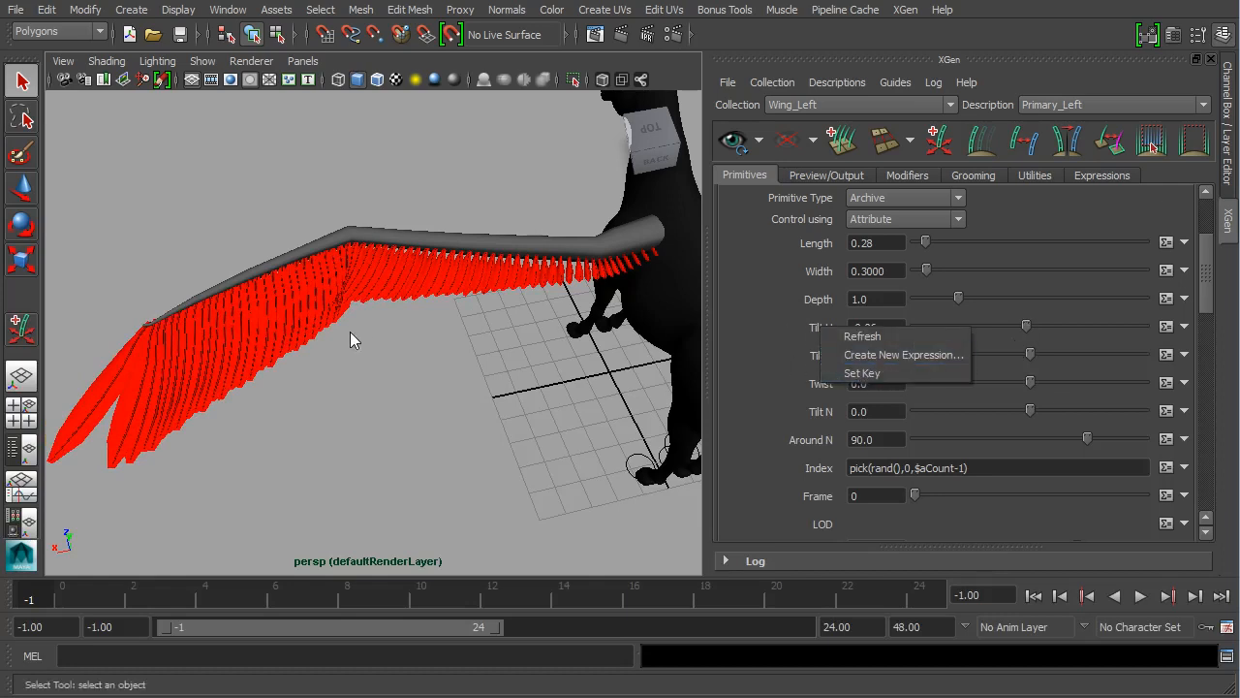
mouse_move(692, 354)
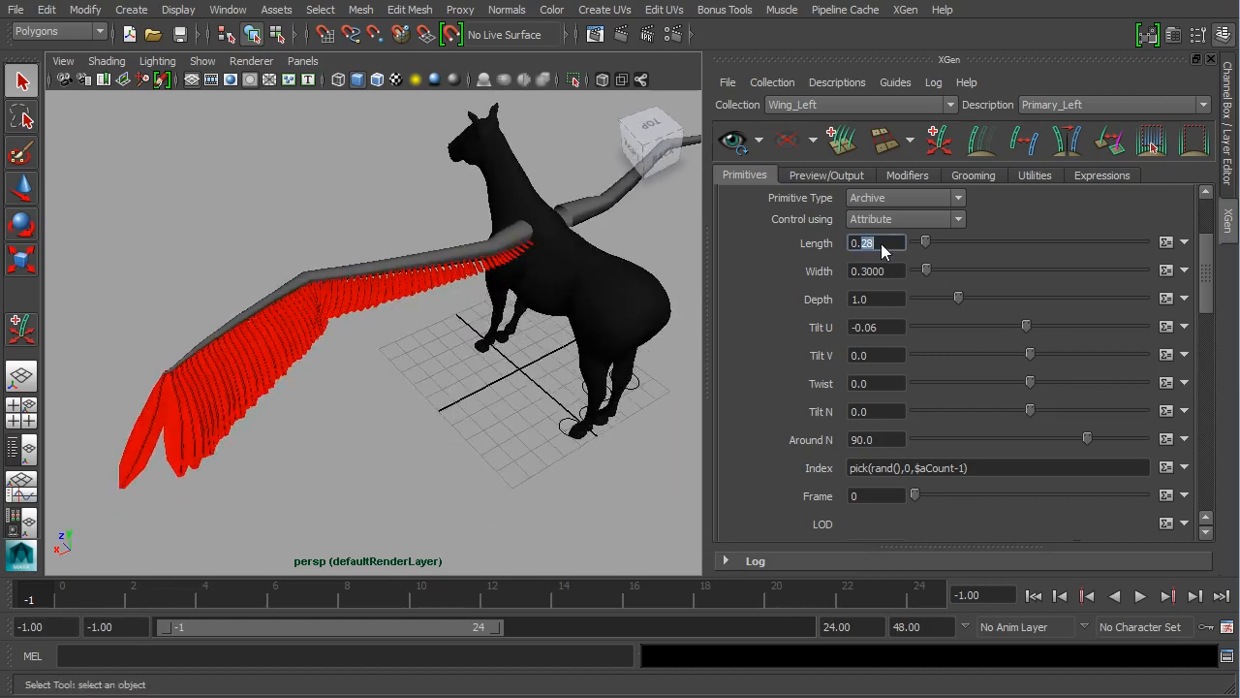
Try feather Length at 0.5, then settle at 0.405 and inspect.
type("0.5")
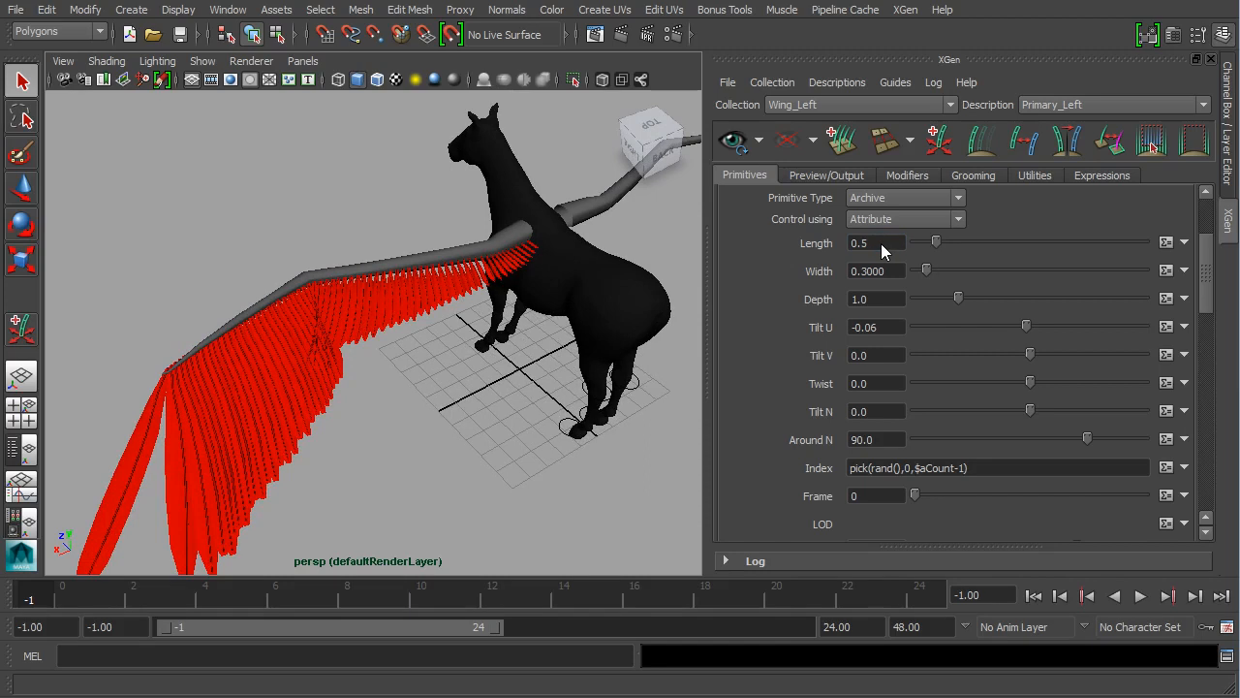
left_click(875, 242)
type("0.6")
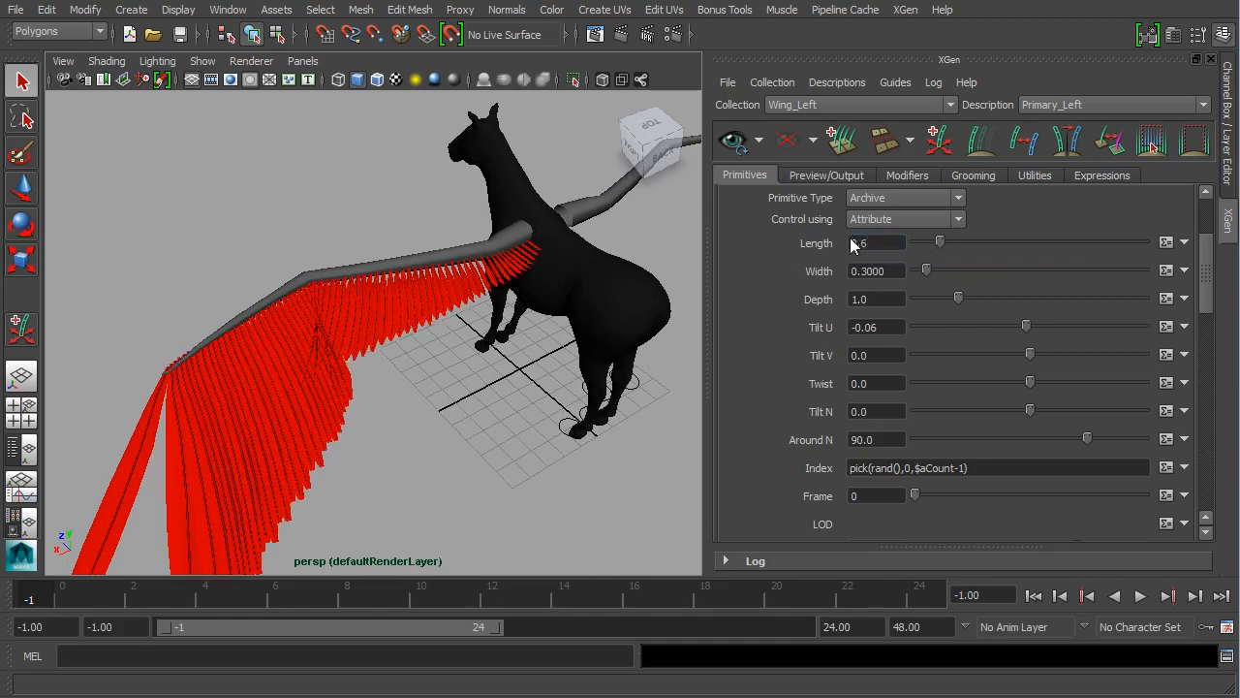
left_click_drag(938, 242, 930, 242)
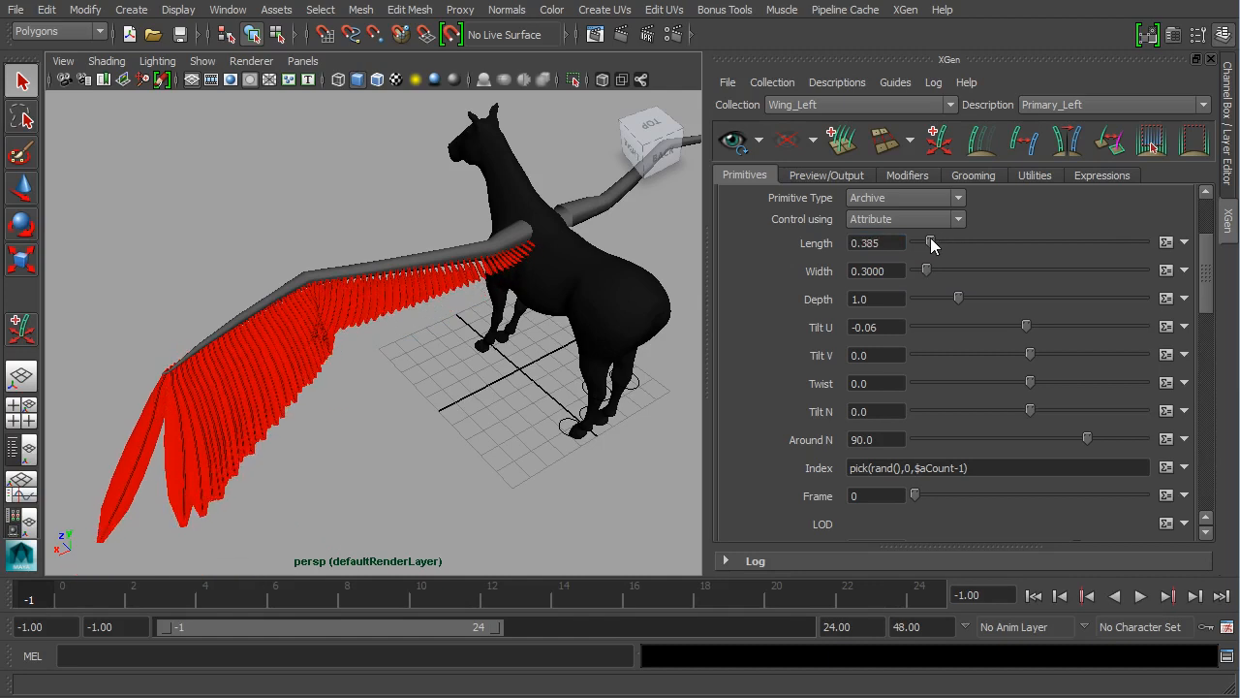
left_click_drag(927, 242, 932, 243)
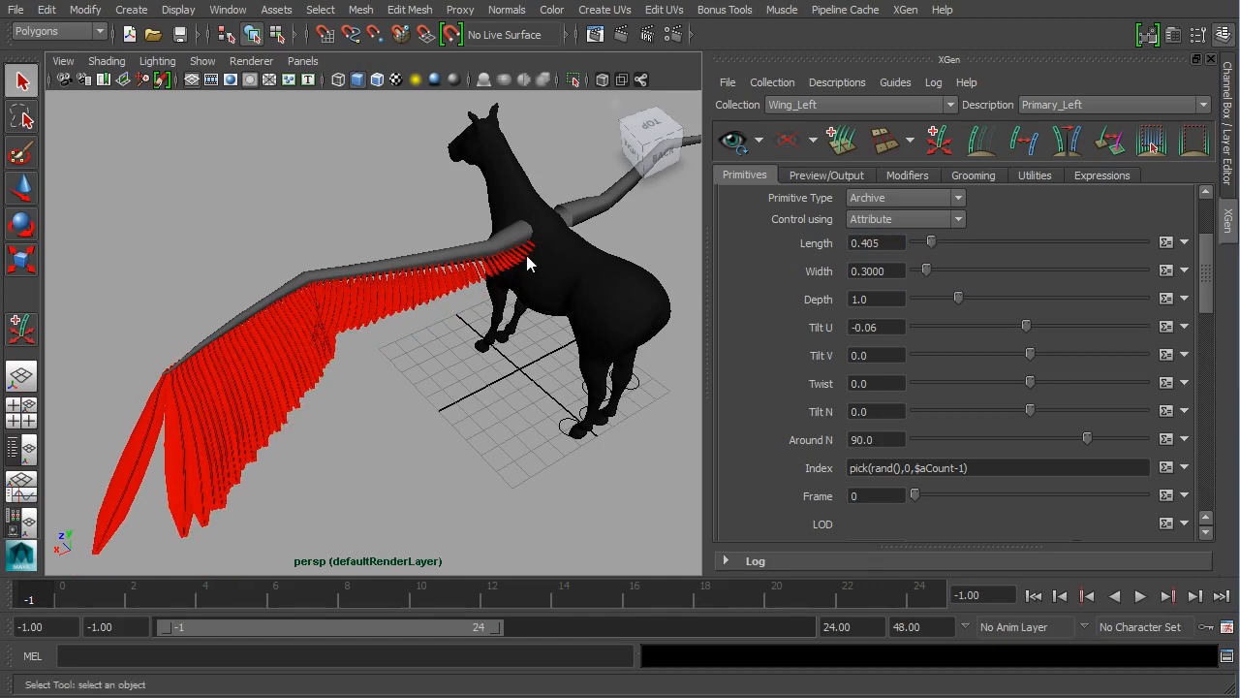
mouse_move(548, 349)
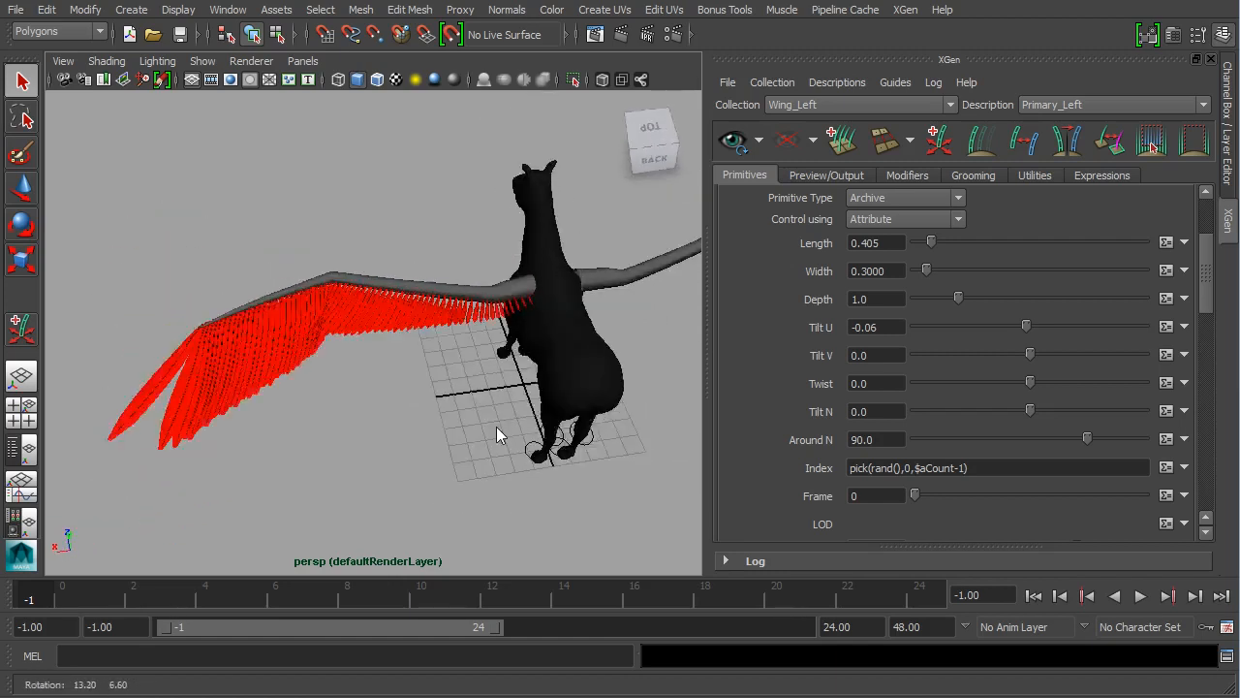
left_click_drag(504, 436, 513, 358)
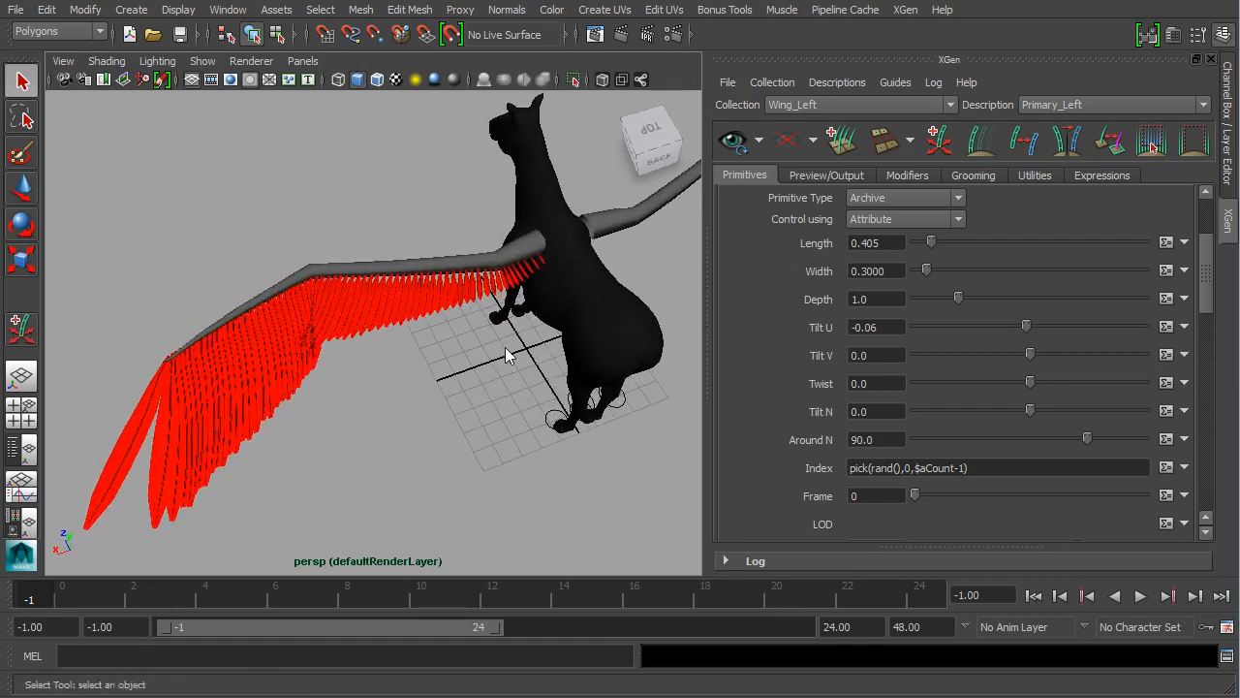